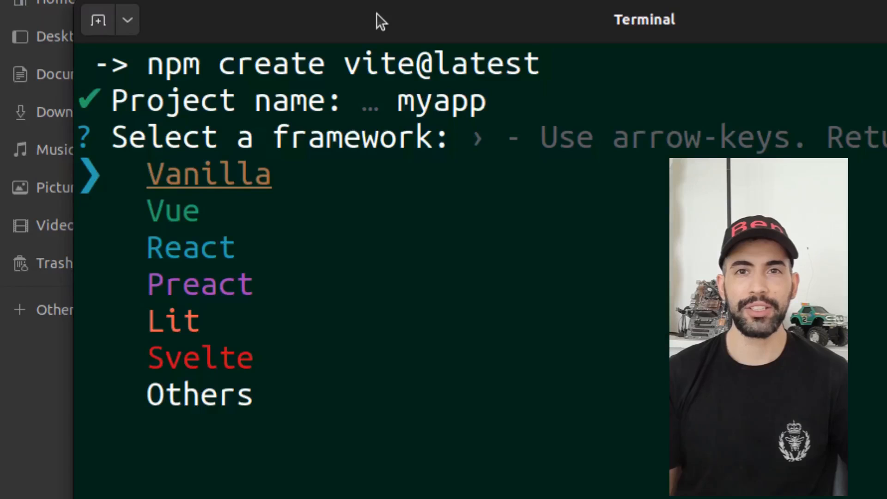
Load myapp.benixal.top:5173 on the phone and confirm the lock shows 'Connection is secure'
{"action": "key", "text": "Down"}
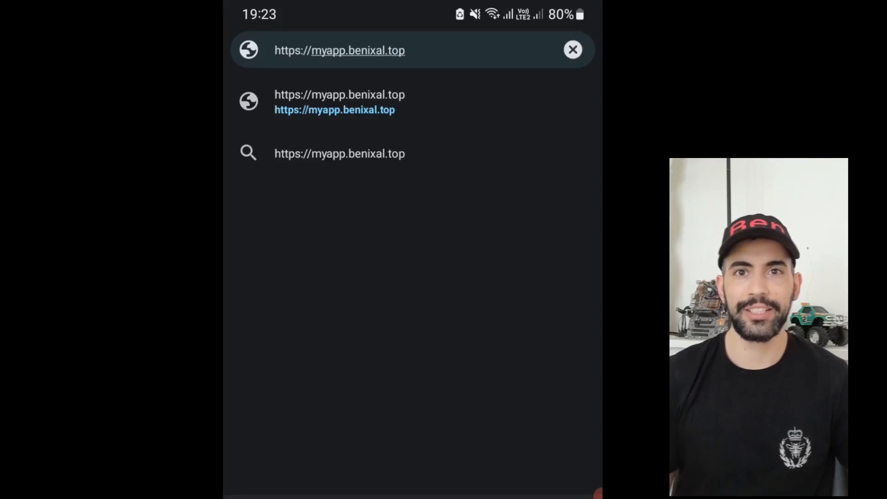
{"action": "type", "text": ":5173"}
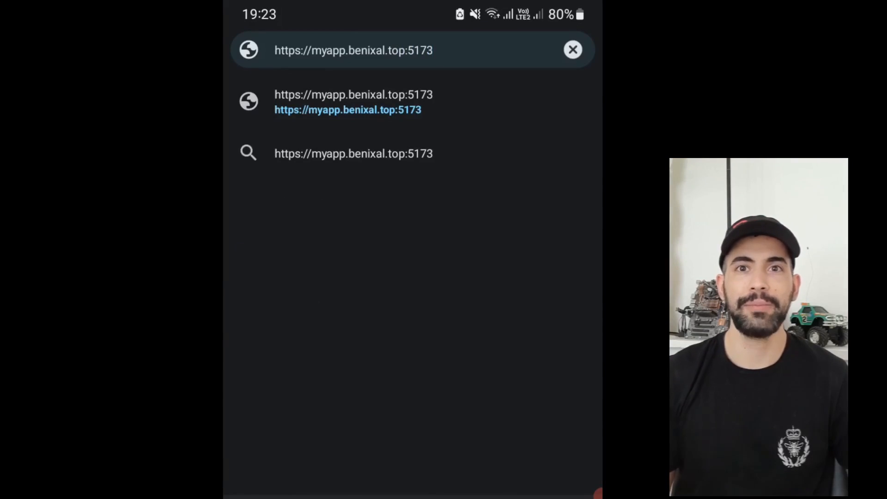
{"action": "left_click", "coordinate": [349, 101]}
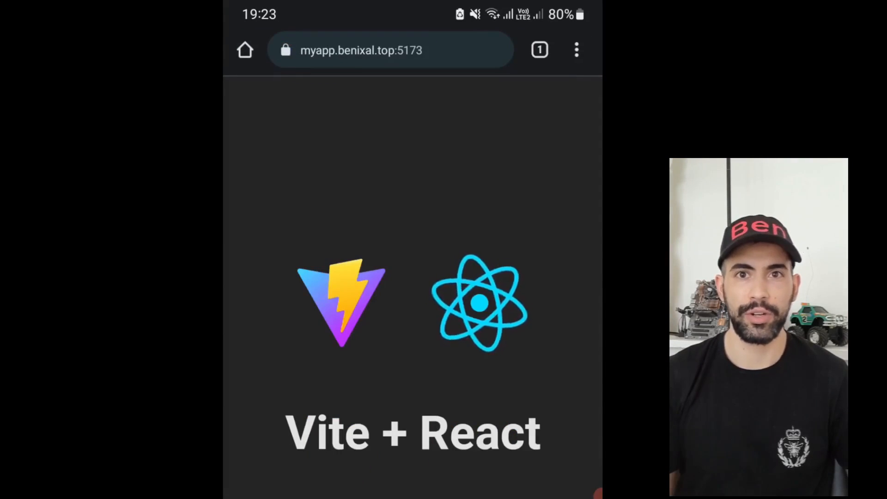
{"action": "left_click", "coordinate": [285, 50]}
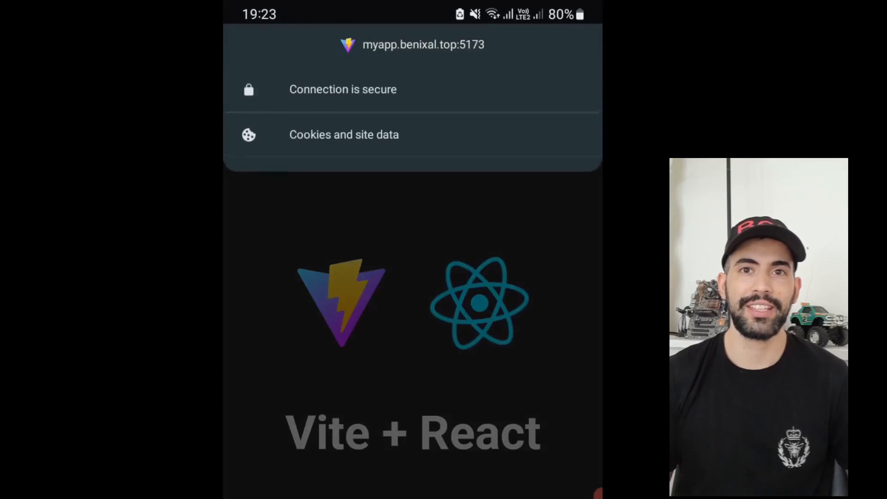
{"action": "left_click", "coordinate": [342, 89]}
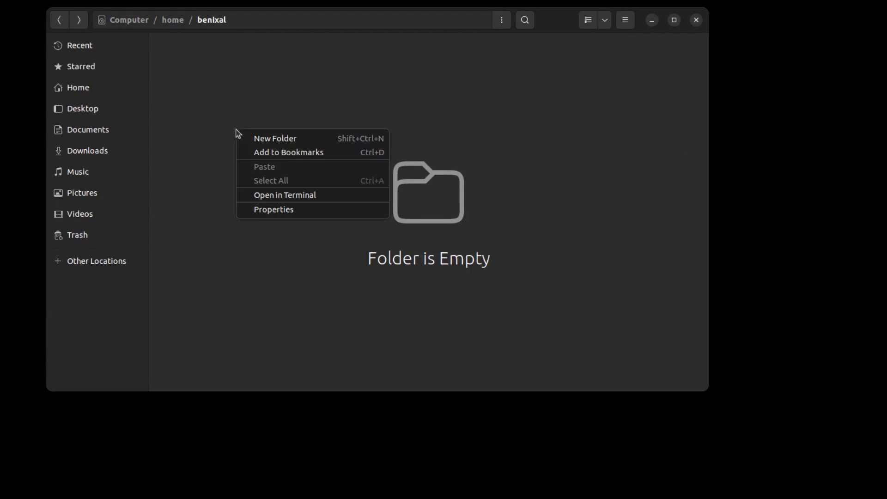
Run npm create vite@latest from a terminal in the home folder
{"action": "left_click", "coordinate": [285, 195]}
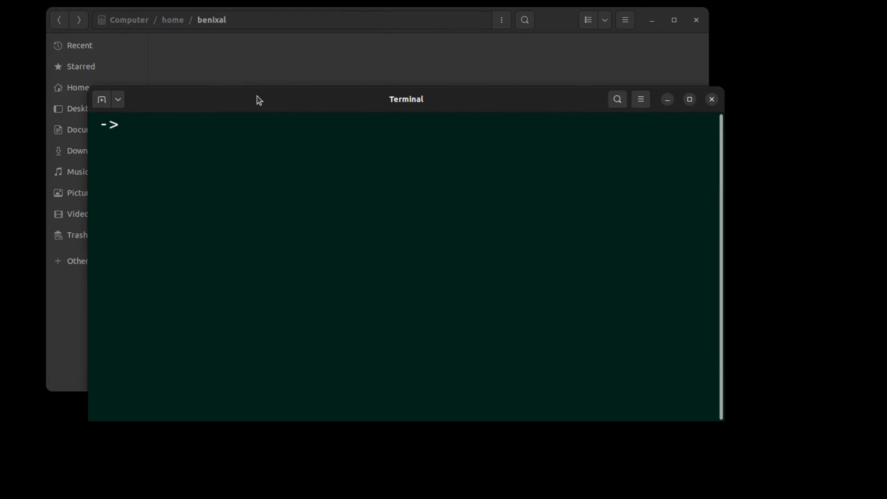
{"action": "type", "text": "npm c"}
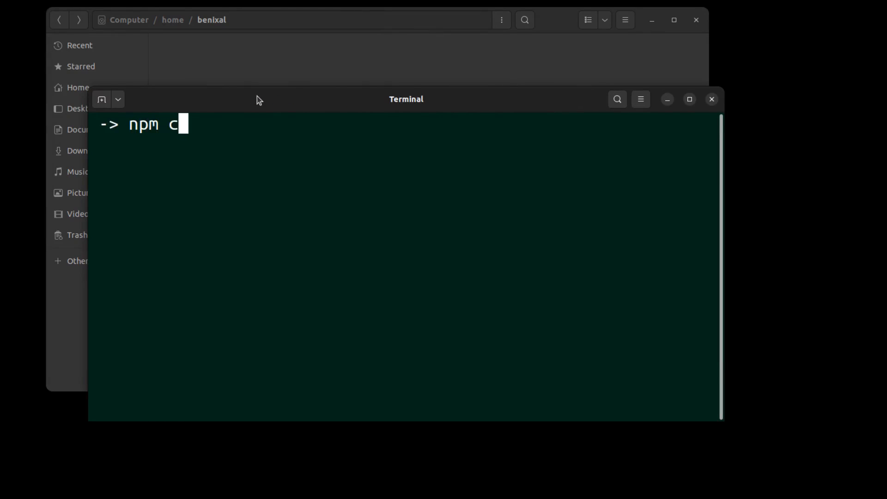
{"action": "type", "text": "reate vi"}
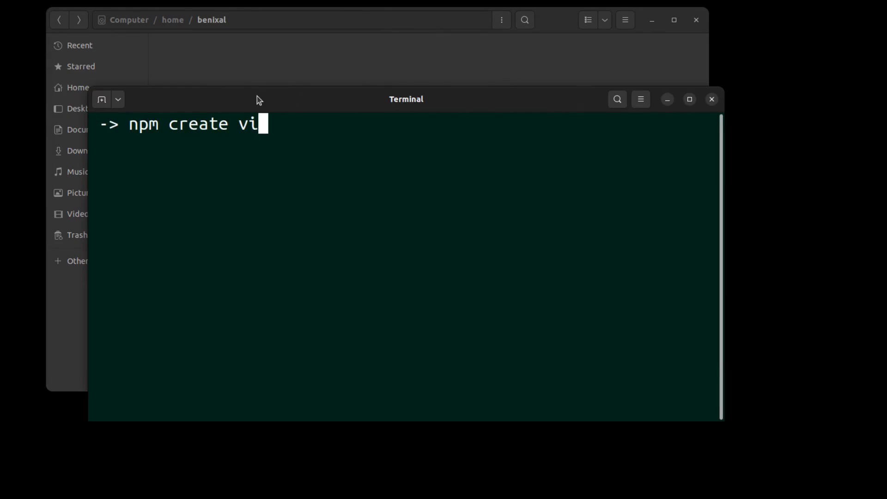
{"action": "type", "text": "te@lat"}
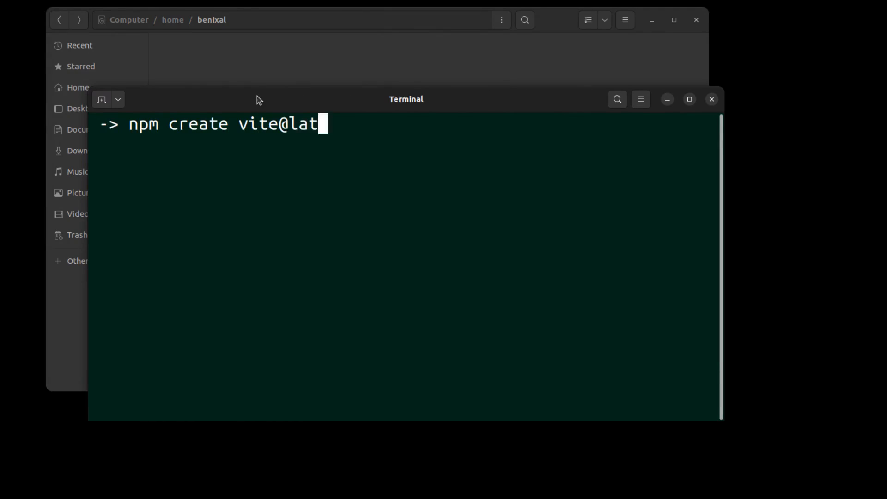
{"action": "key", "text": "Return"}
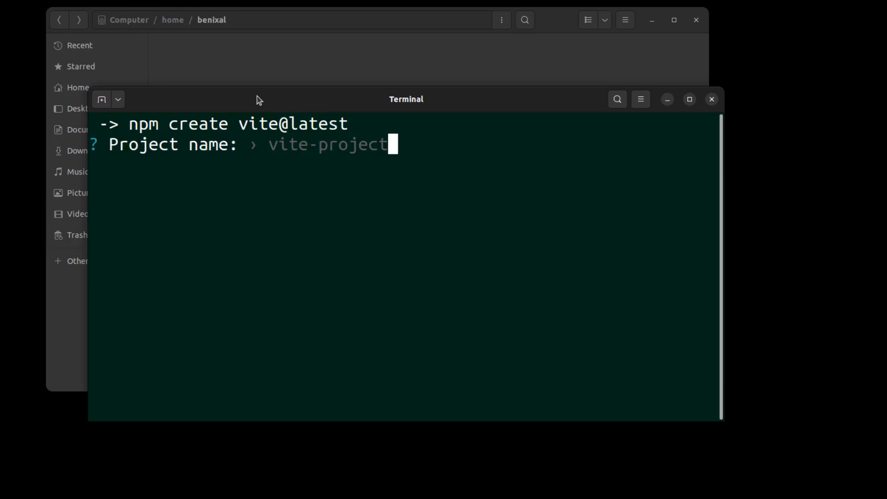
Name the project myapp and choose React with the JavaScript variant
{"action": "type", "text": "my"}
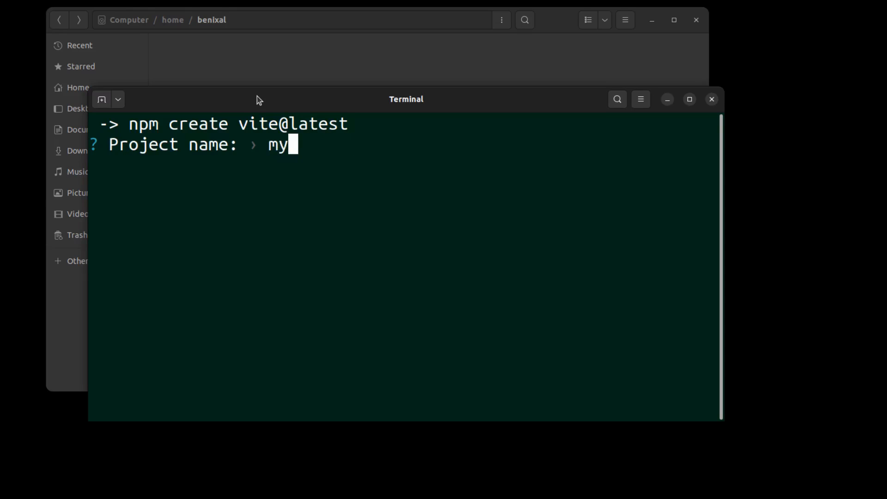
{"action": "key", "text": "Return"}
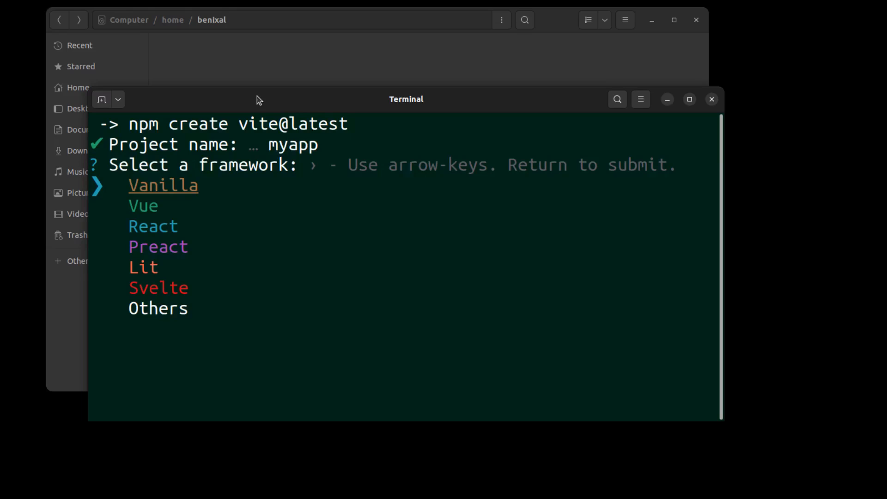
{"action": "key", "text": "Down"}
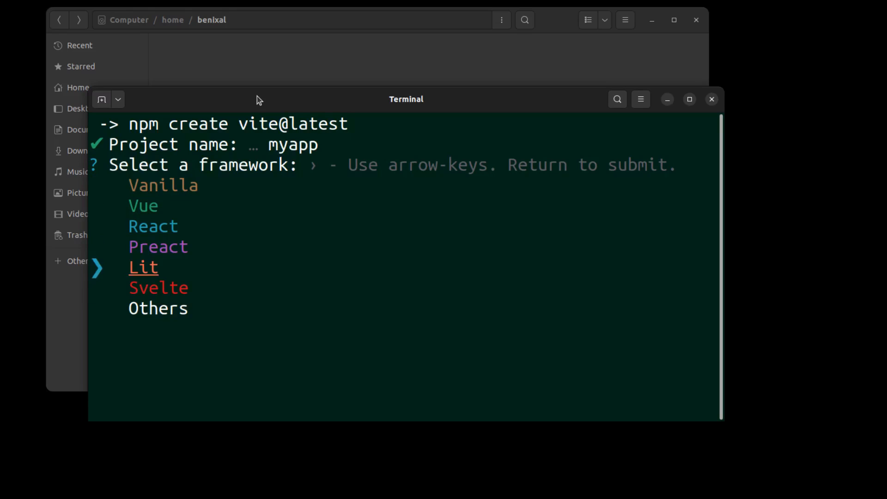
{"action": "key", "text": "Up"}
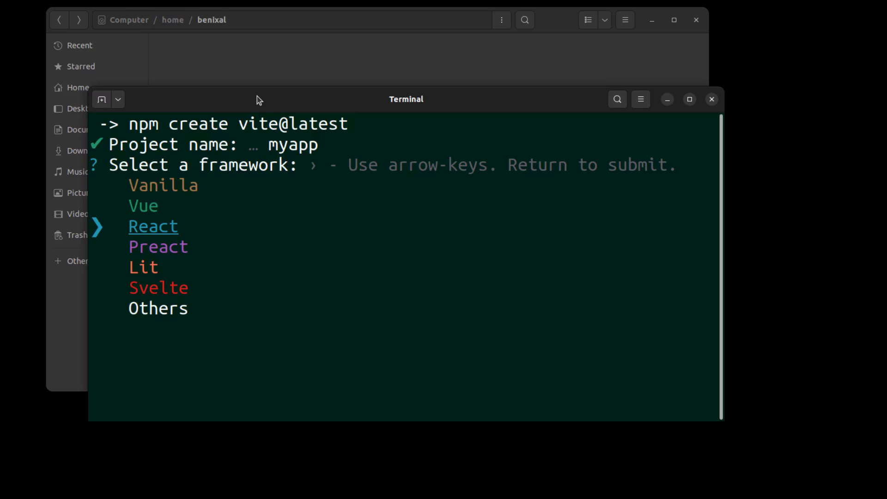
{"action": "key", "text": "Return"}
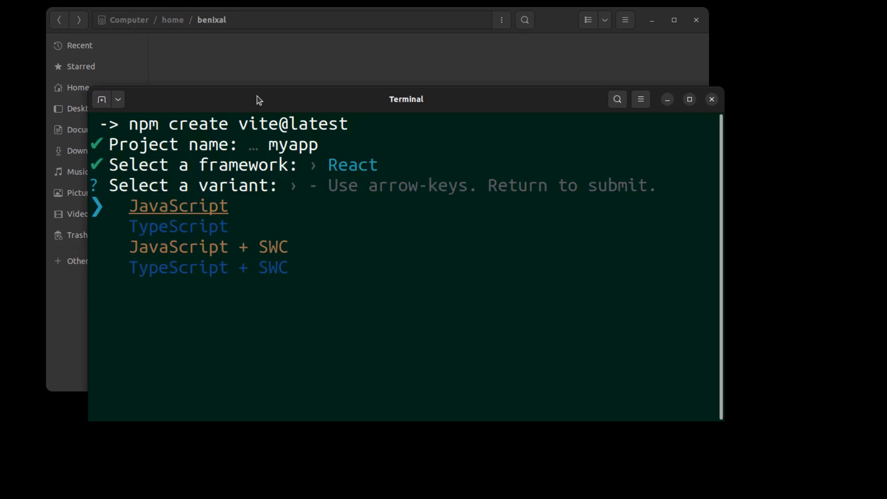
{"action": "key", "text": "Return"}
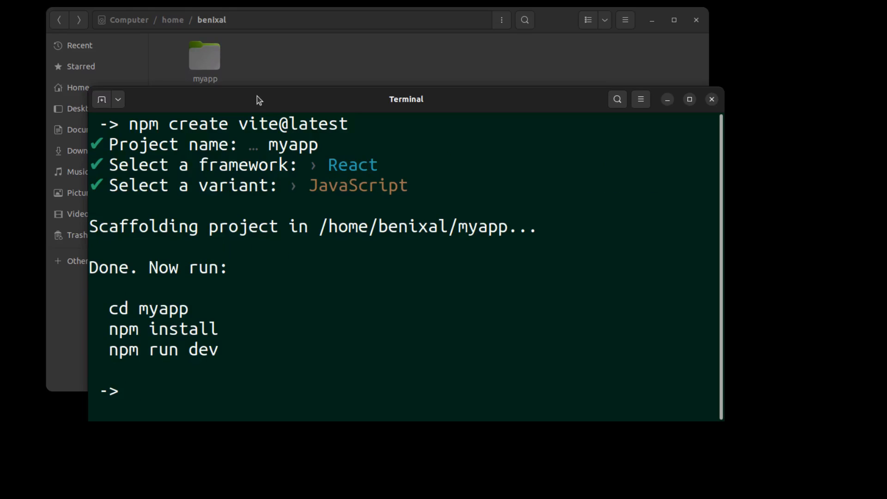
{"action": "type", "text": "cd myapp/"}
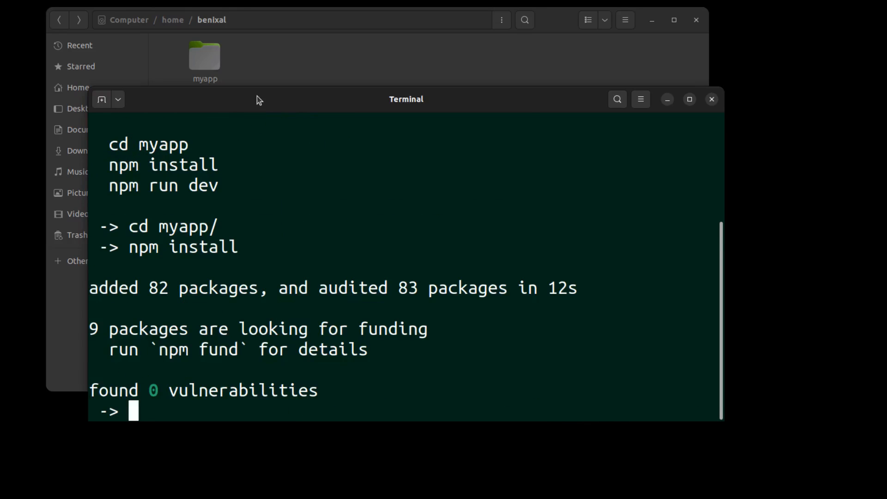
{"action": "type", "text": "npm run d"}
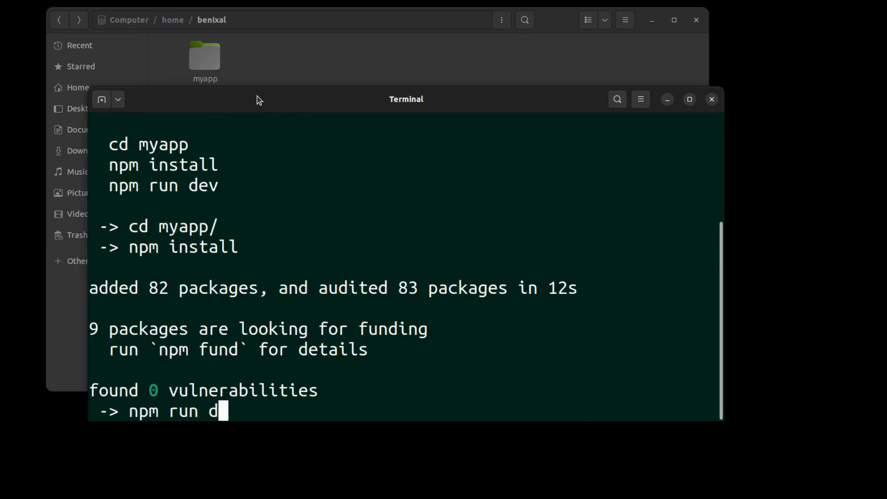
{"action": "key", "text": "Return"}
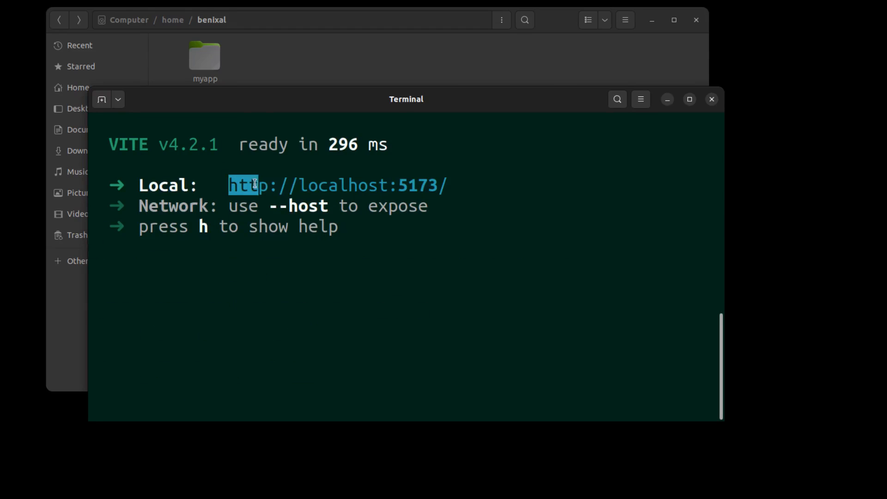
{"action": "right_click", "coordinate": [444, 184]}
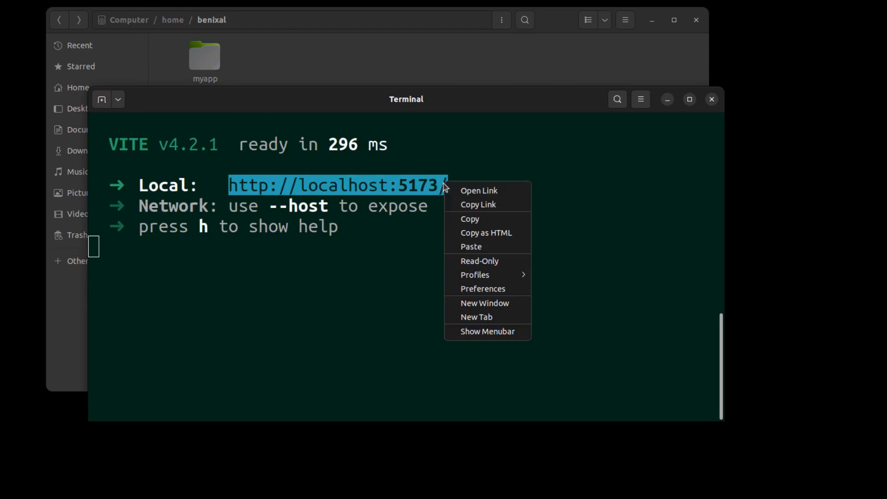
{"action": "left_click", "coordinate": [479, 190]}
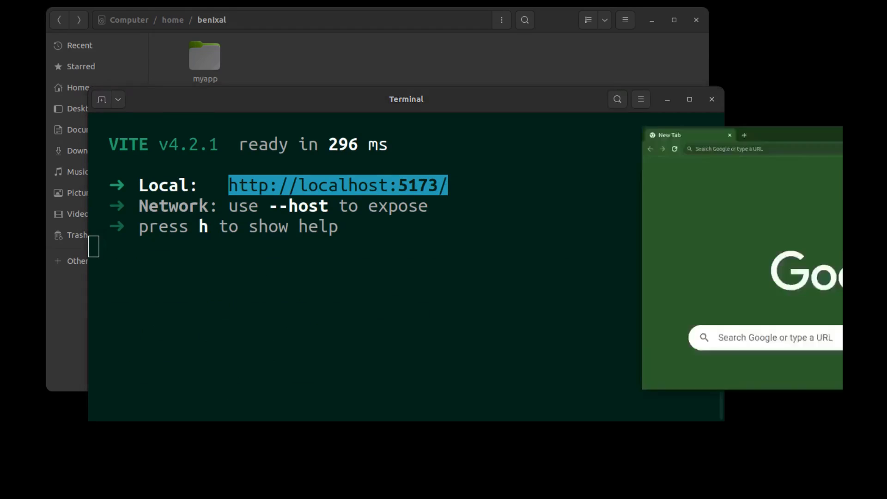
Paste localhost:5173 into Chrome and bump the counter on the Vite + React page
{"action": "right_click", "coordinate": [308, 101]}
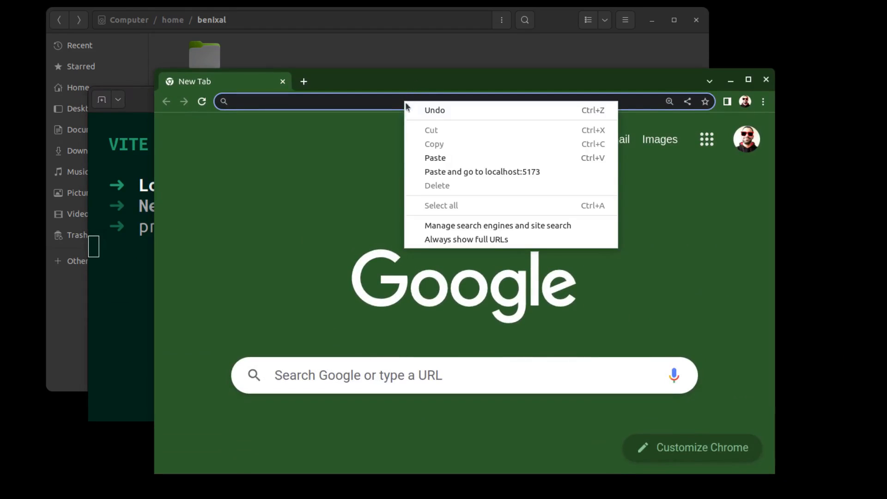
{"action": "left_click", "coordinate": [481, 172]}
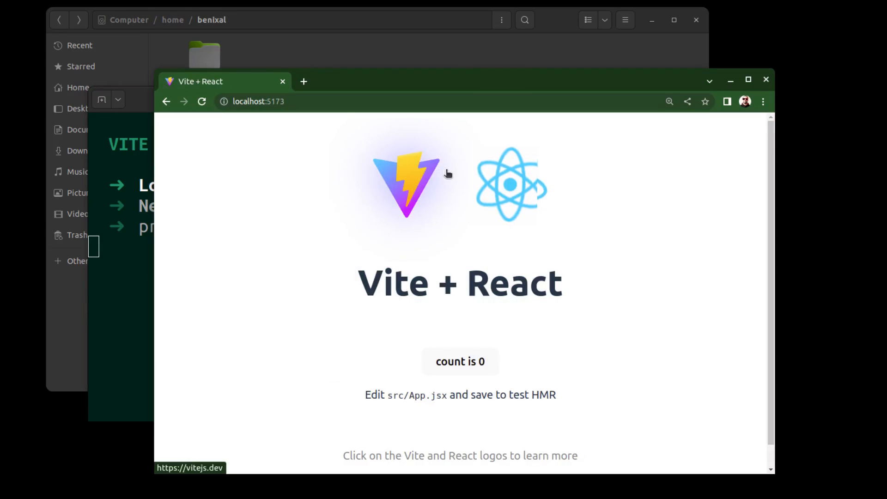
{"action": "left_click", "coordinate": [460, 361]}
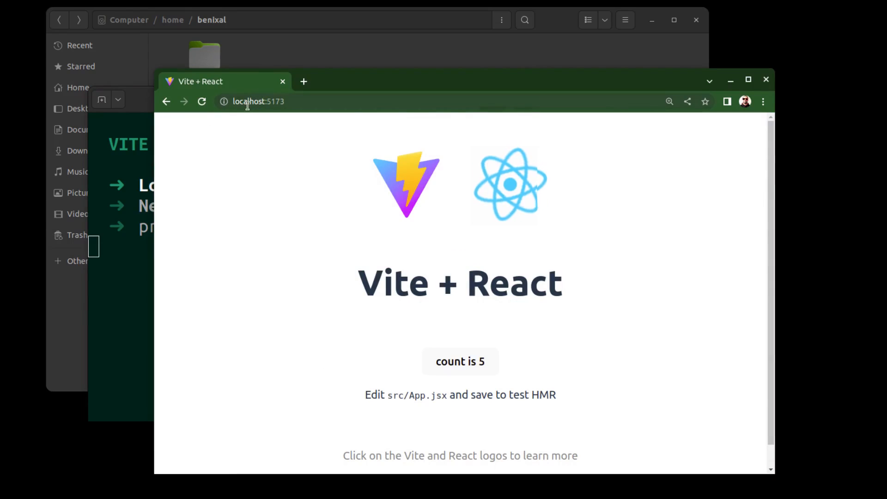
Inspect the localhost request headers in DevTools Network to confirm plain http
{"action": "left_click", "coordinate": [223, 102]}
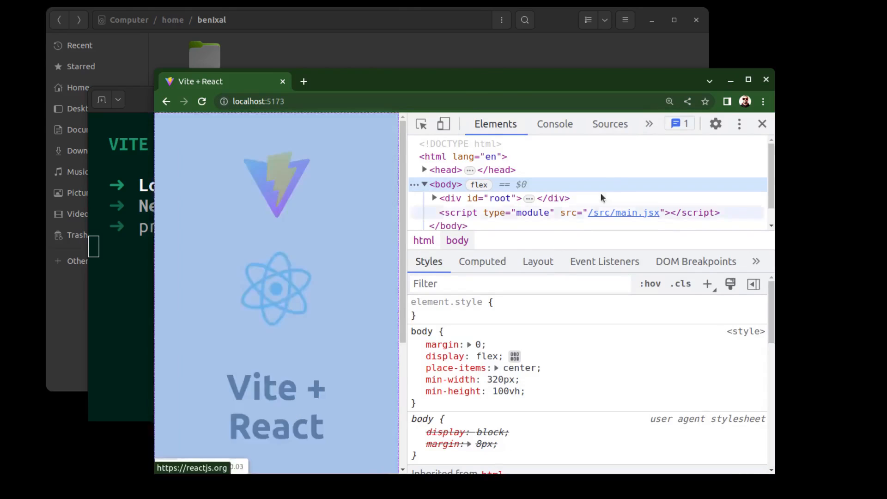
{"action": "left_click", "coordinate": [612, 123]}
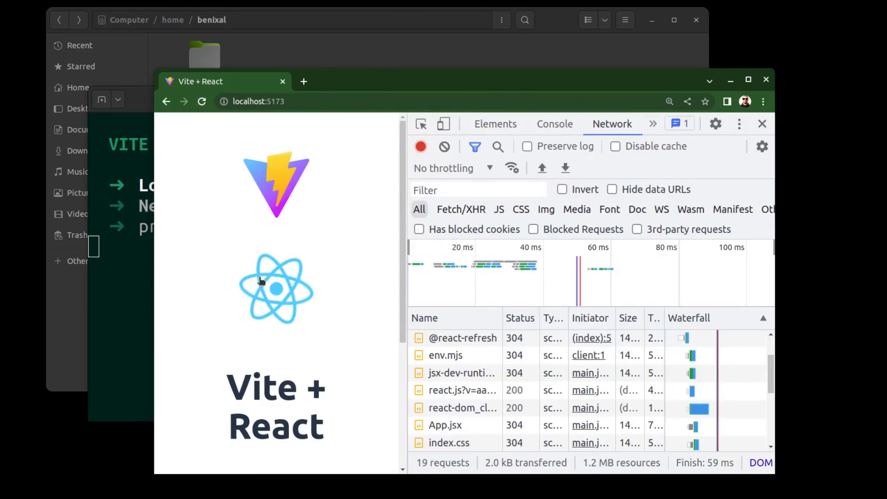
{"action": "left_click", "coordinate": [463, 338]}
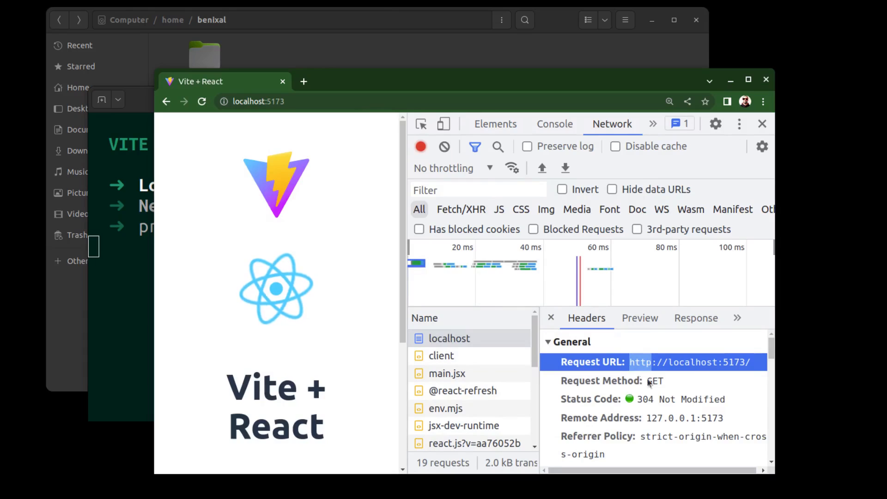
{"action": "left_click", "coordinate": [761, 124]}
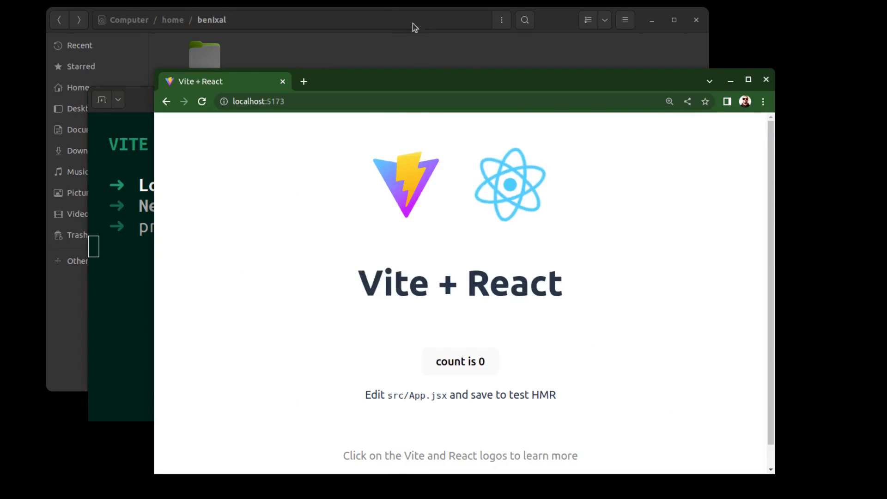
Open vite.config.js from the myapp folder in Text Editor
{"action": "left_click", "coordinate": [204, 57]}
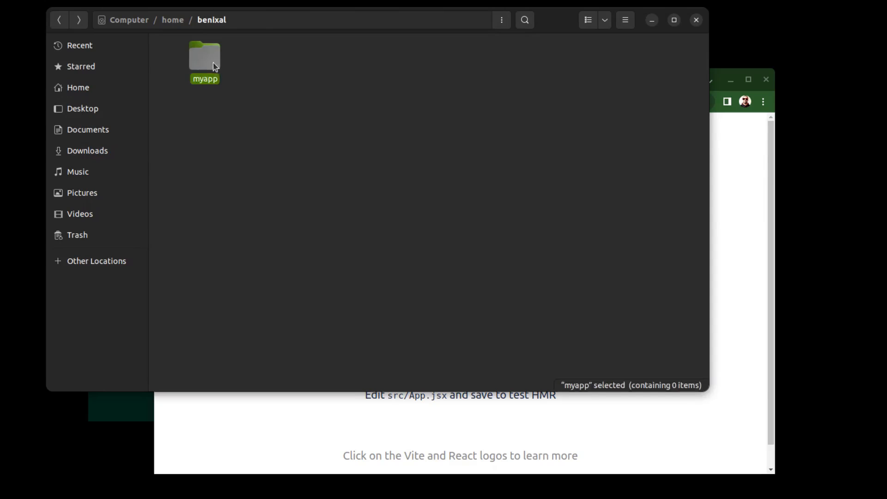
{"action": "double_click", "coordinate": [204, 54]}
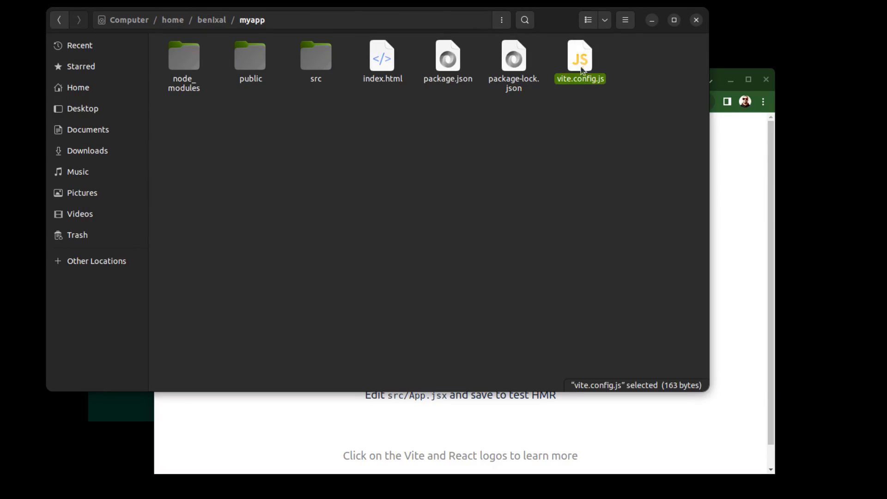
{"action": "mouse_move", "coordinate": [585, 112]}
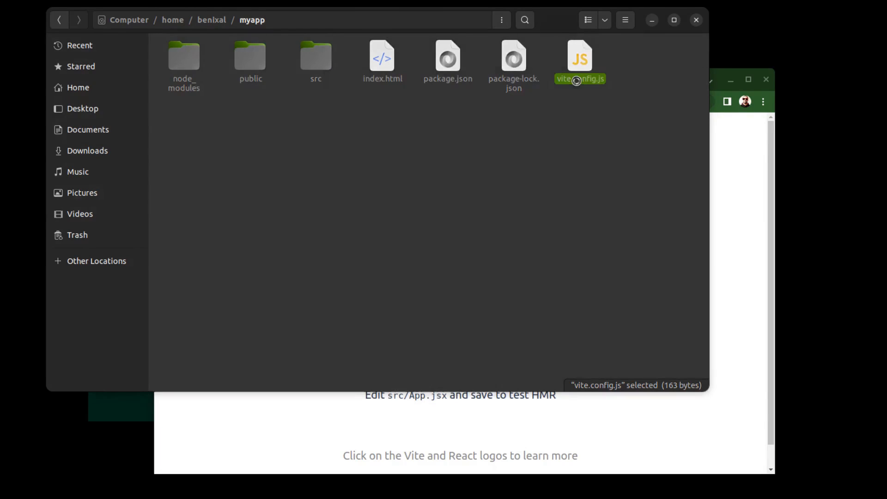
{"action": "double_click", "coordinate": [579, 56]}
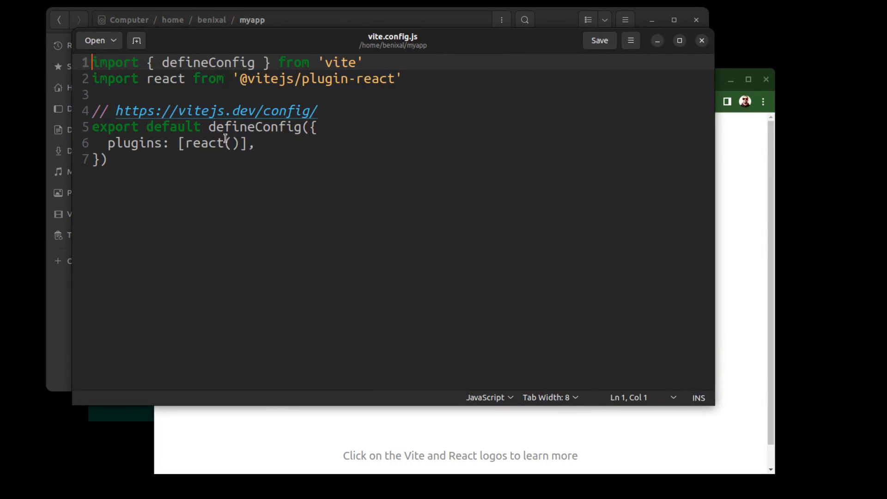
Add a server block with a nested https block below defineConfig({
{"action": "left_click", "coordinate": [317, 126]}
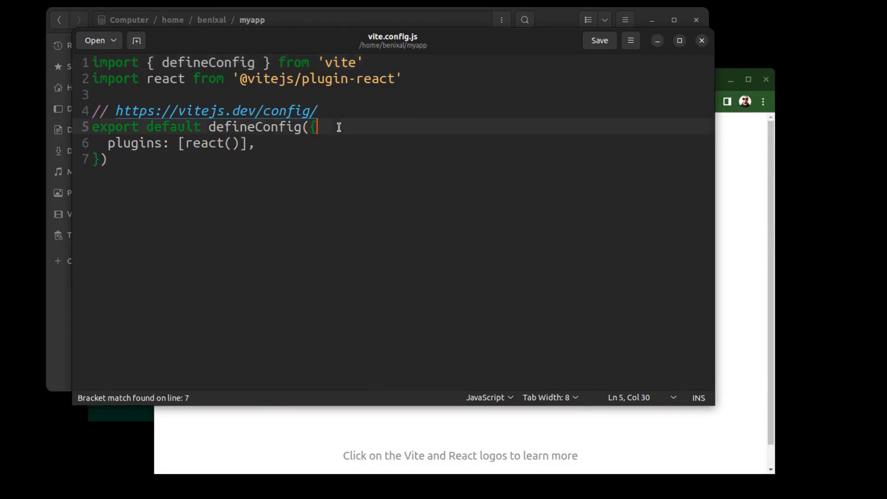
{"action": "key", "text": "Return"}
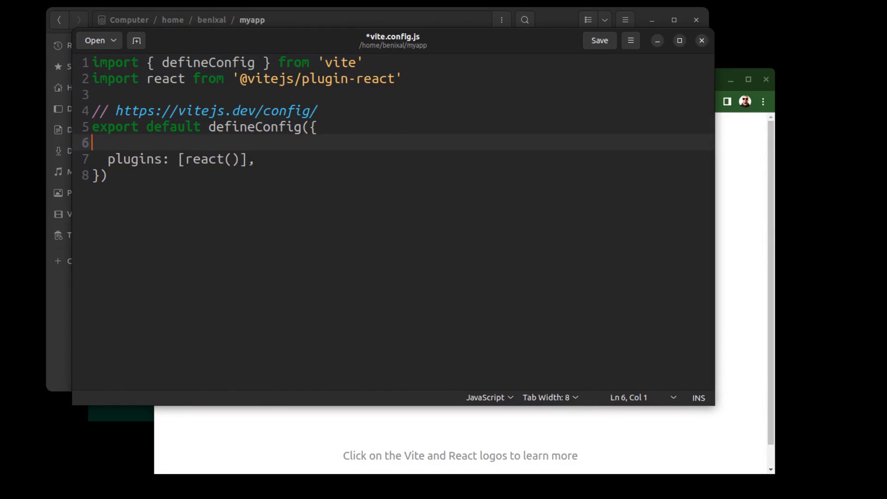
{"action": "type", "text": "server"}
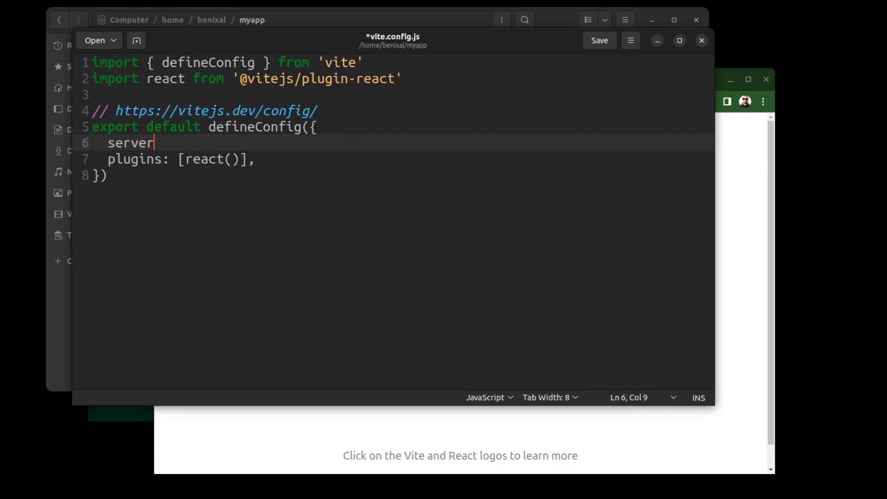
{"action": "type", "text": ": {}"}
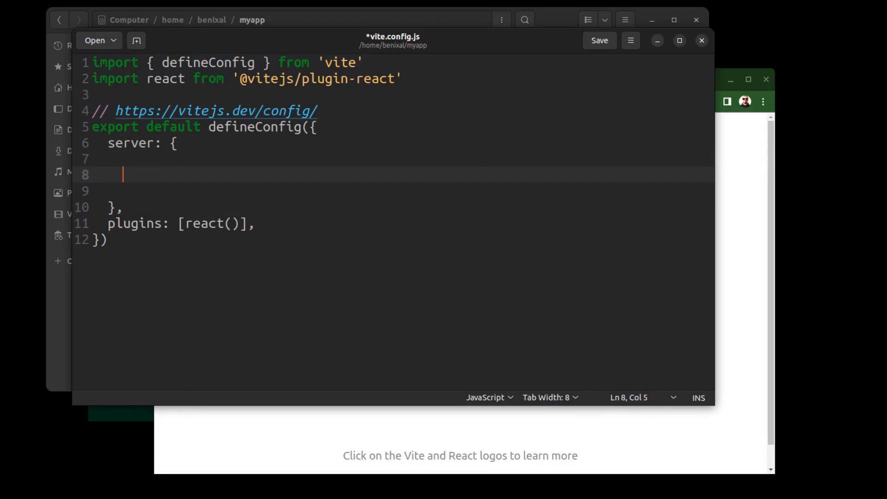
{"action": "type", "text": "http"}
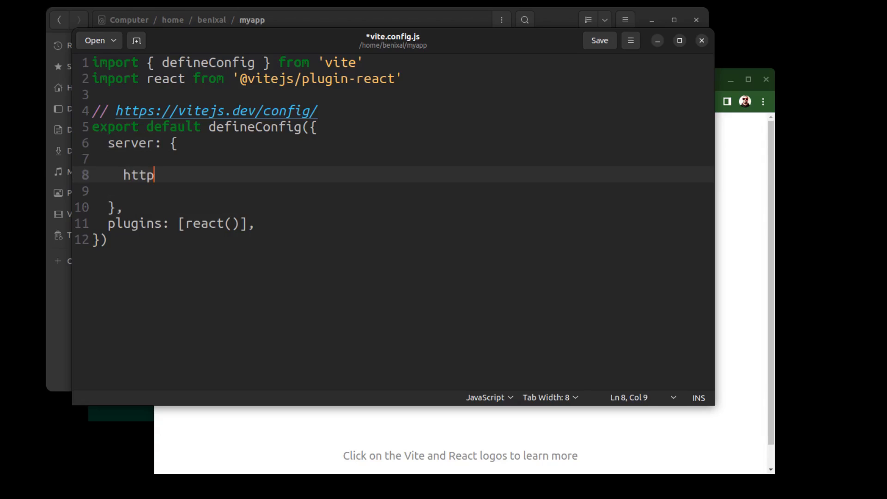
{"action": "type", "text": "s: {}"}
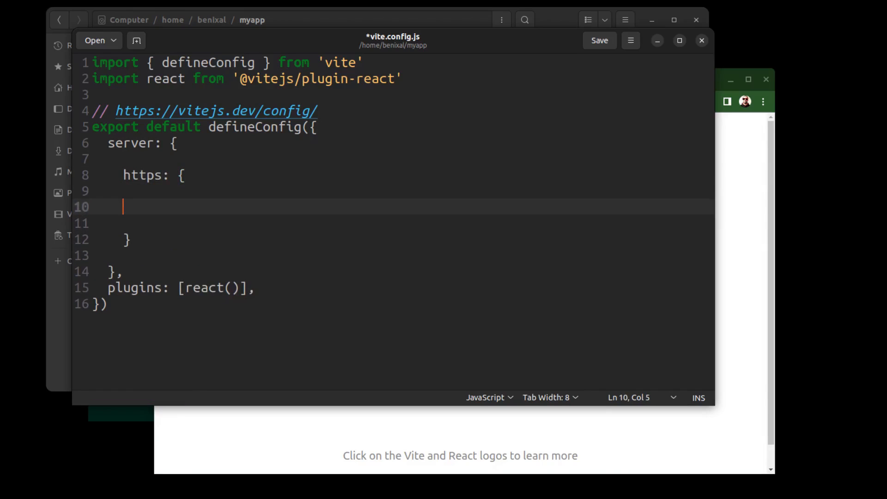
Fill the https block with empty key: '' and cert: '' entries
{"action": "type", "text": "k"}
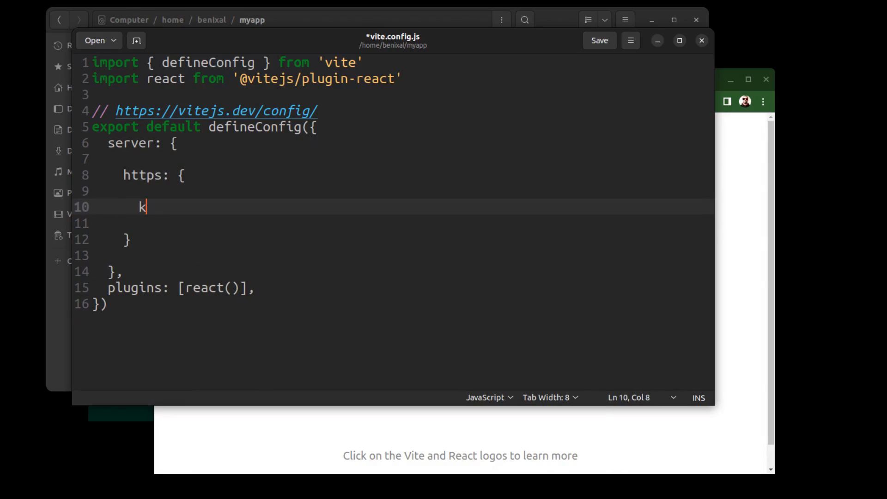
{"action": "type", "text": "ey:"}
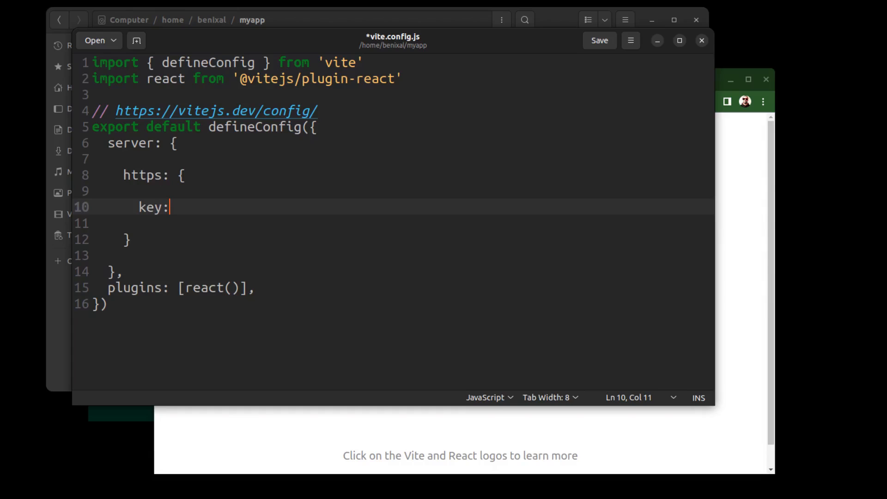
{"action": "type", "text": "'' ,"}
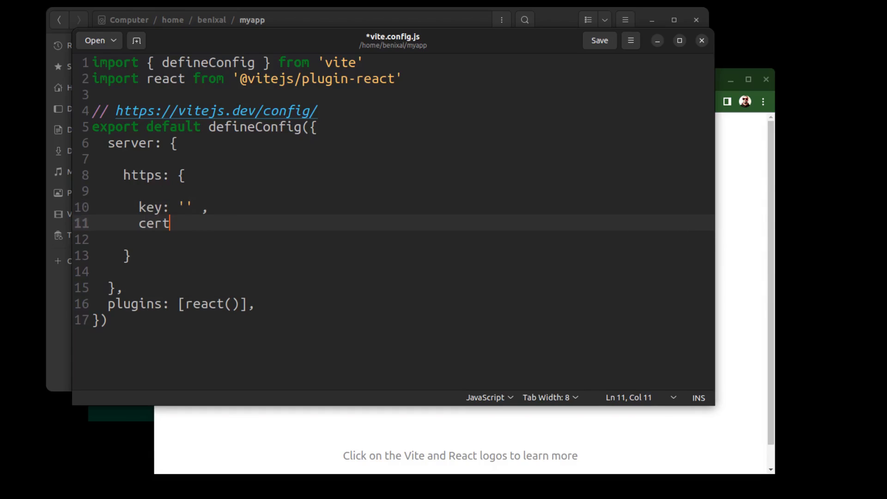
{"action": "type", "text": ": '' ,"}
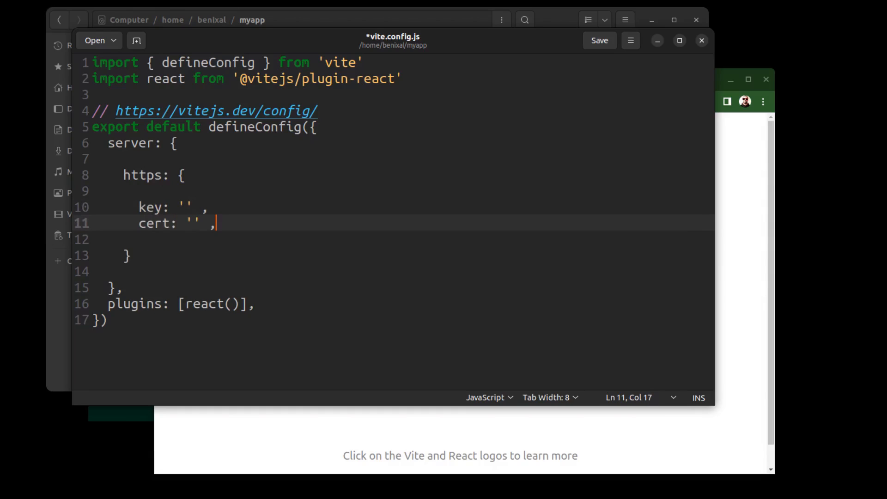
{"action": "mouse_move", "coordinate": [160, 235]}
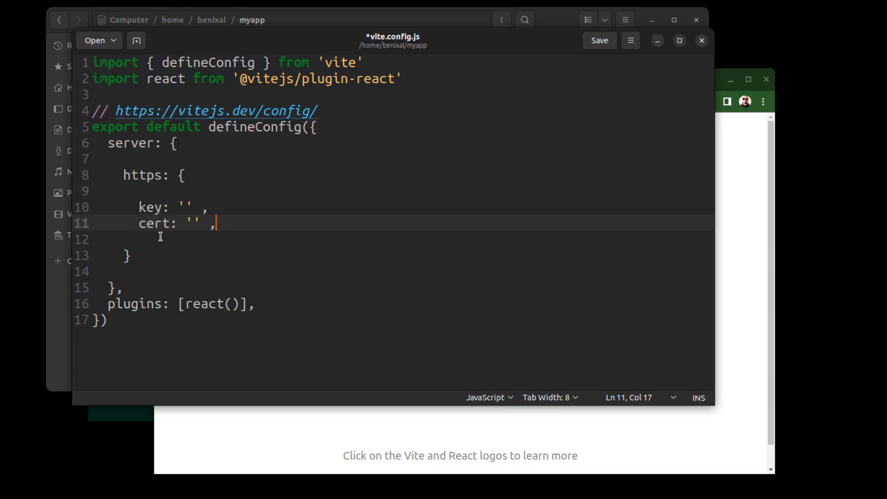
{"action": "mouse_move", "coordinate": [229, 253]}
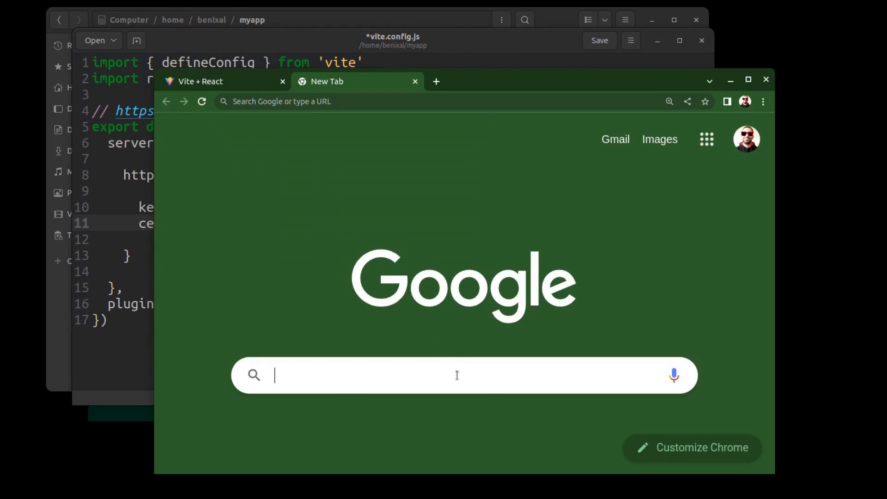
Search Google for 'self signed ssl certificate generator'
{"action": "type", "text": "self s"}
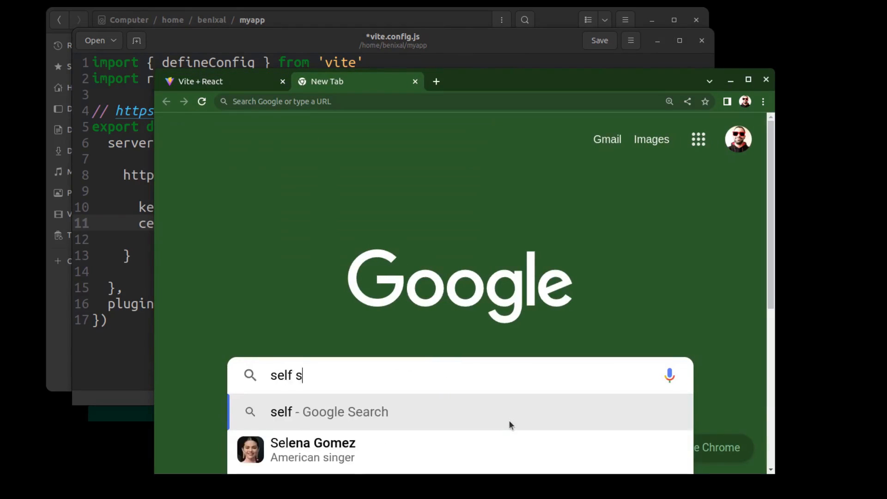
{"action": "type", "text": "igned ssl certificate"}
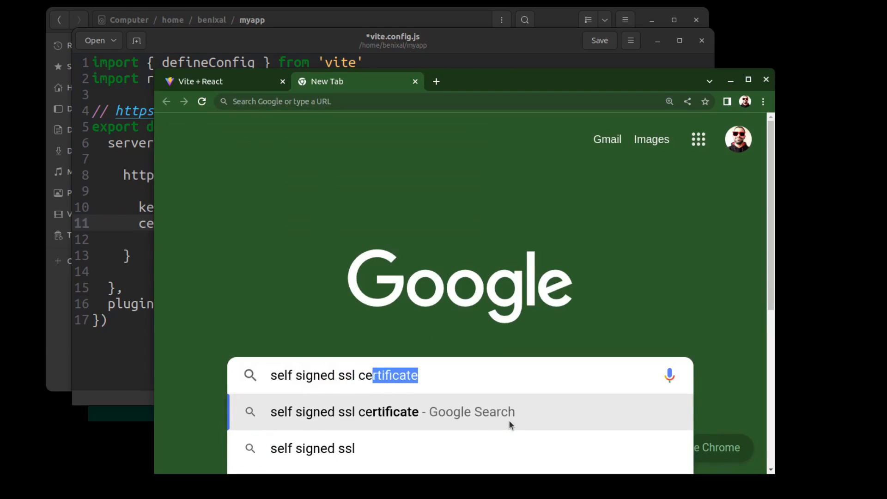
{"action": "type", "text": "generator"}
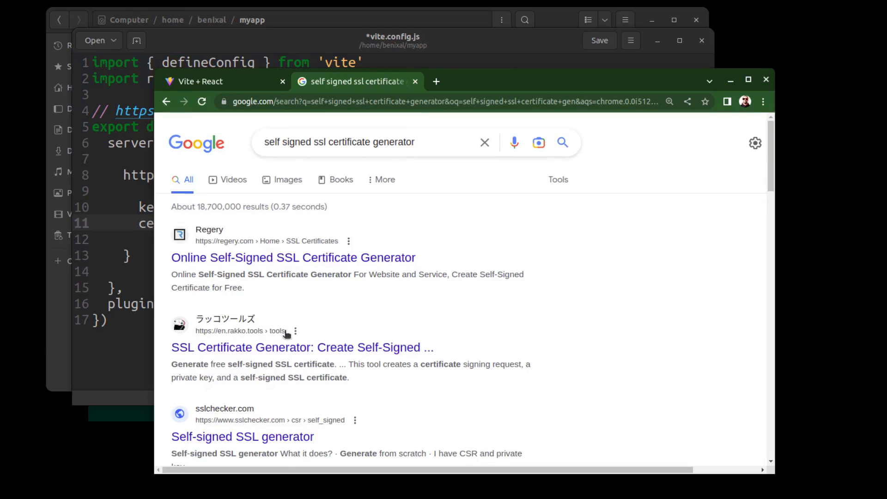
Generate a self-signed certificate for site name myapp on Regery SSL Generator
{"action": "left_click", "coordinate": [293, 258]}
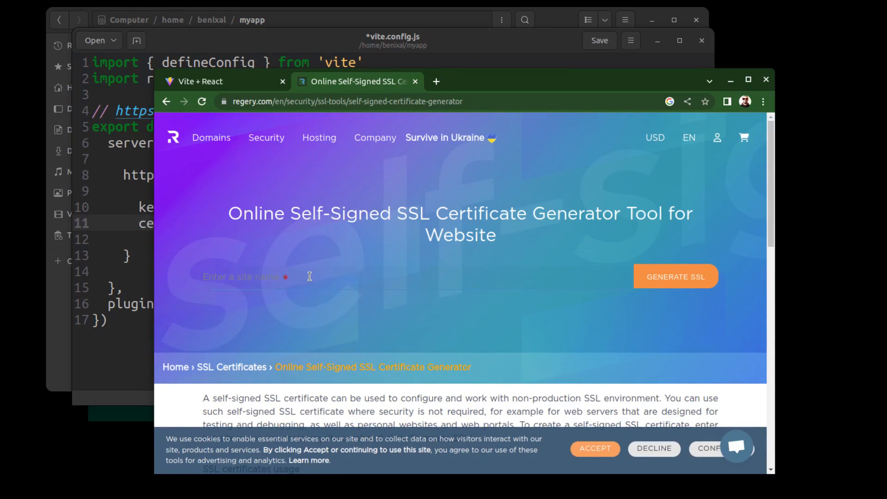
{"action": "type", "text": "myapp"}
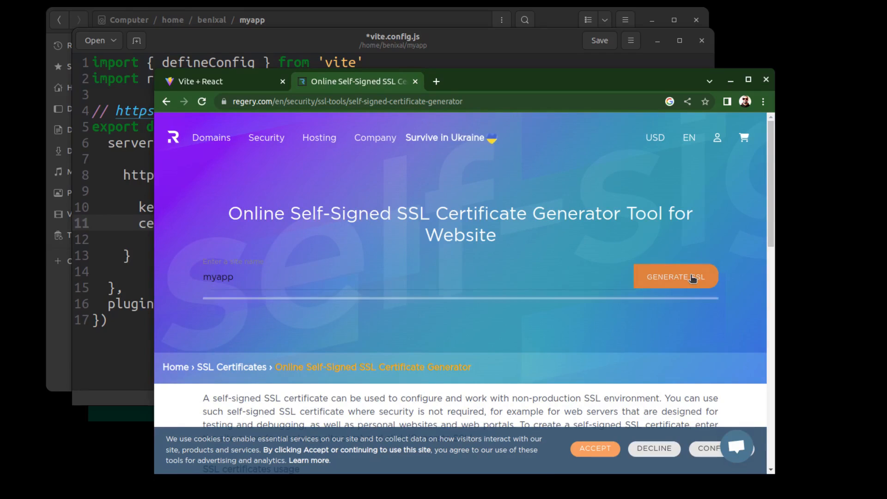
{"action": "left_click", "coordinate": [674, 277]}
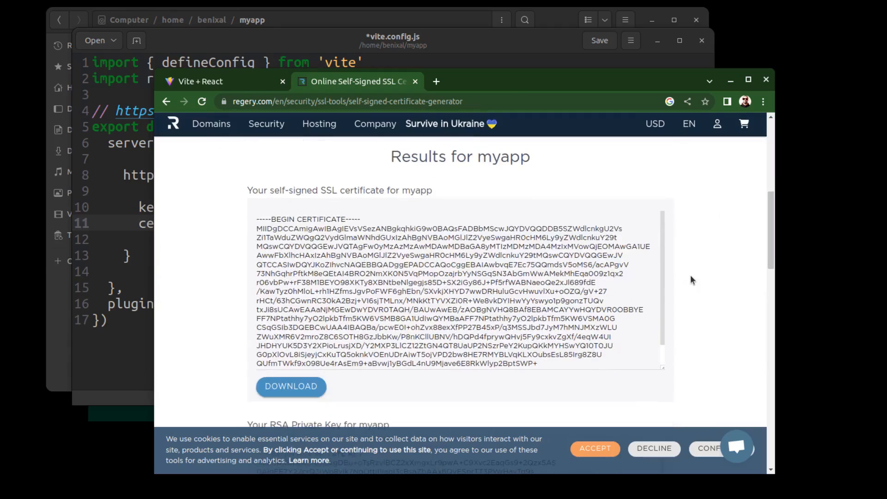
{"action": "mouse_move", "coordinate": [688, 339]}
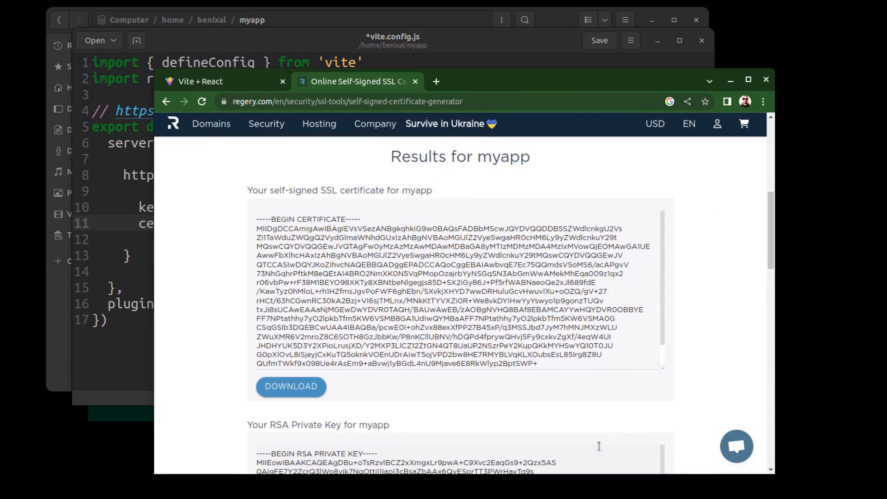
{"action": "mouse_move", "coordinate": [394, 404]}
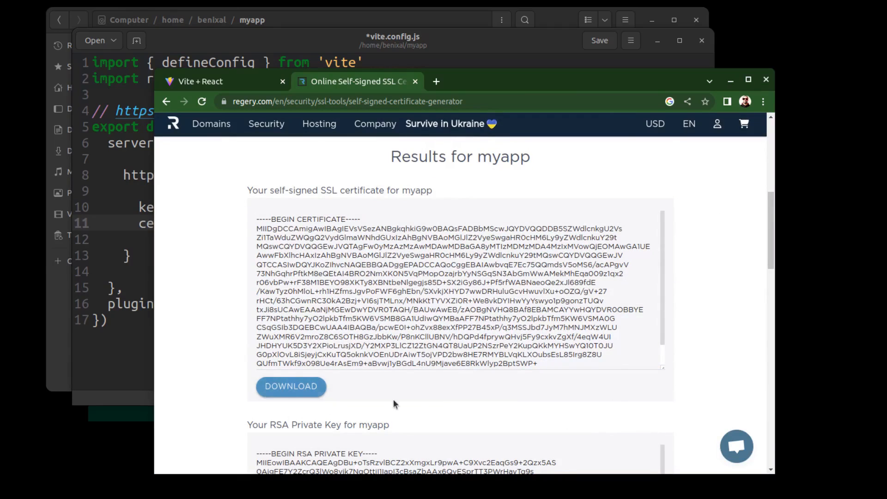
Download the myapp certificate file and its RSA private key
{"action": "scroll", "scroll_direction": "down", "scroll_amount": 3}
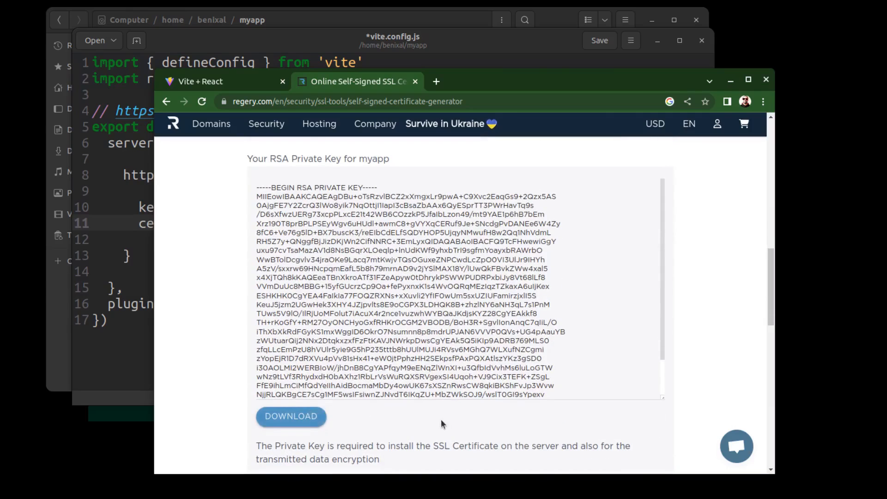
{"action": "scroll", "scroll_direction": "down", "scroll_amount": 3}
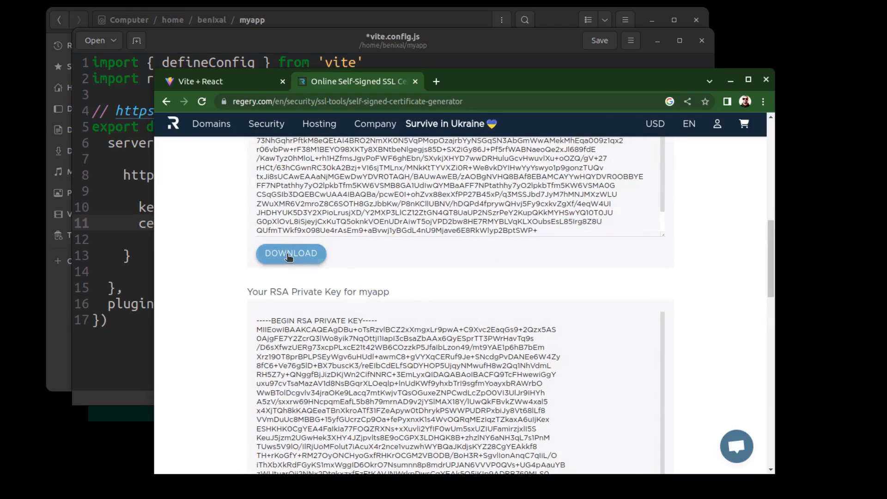
{"action": "left_click", "coordinate": [290, 254]}
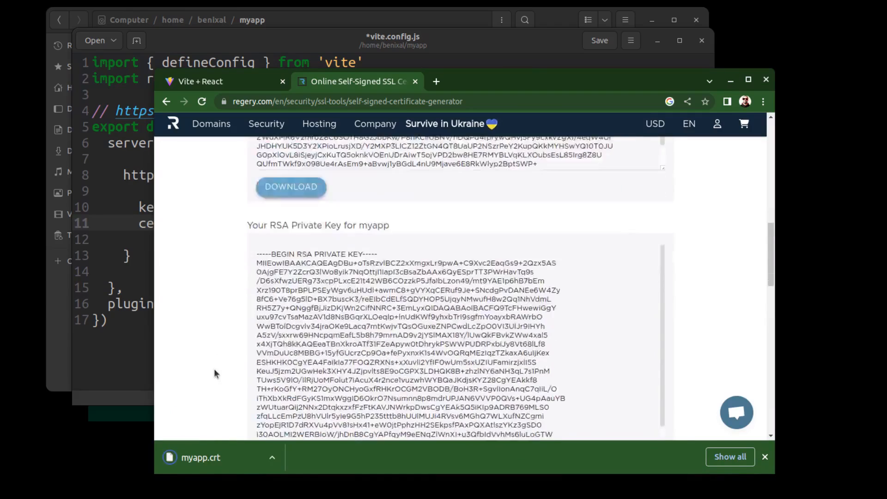
{"action": "scroll", "scroll_direction": "down", "scroll_amount": 3}
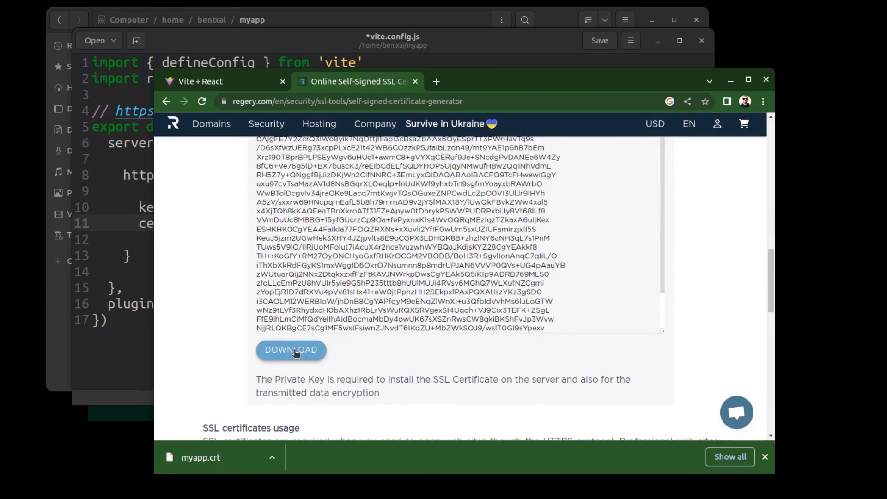
{"action": "left_click", "coordinate": [290, 349]}
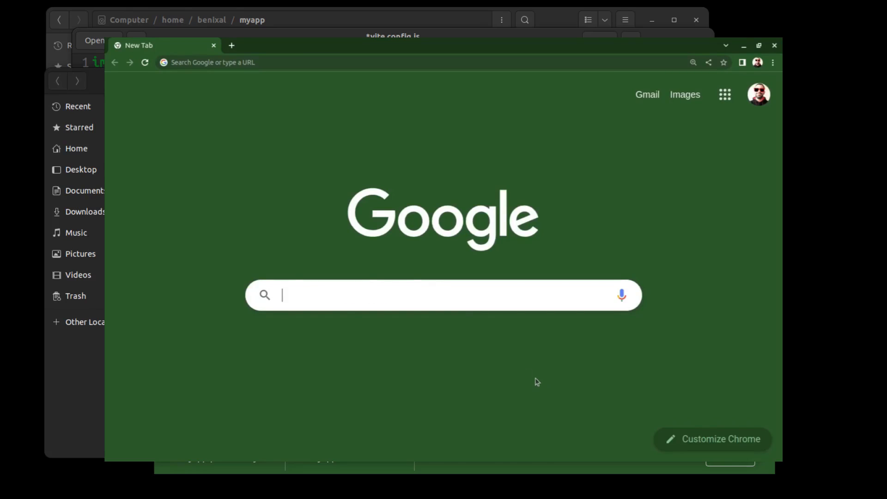
Search Google for 'install openssl' and look through the results
{"action": "type", "text": "install openssl"}
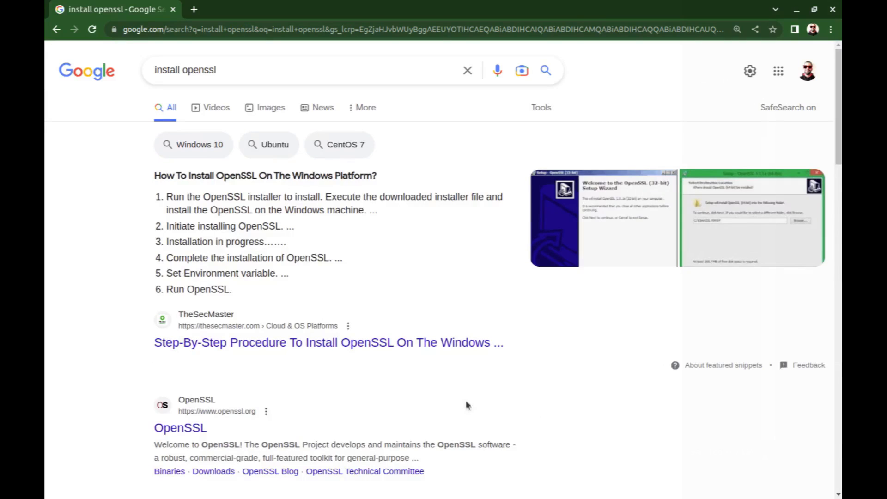
{"action": "scroll", "scroll_direction": "down", "scroll_amount": 3}
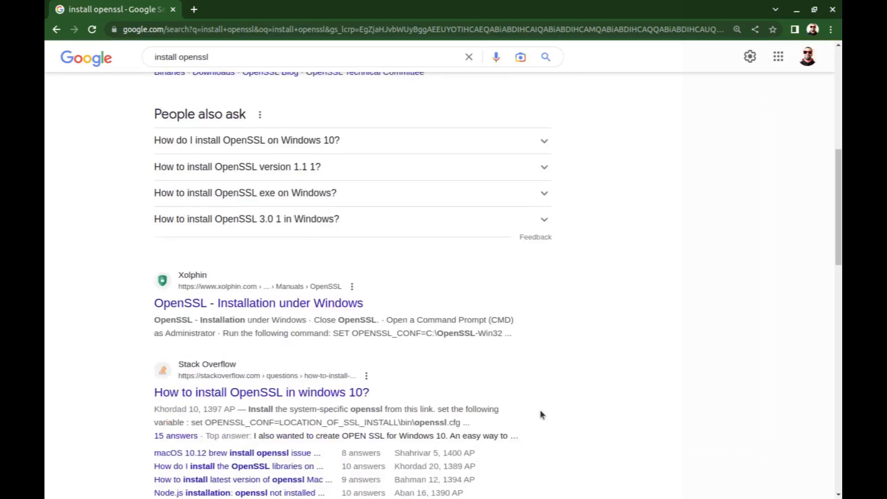
{"action": "scroll", "scroll_direction": "down", "scroll_amount": 3}
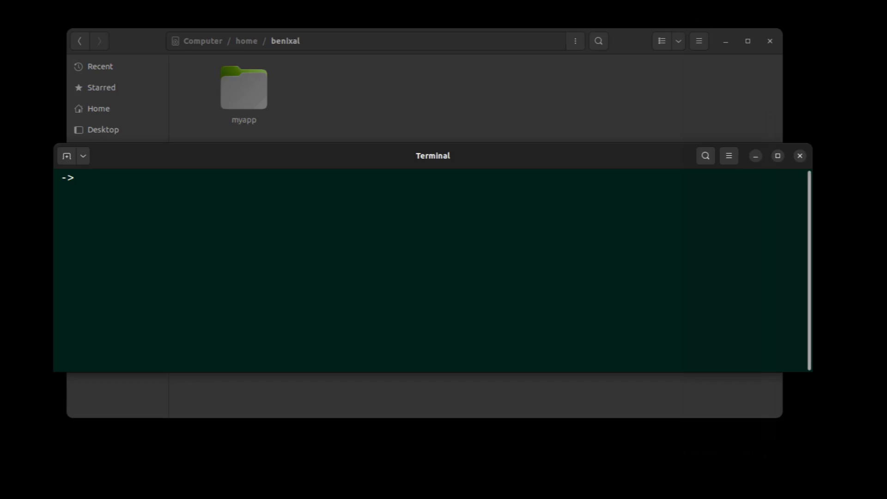
Run openssl req -x509 -sha256 with -keyout private.key -out certificate.crt, accepting default prompts
{"action": "type", "text": "openssl r"}
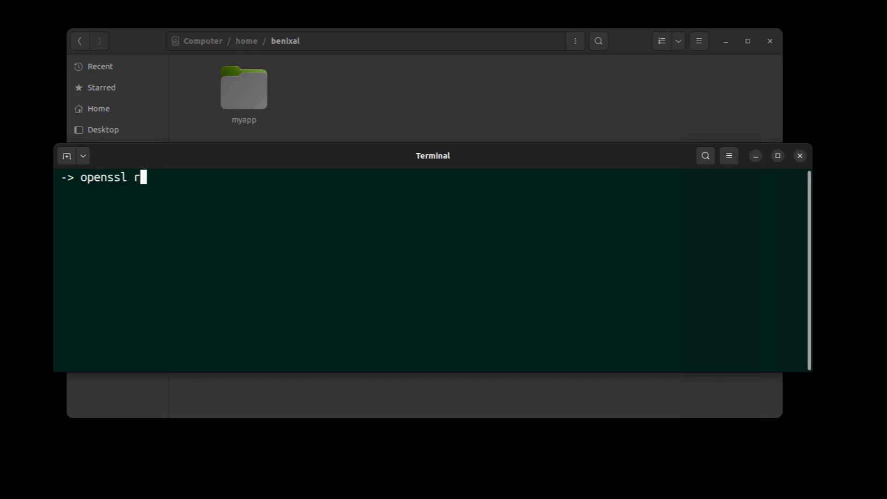
{"action": "type", "text": "eq -x509 -sha256 -nodes -days 365 -newkey rsa:2048 -keyout"}
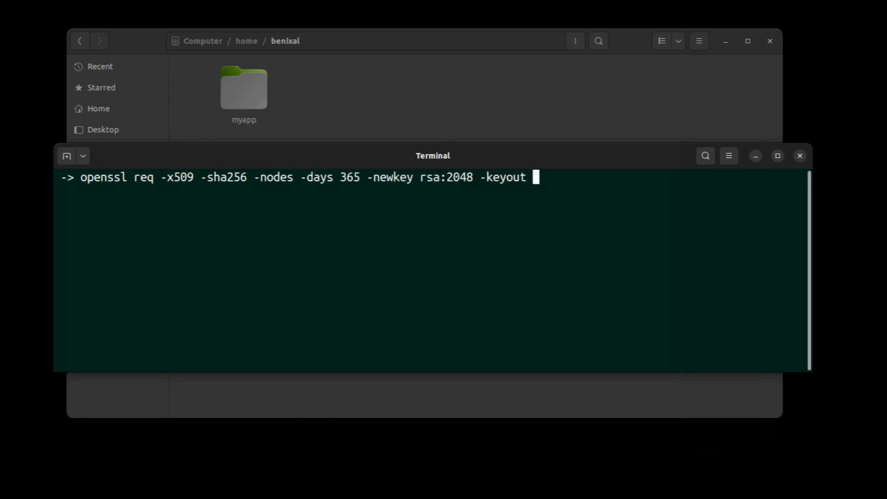
{"action": "type", "text": "private.key -out certificate.crt"}
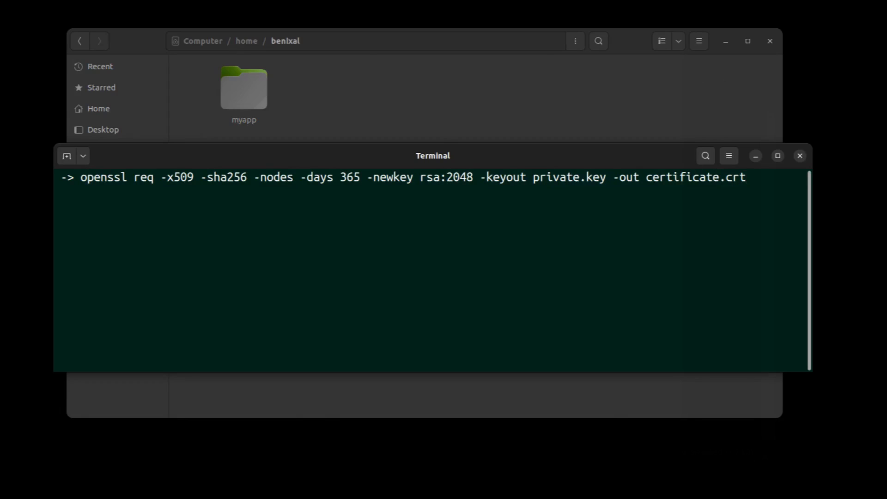
{"action": "key", "text": "Return"}
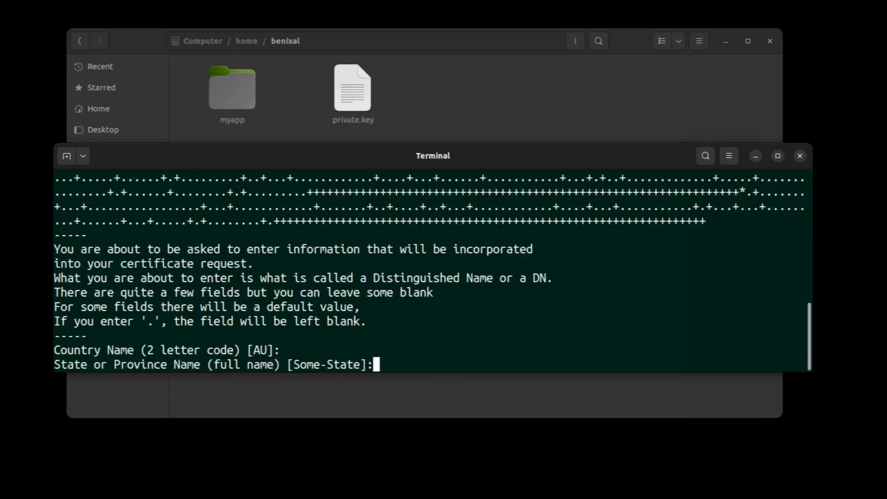
{"action": "key", "text": "Return"}
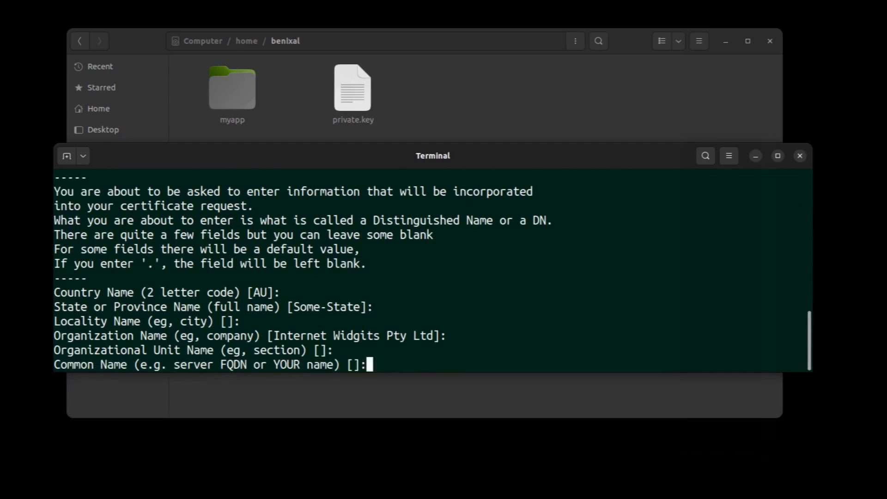
{"action": "key", "text": "Return"}
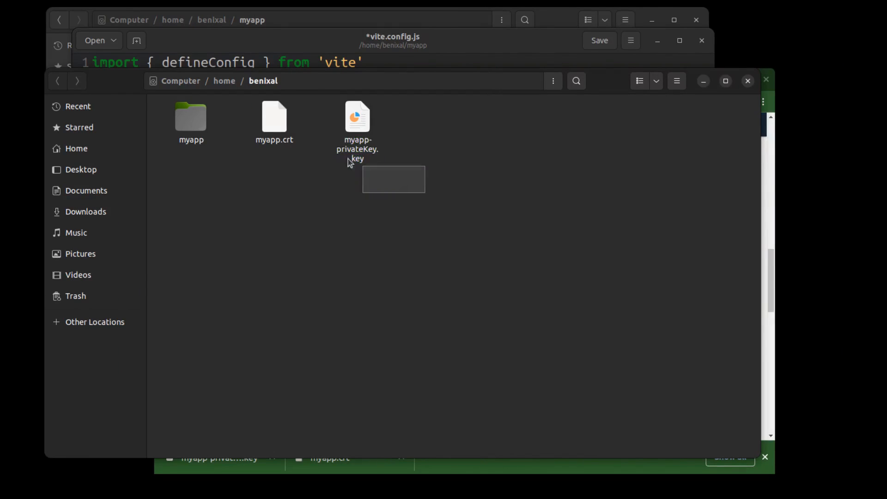
Move the downloaded myapp.crt and myapp-privateKey.key into the myapp project folder and copy the key file name
{"action": "right_click", "coordinate": [274, 120]}
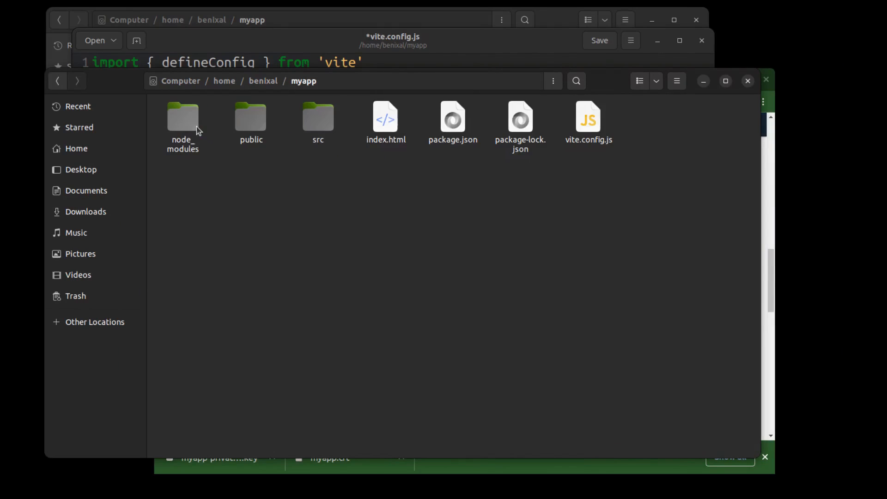
{"action": "right_click", "coordinate": [573, 205]}
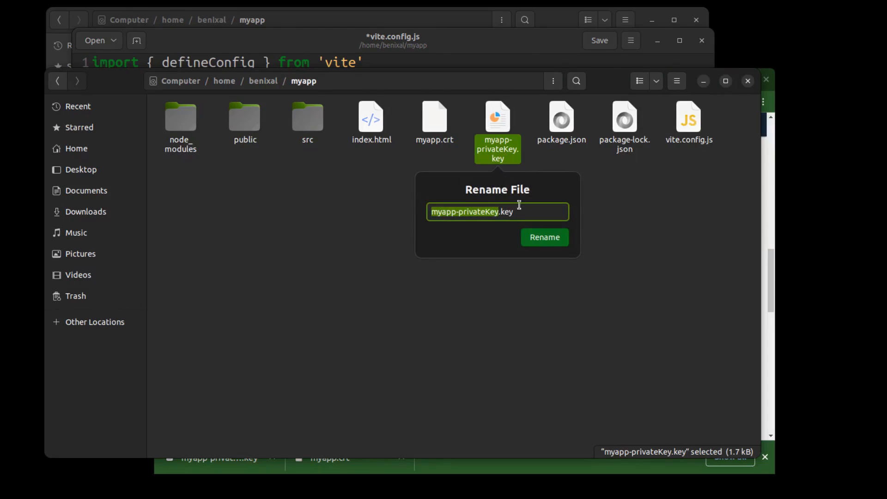
{"action": "right_click", "coordinate": [498, 212]}
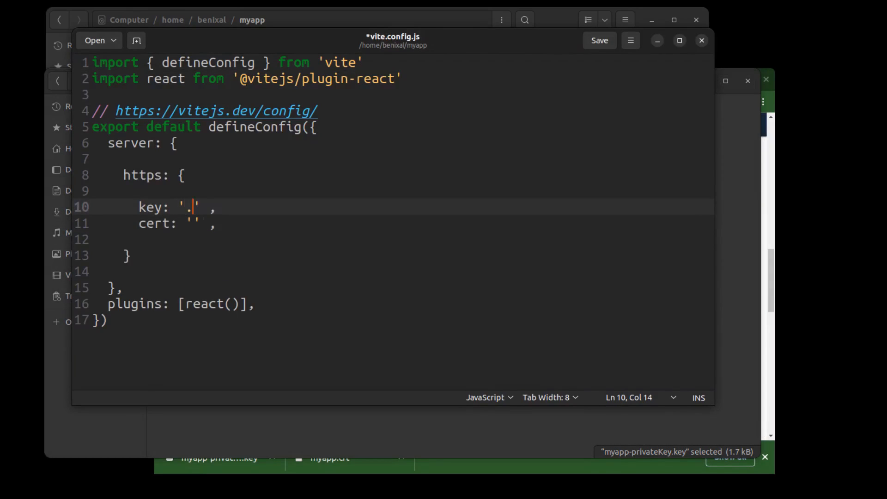
Set https key to './myapp-privateKey.key' and cert to './myapp.crt' in vite.config.js, then save
{"action": "type", "text": "/"}
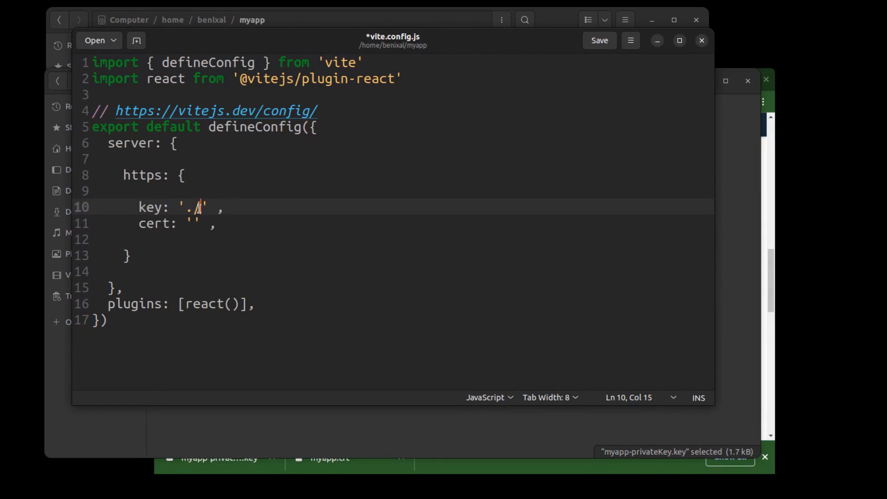
{"action": "type", "text": "myapp-privateKey.key"}
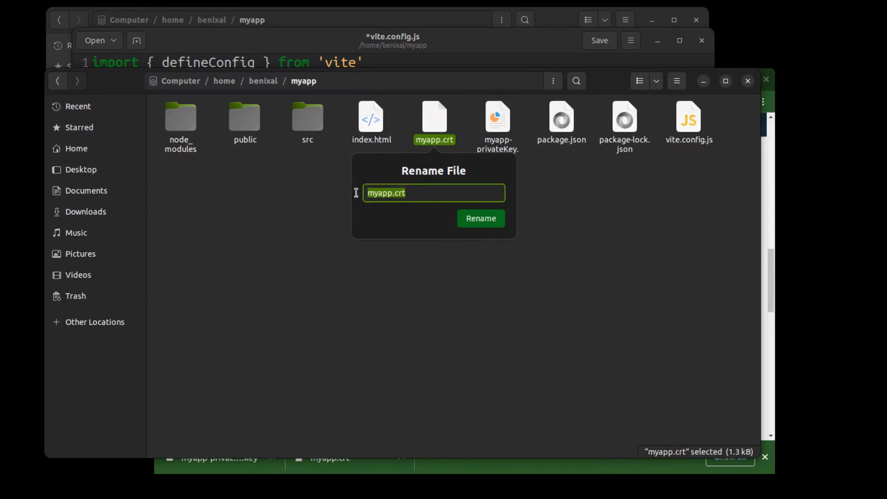
{"action": "mouse_move", "coordinate": [412, 122]}
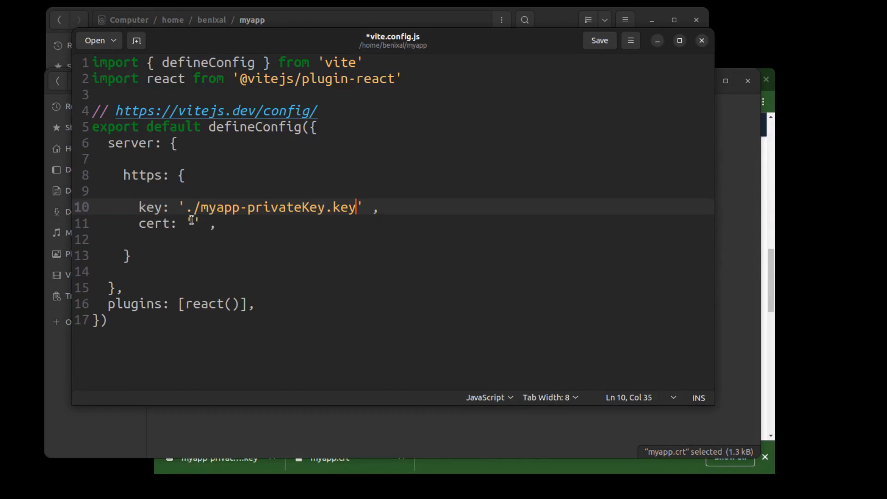
{"action": "type", "text": "./myapp.crt"}
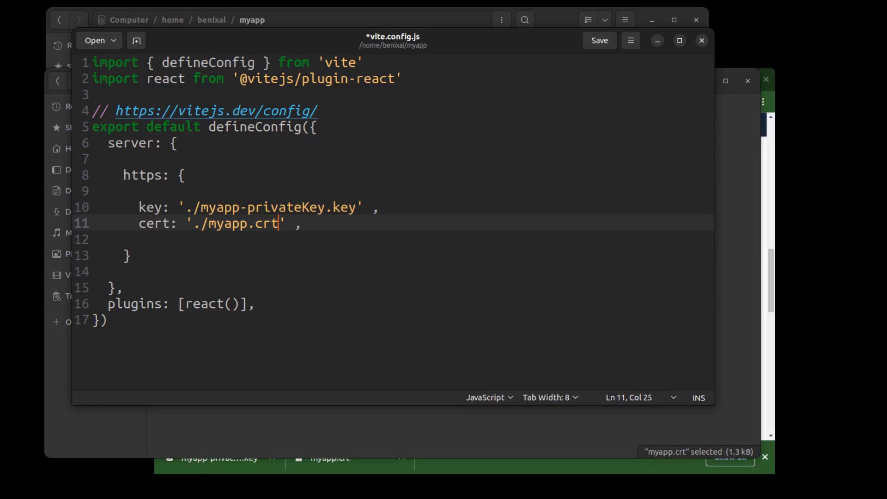
{"action": "left_click", "coordinate": [598, 40]}
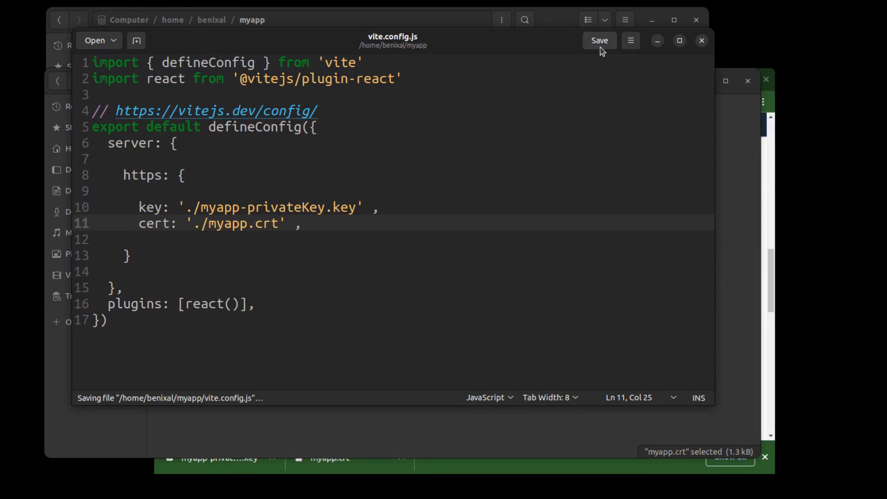
{"action": "left_click", "coordinate": [598, 40]}
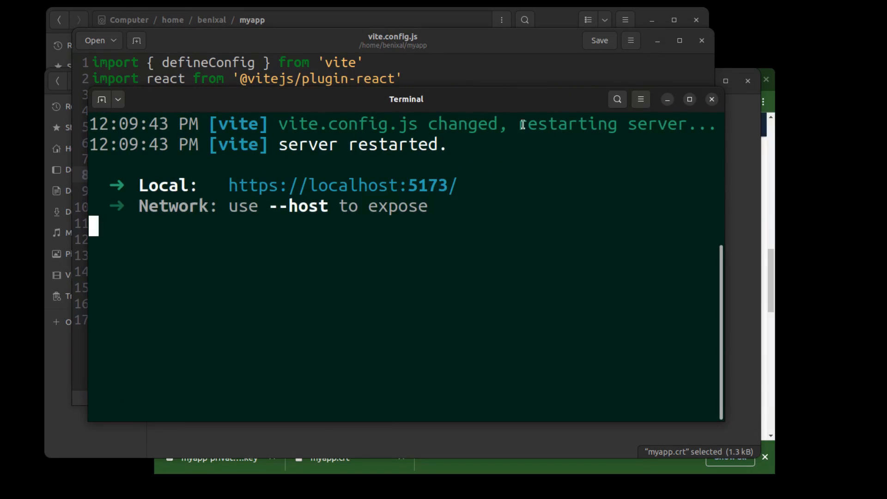
{"action": "double_click", "coordinate": [253, 185]}
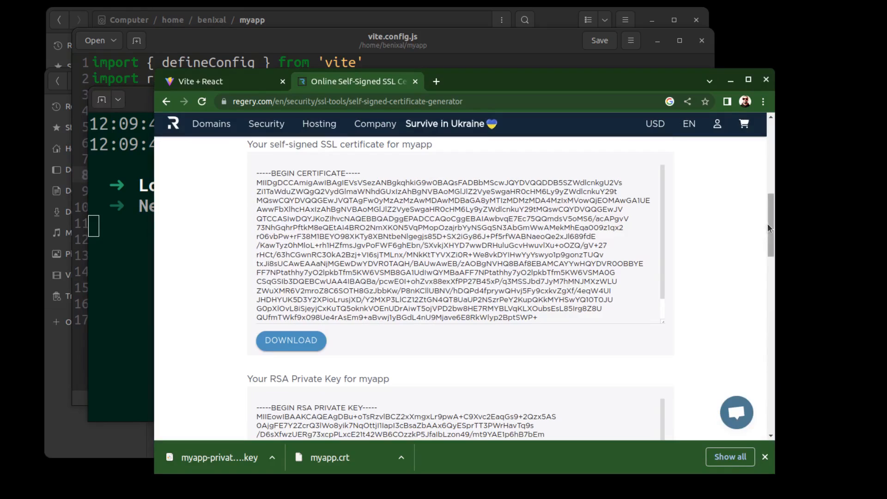
{"action": "left_click", "coordinate": [221, 82]}
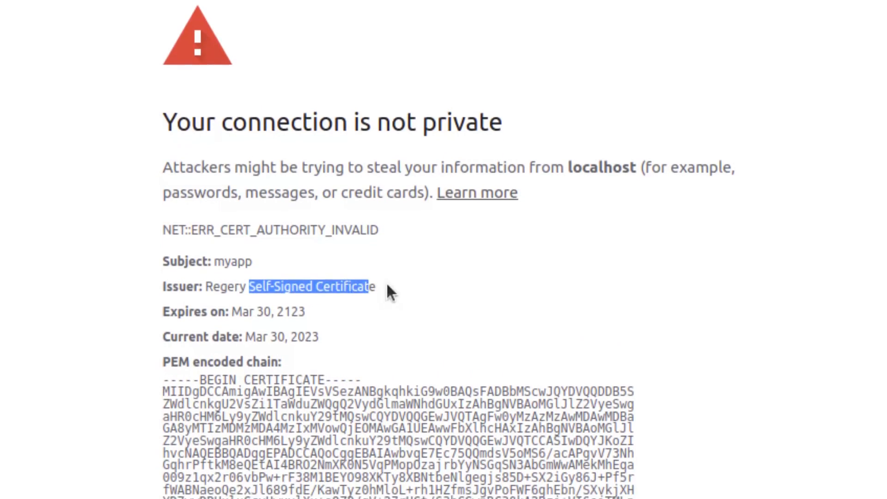
{"action": "scroll", "scroll_direction": "down", "scroll_amount": 3}
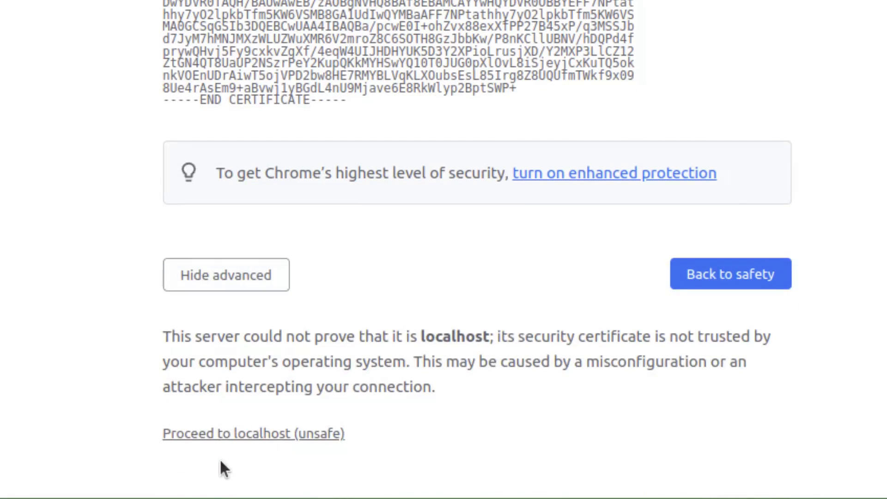
{"action": "mouse_move", "coordinate": [190, 445]}
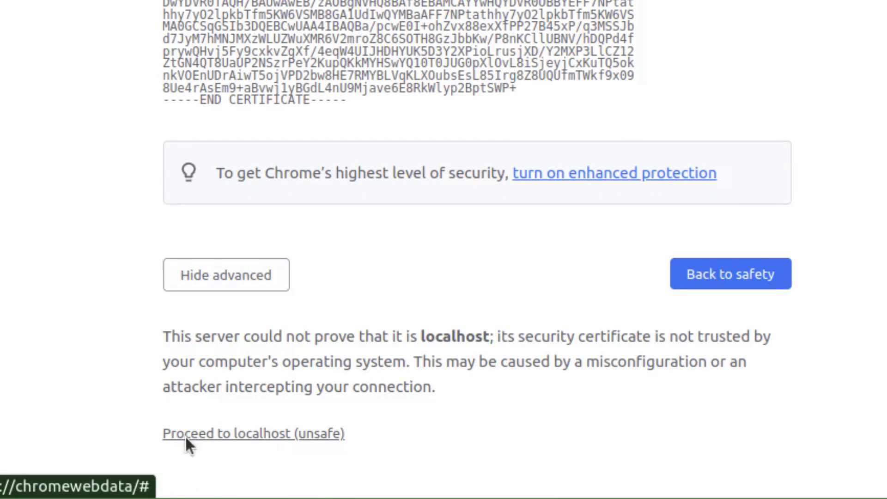
{"action": "left_click", "coordinate": [253, 434]}
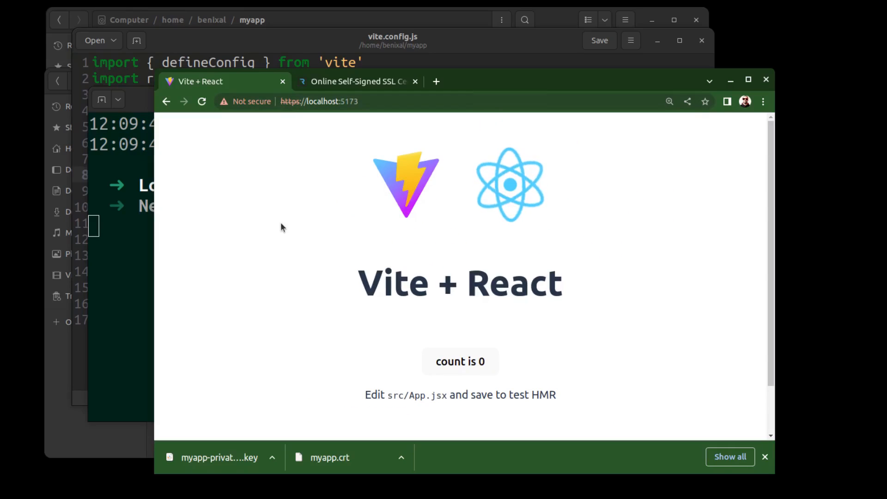
{"action": "right_click", "coordinate": [282, 227]}
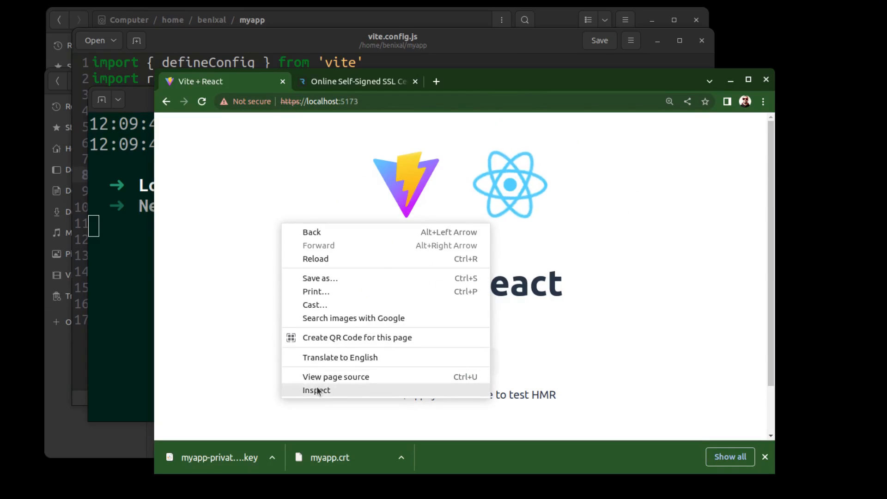
{"action": "left_click", "coordinate": [316, 390]}
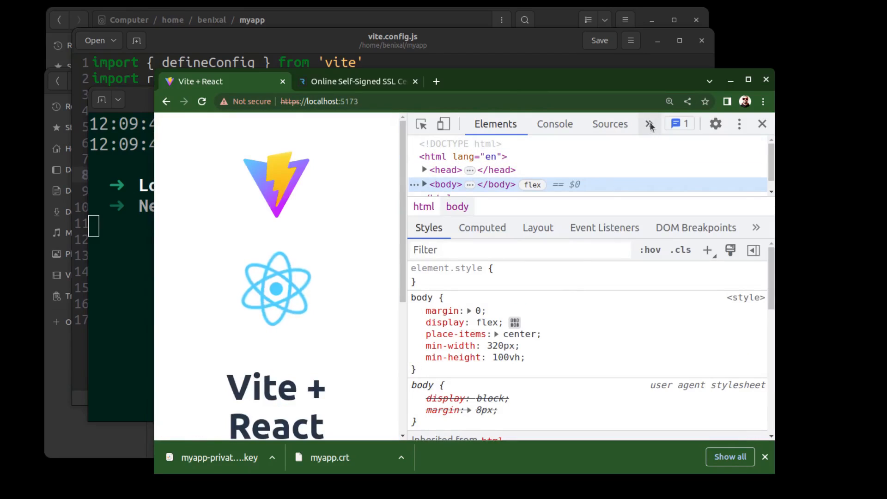
{"action": "left_click", "coordinate": [611, 124]}
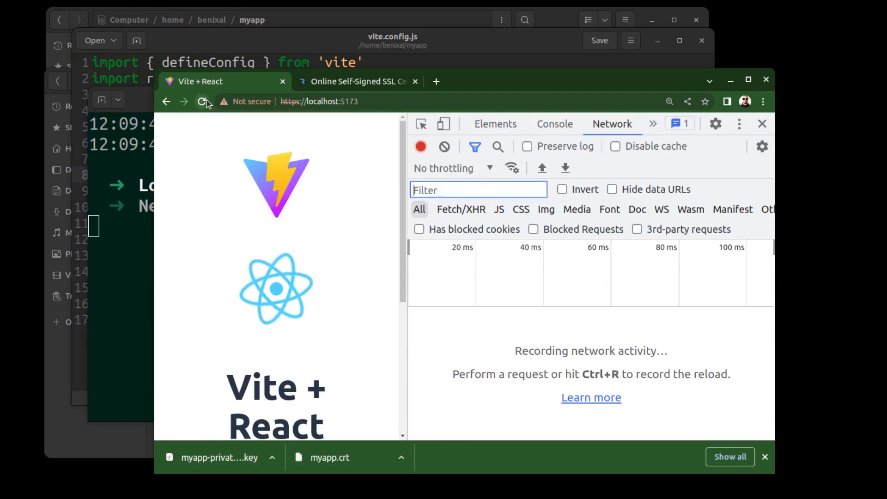
{"action": "left_click", "coordinate": [201, 102]}
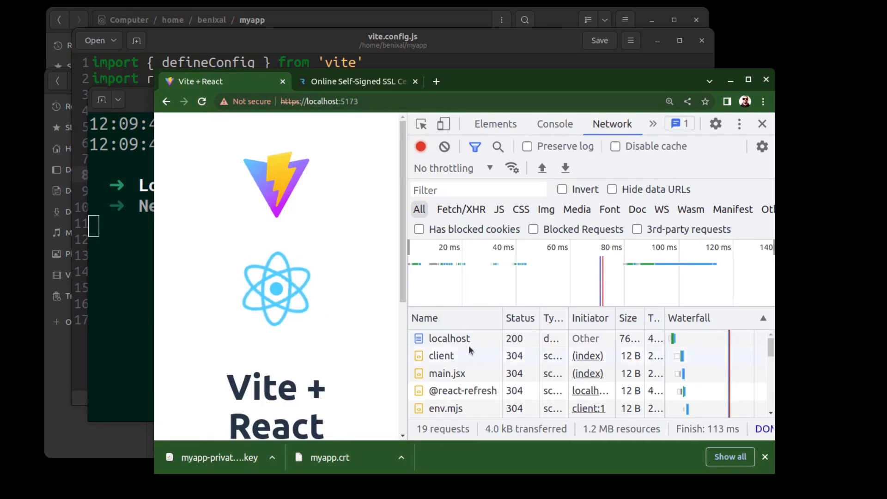
{"action": "left_click", "coordinate": [449, 338]}
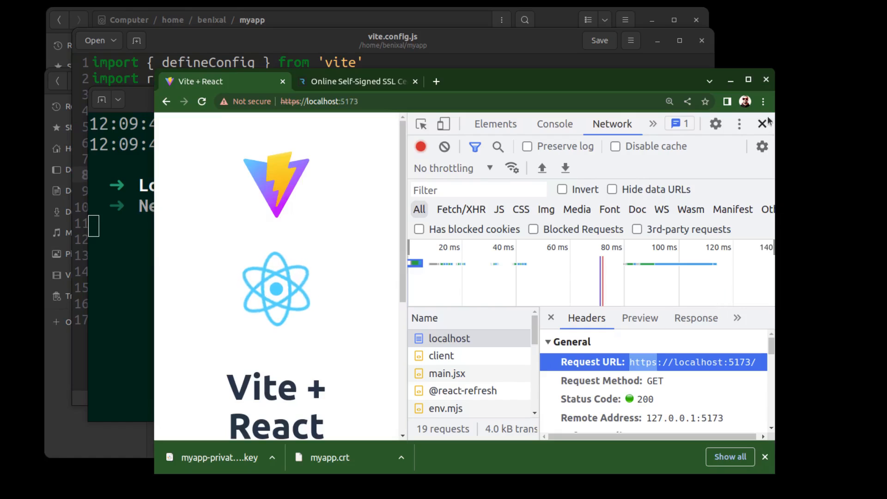
{"action": "left_click", "coordinate": [760, 123]}
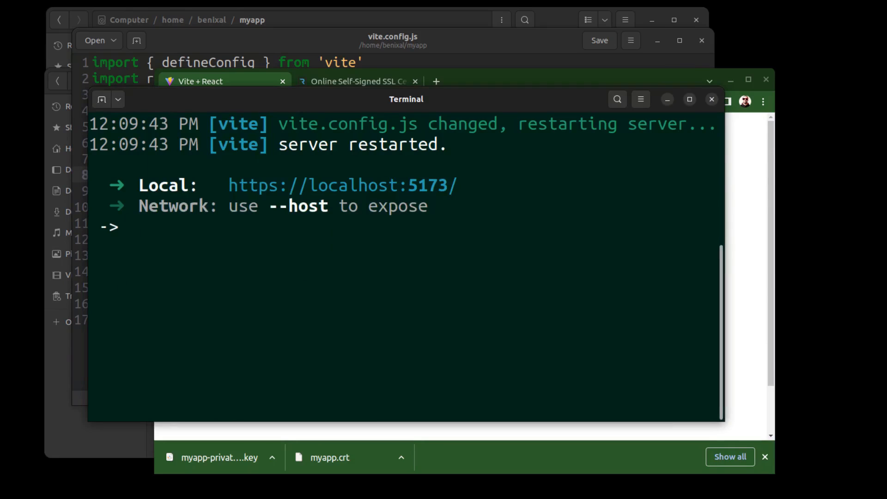
{"action": "type", "text": "npm run dev --"}
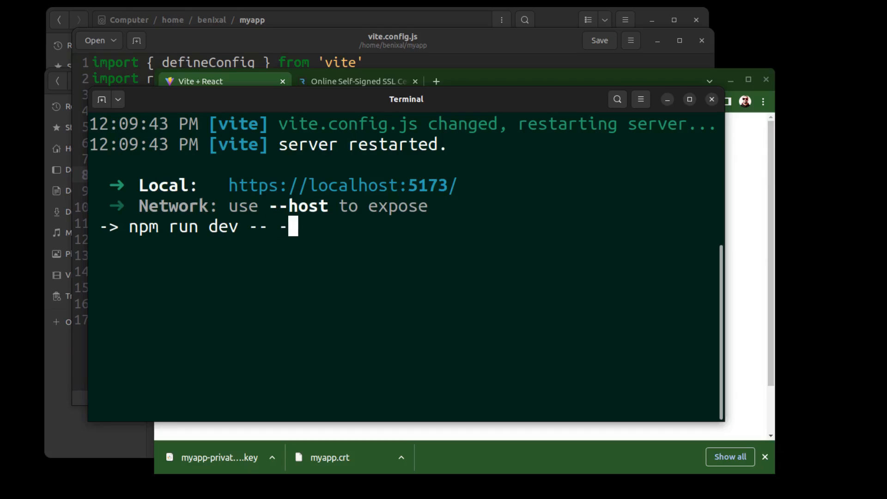
{"action": "type", "text": "-host"}
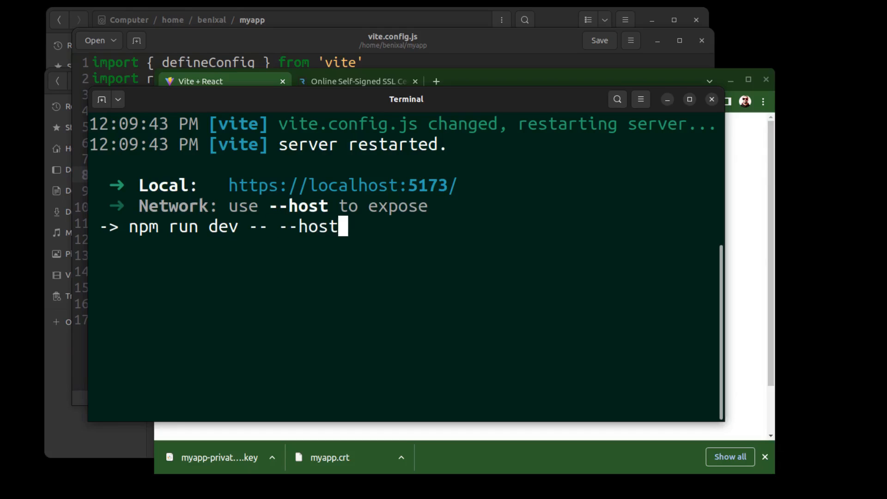
{"action": "mouse_move", "coordinate": [251, 227]}
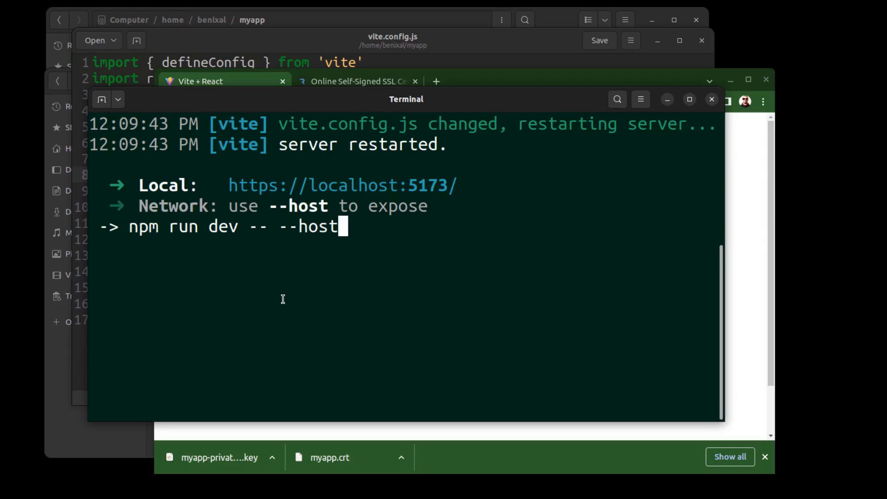
{"action": "key", "text": "Return"}
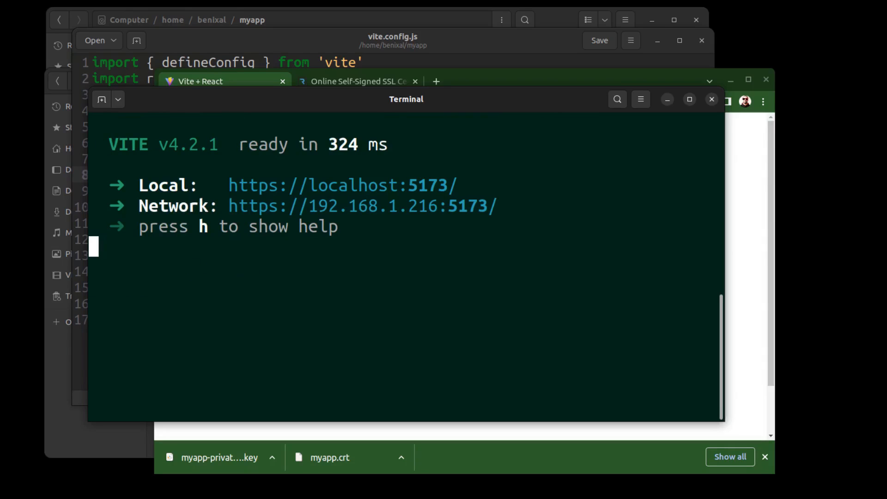
{"action": "mouse_move", "coordinate": [356, 184]}
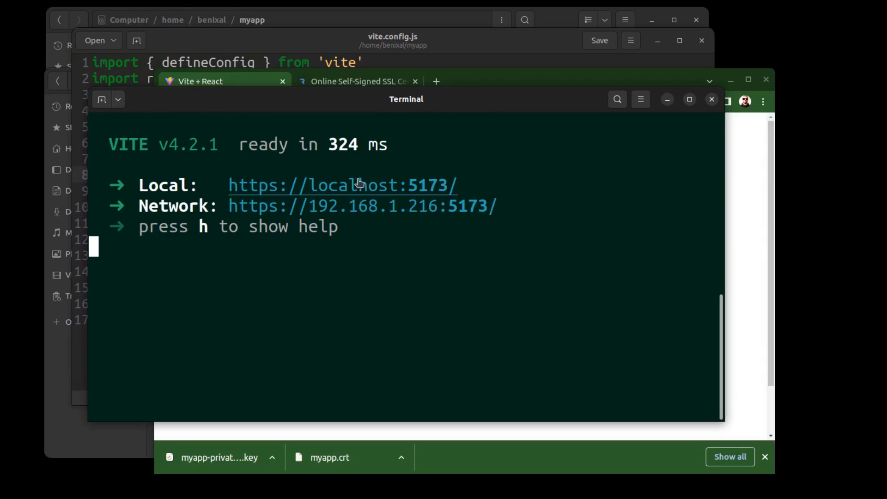
{"action": "mouse_move", "coordinate": [497, 211]}
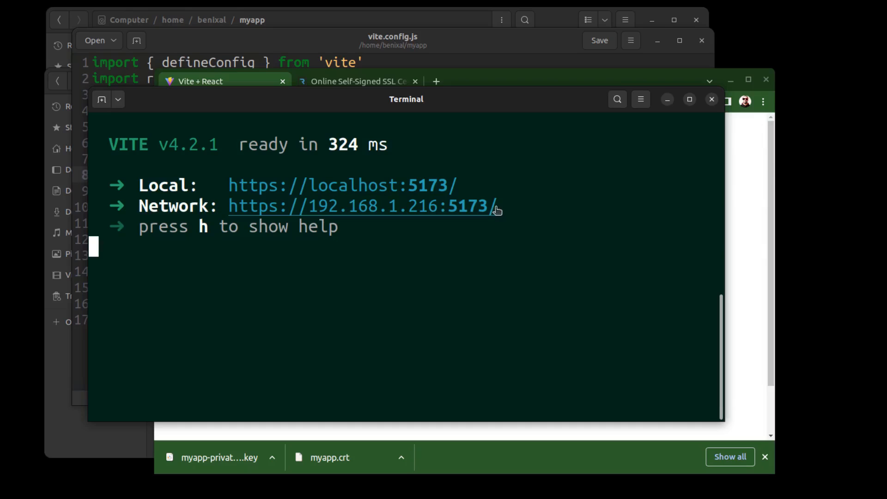
{"action": "mouse_move", "coordinate": [348, 218]}
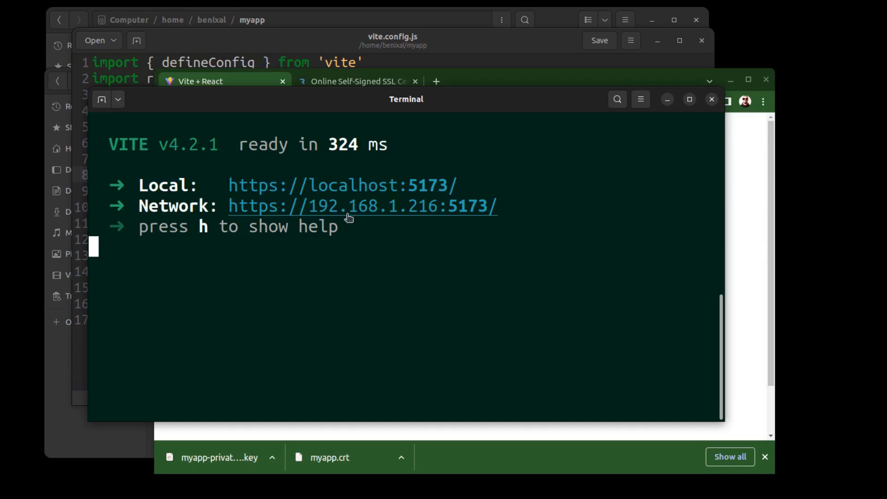
{"action": "mouse_move", "coordinate": [444, 237]}
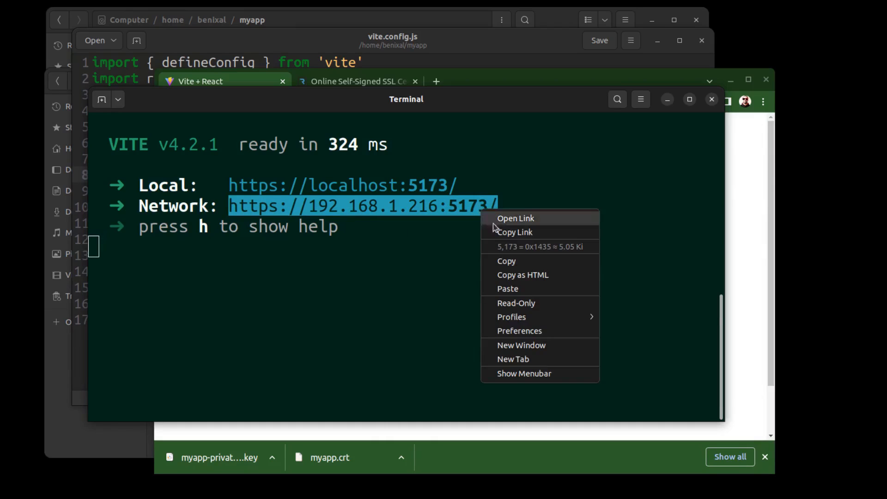
{"action": "left_click", "coordinate": [739, 258]}
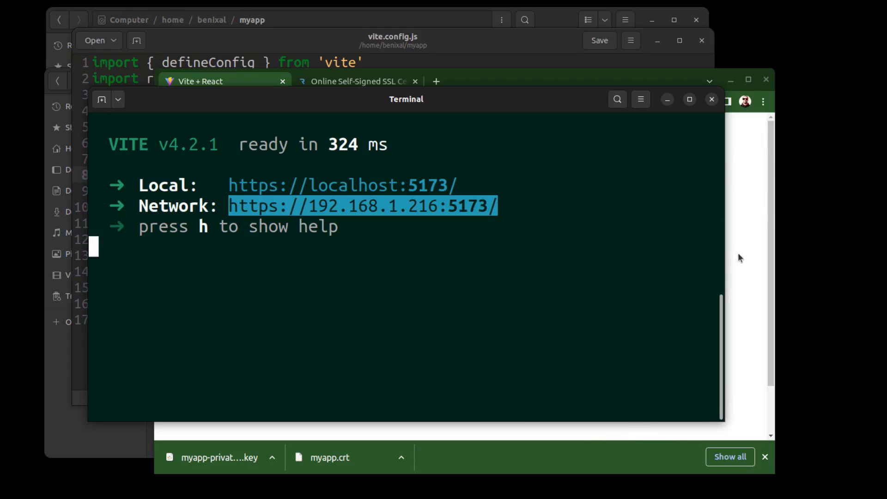
{"action": "left_click", "coordinate": [435, 81]}
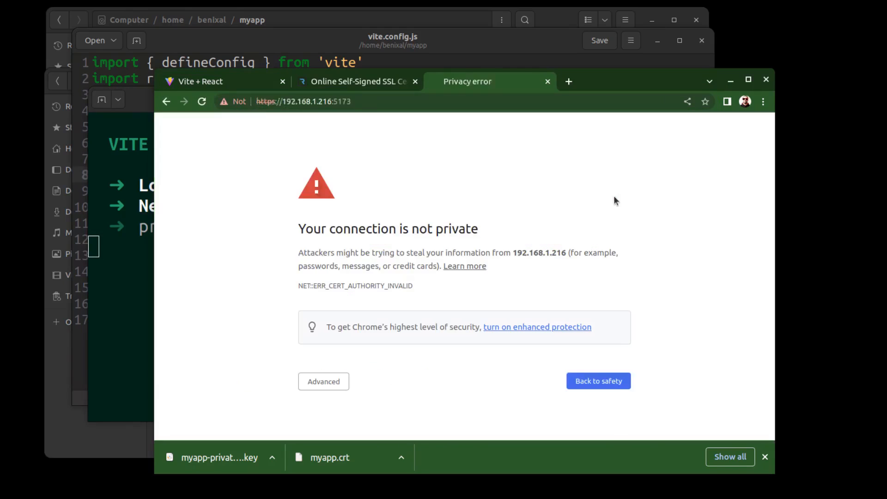
{"action": "left_click", "coordinate": [324, 380]}
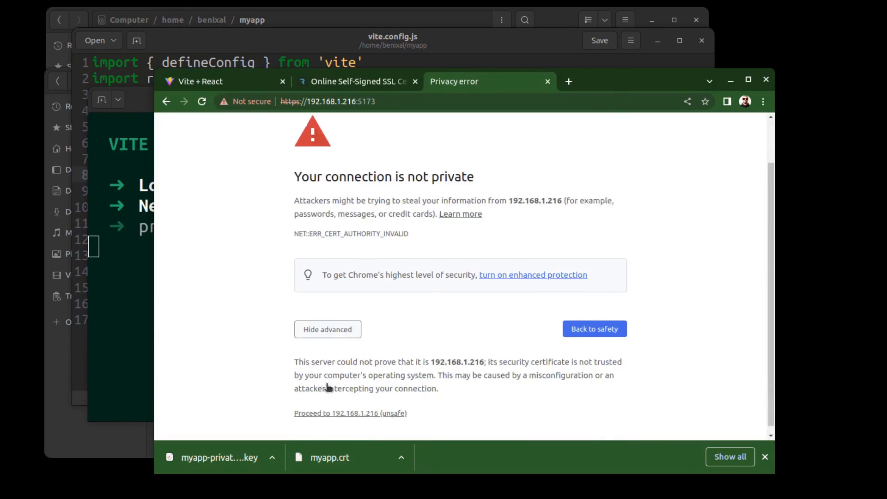
{"action": "left_click", "coordinate": [349, 413]}
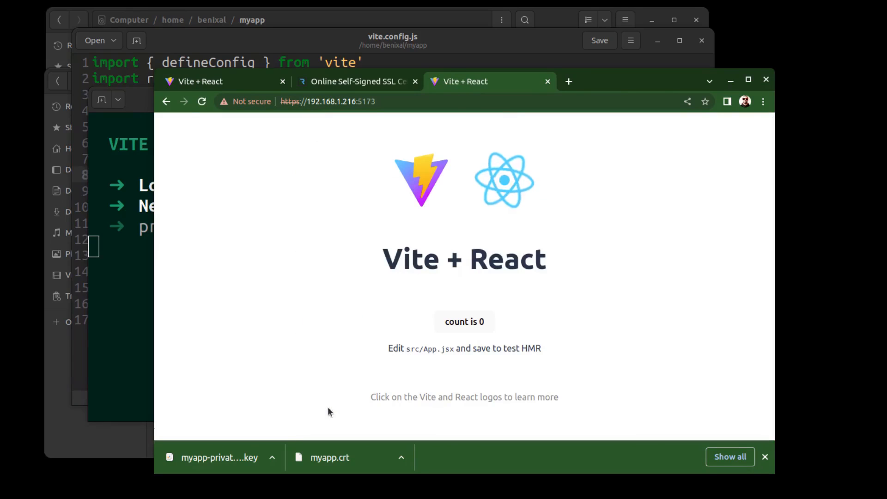
{"action": "mouse_move", "coordinate": [340, 136]}
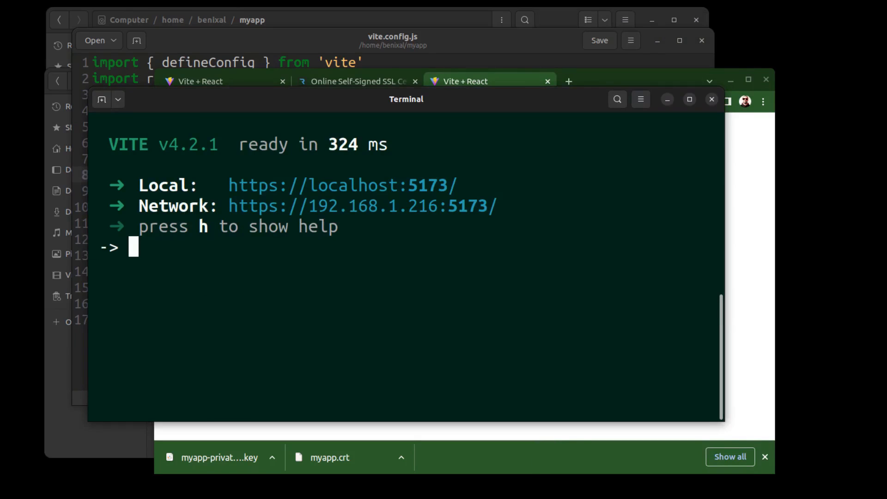
Run 'npm run dev -- --host myapp.ben', which fails with an EADDRNOTAVAIL error on port 5173
{"action": "type", "text": "npm run dev -- --host"}
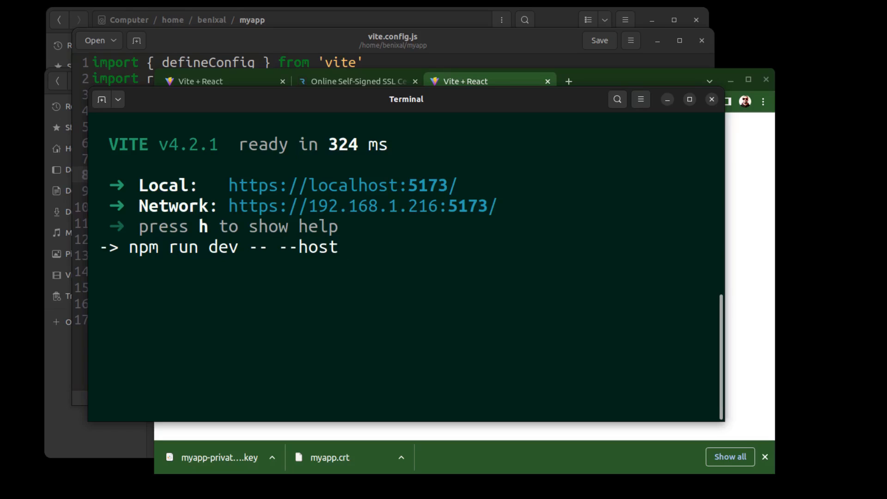
{"action": "type", "text": "m"}
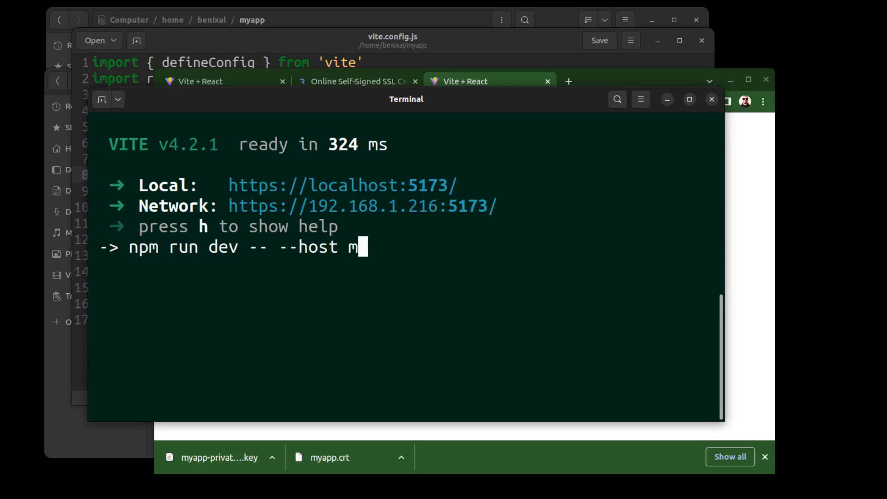
{"action": "type", "text": "yapp."}
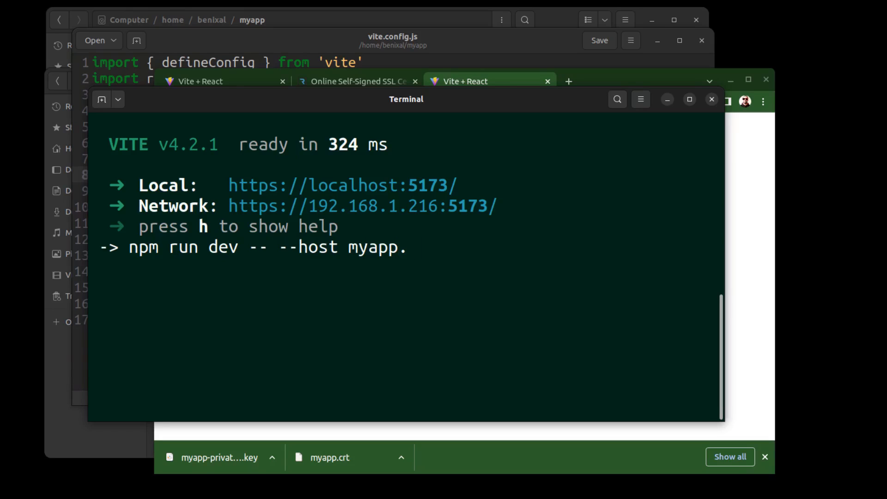
{"action": "type", "text": "ben"}
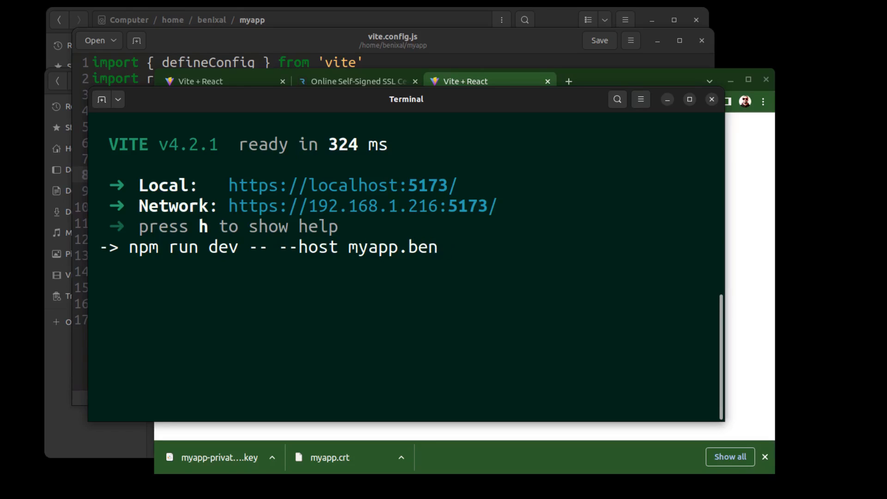
{"action": "key", "text": "Return"}
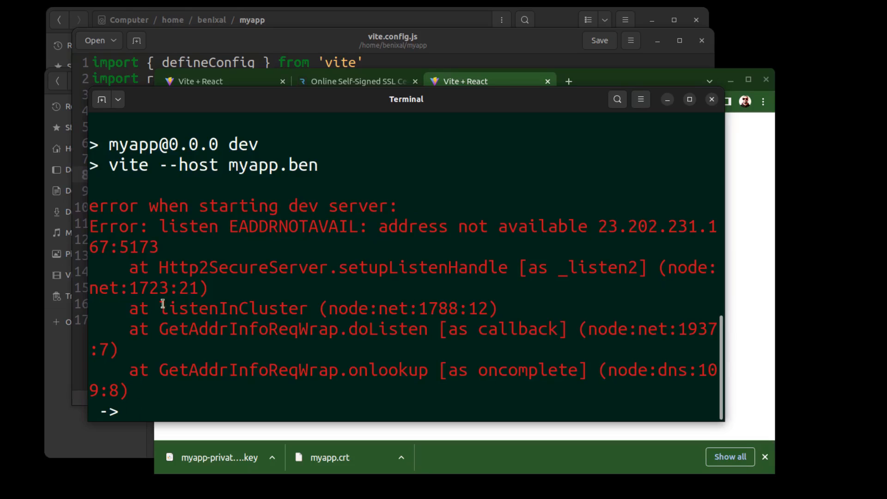
Select the machine's local IP address 192.168.1.216 from the earlier server output
{"action": "double_click", "coordinate": [277, 369]}
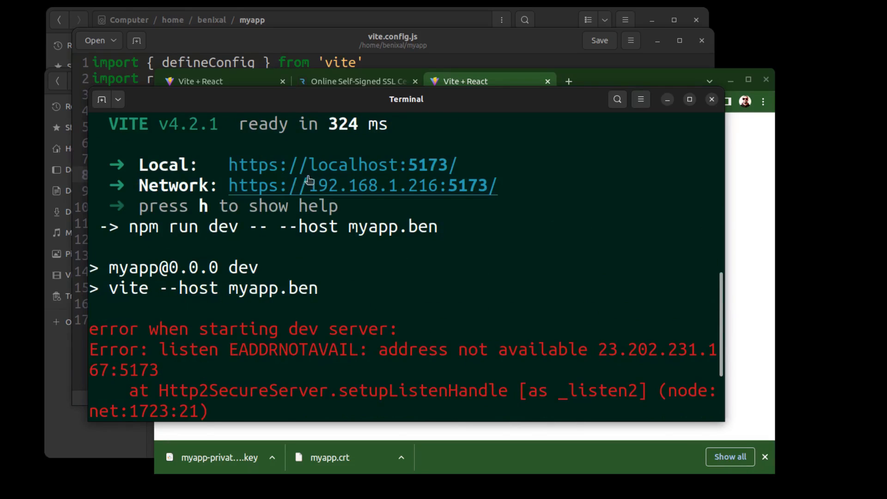
{"action": "double_click", "coordinate": [373, 185]}
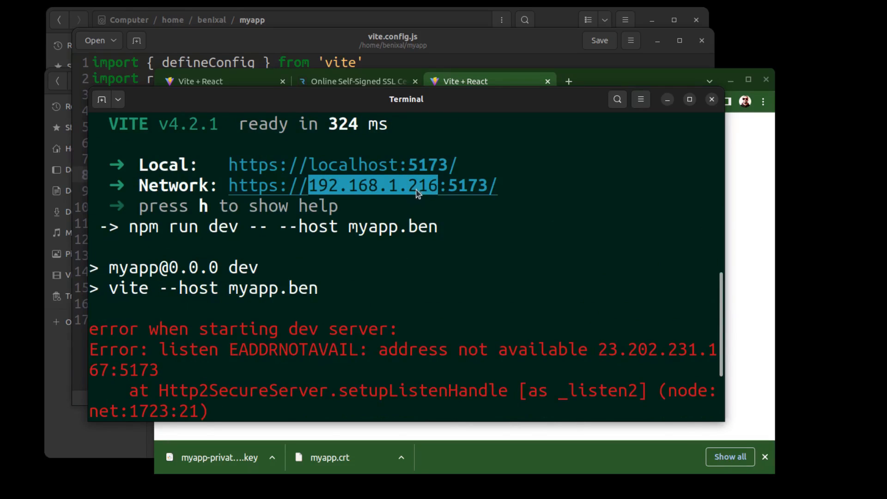
{"action": "scroll", "scroll_direction": "down", "scroll_amount": 3}
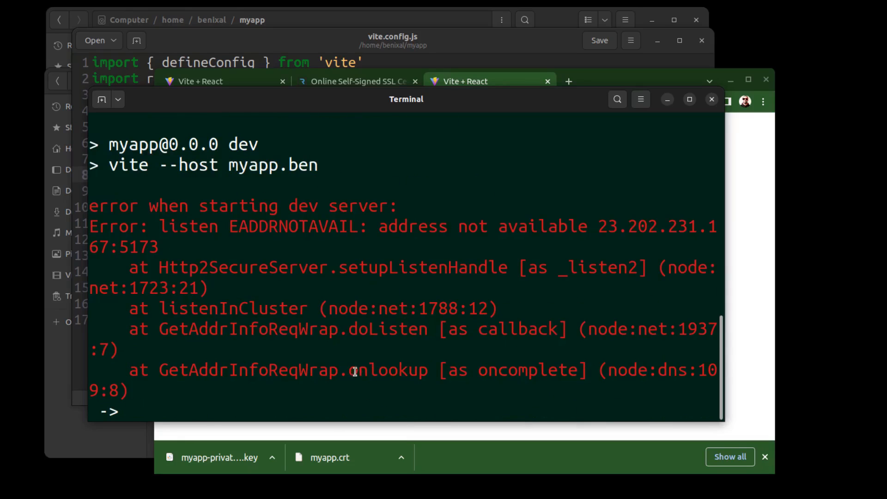
Open /etc/hosts for editing with 'sudo nano /etc/hosts'
{"action": "type", "text": "sudo"}
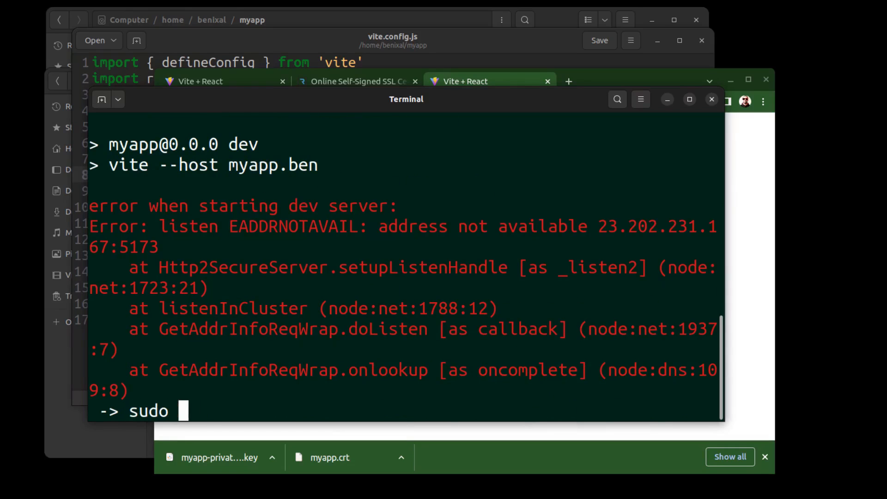
{"action": "type", "text": "nano /e"}
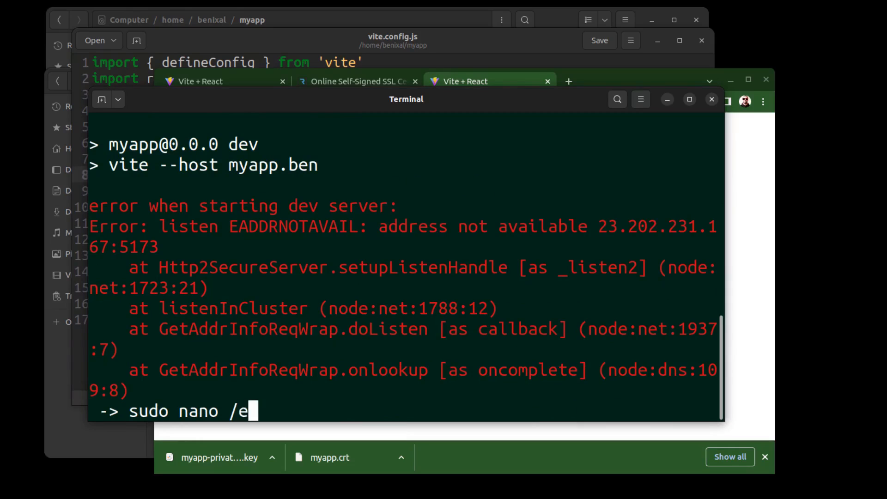
{"action": "type", "text": "tc/hosts"}
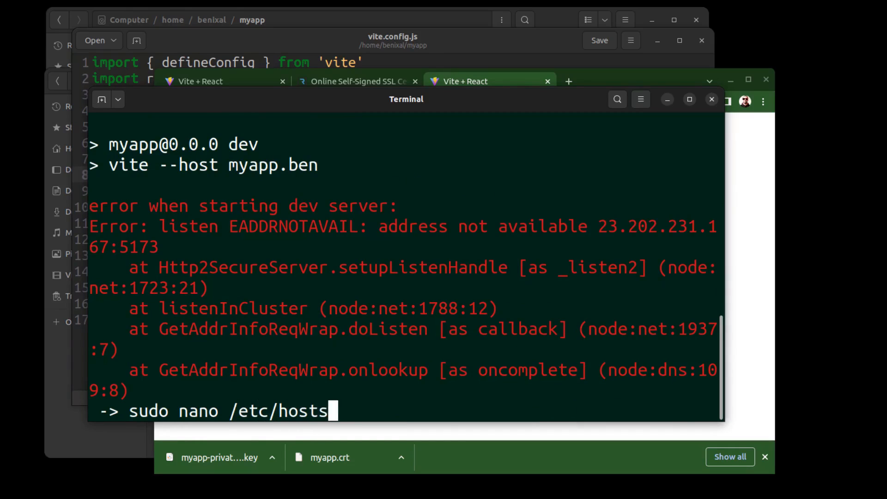
{"action": "key", "text": "Return"}
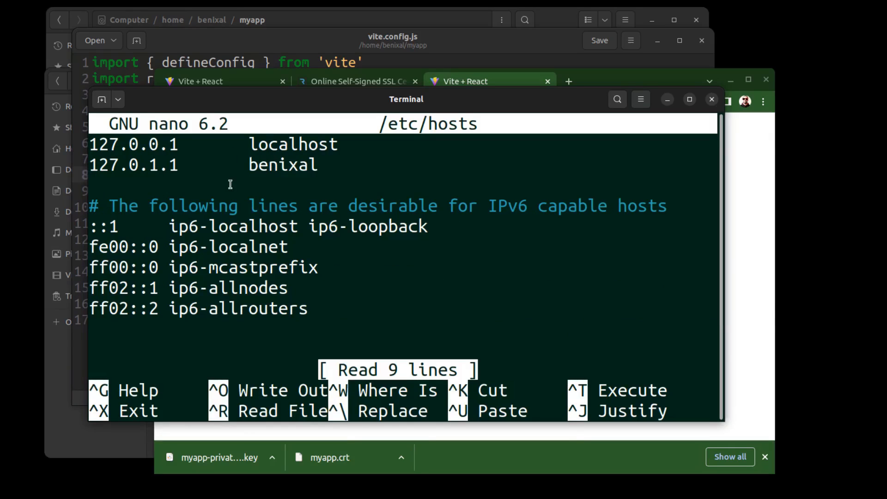
Add the line '192.168.1.216 myapp.ben' to the hosts file and save it on exit
{"action": "type", "text": "192.168.1.216"}
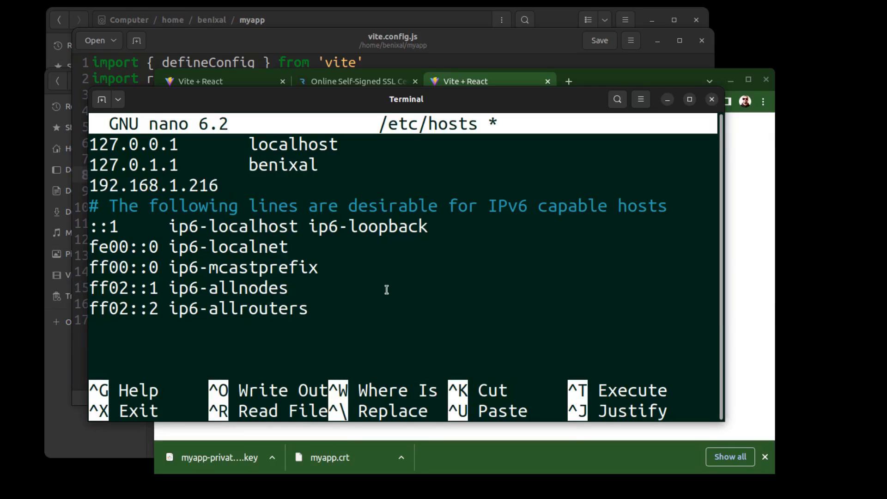
{"action": "type", "text": "m"}
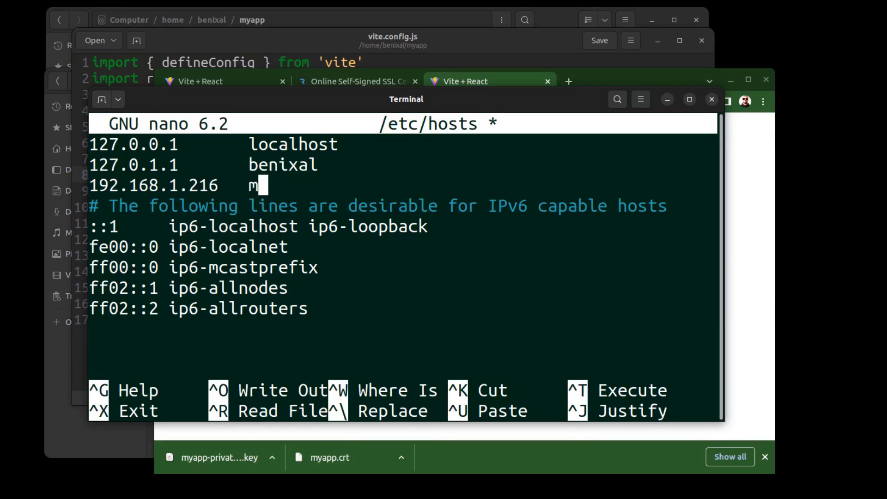
{"action": "type", "text": "yapp.b"}
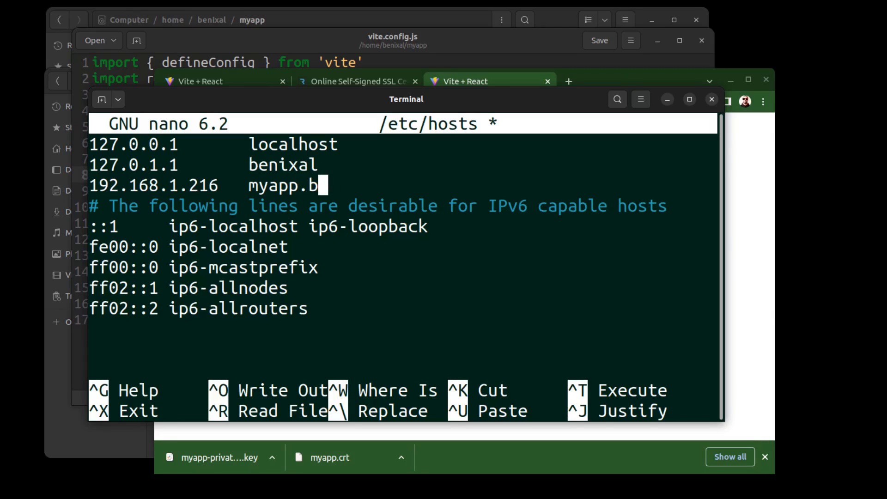
{"action": "key", "text": "ctrl+x"}
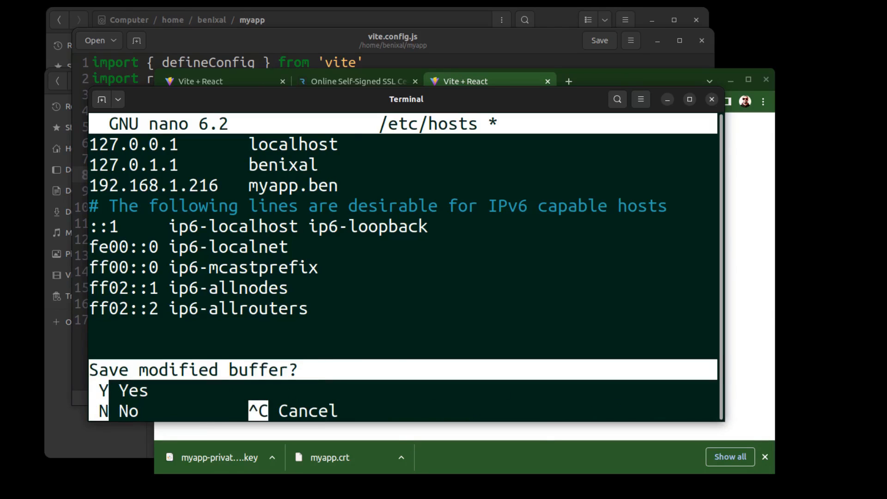
{"action": "key", "text": "y"}
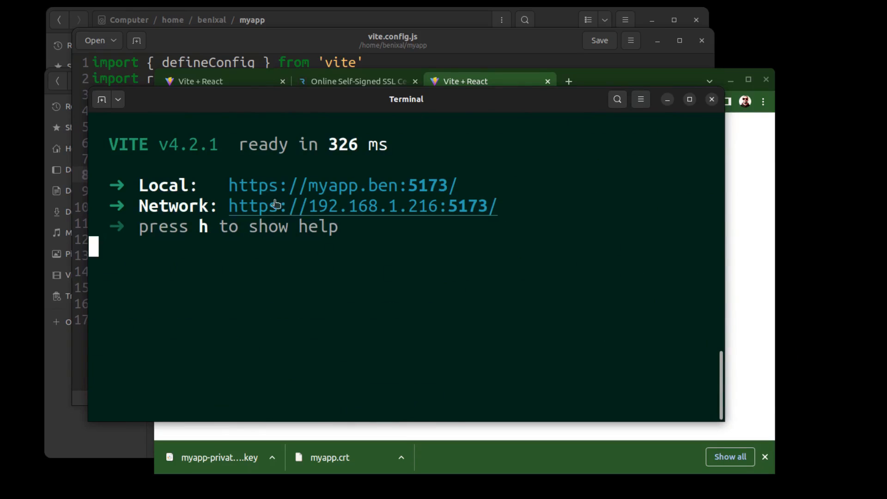
{"action": "double_click", "coordinate": [339, 185]}
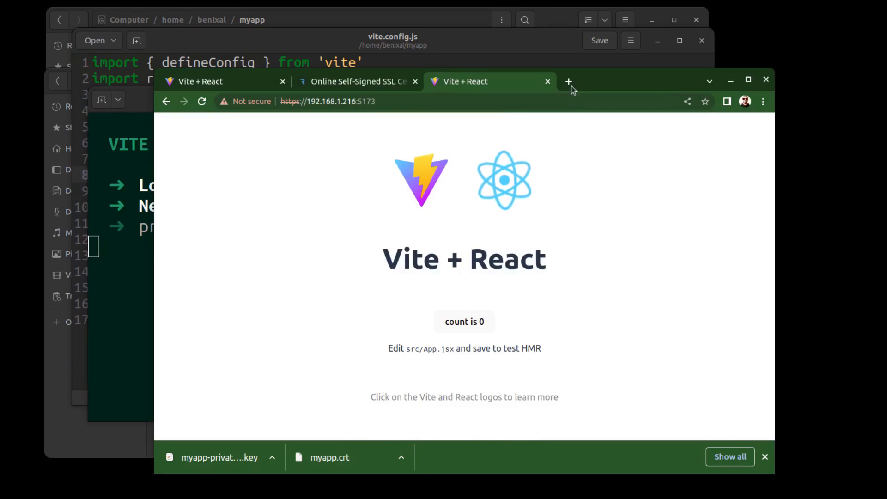
{"action": "left_click", "coordinate": [568, 82]}
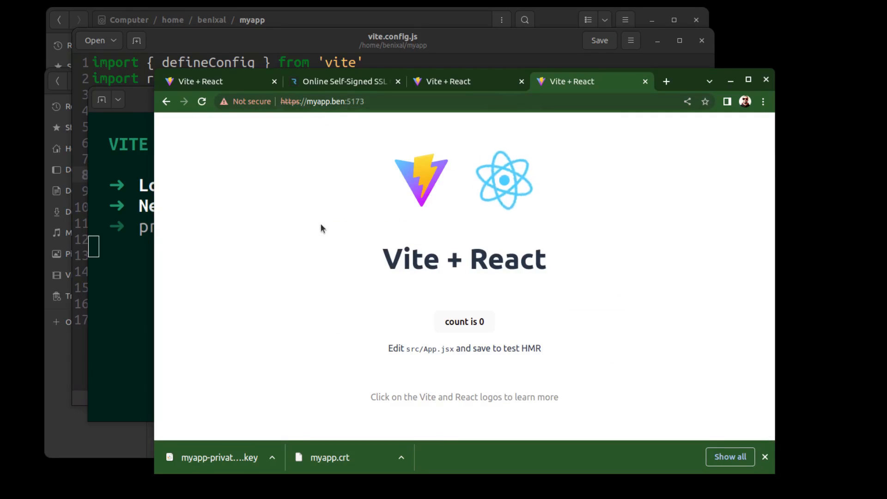
{"action": "left_click", "coordinate": [323, 101]}
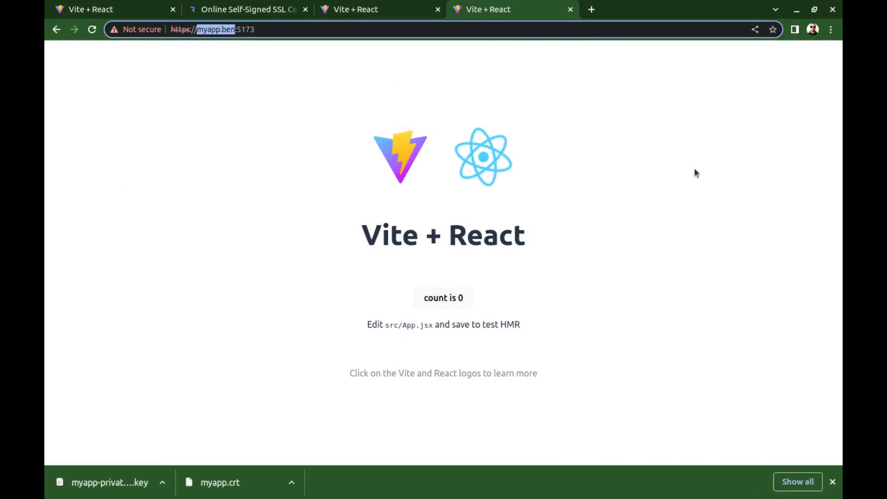
Search Google for 'buy domain' and browse the results
{"action": "left_click", "coordinate": [591, 10]}
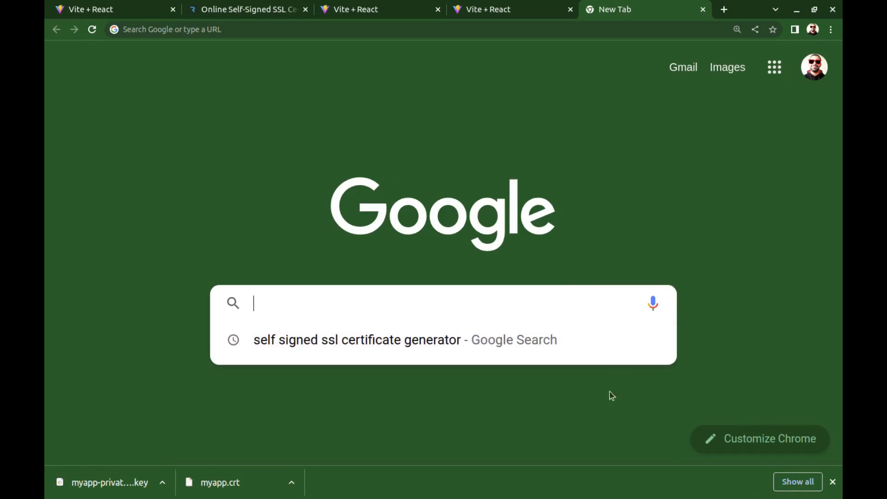
{"action": "type", "text": "buy domain"}
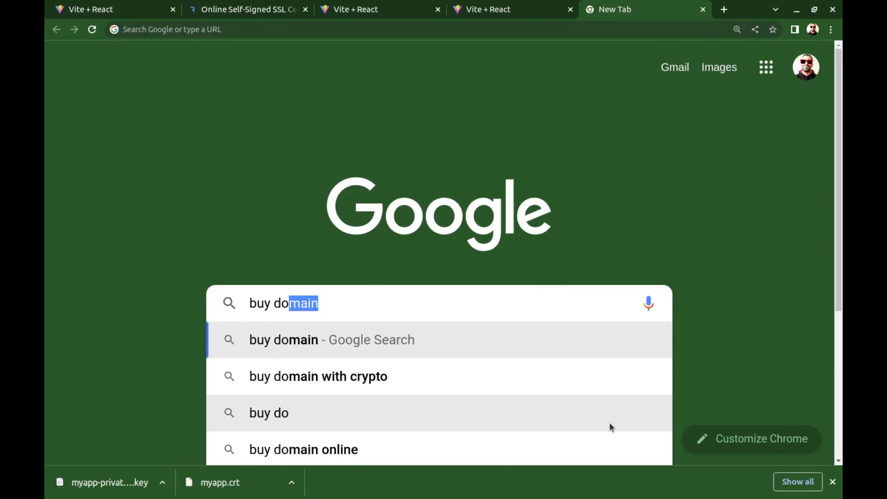
{"action": "left_click", "coordinate": [331, 339]}
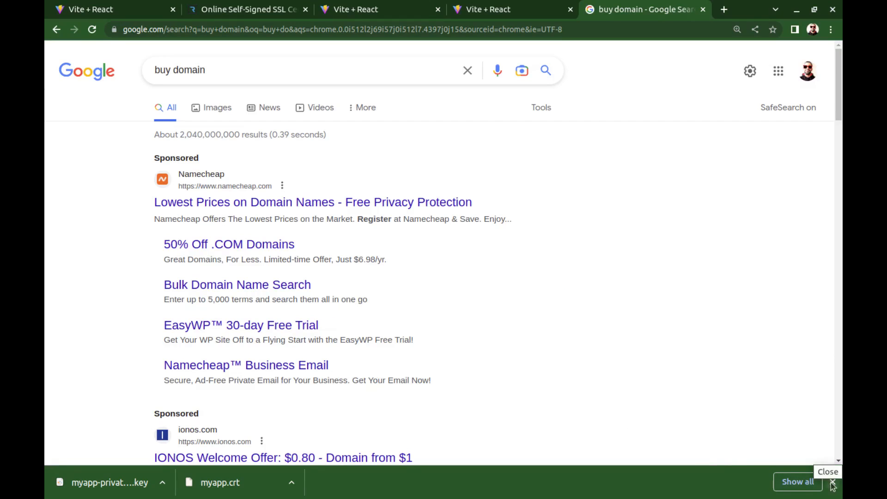
{"action": "scroll", "scroll_direction": "down", "scroll_amount": 3}
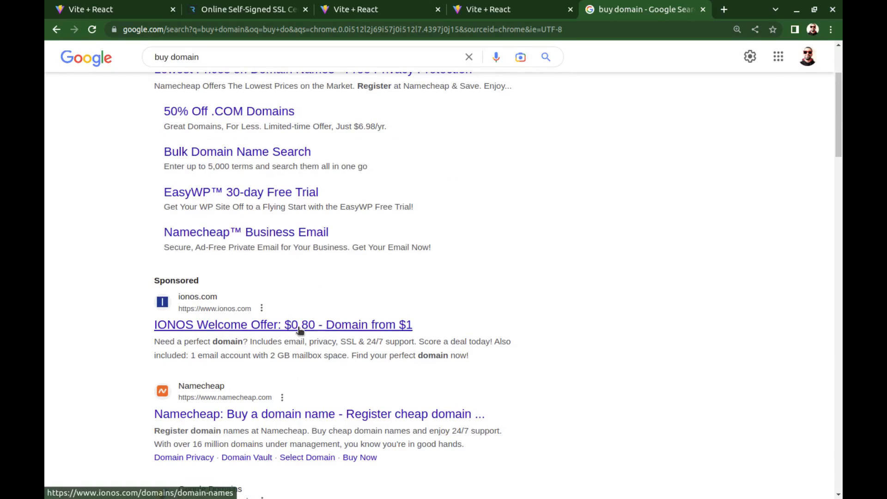
{"action": "mouse_move", "coordinate": [566, 368]}
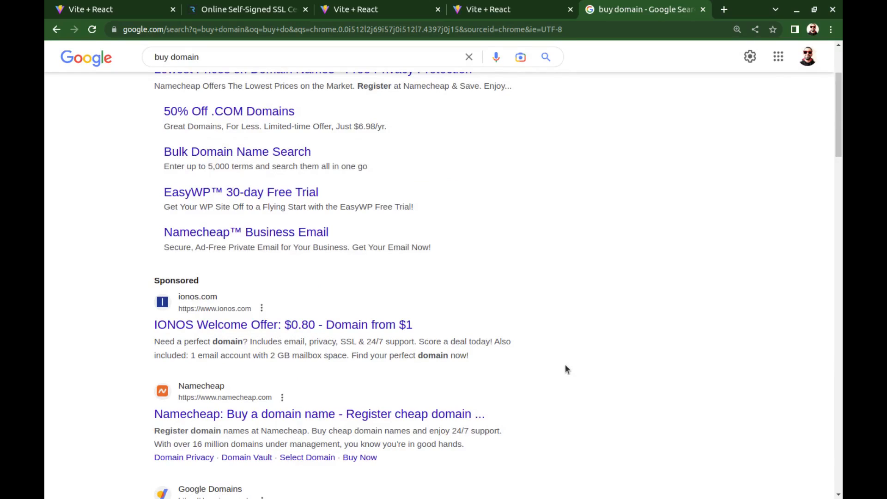
{"action": "mouse_move", "coordinate": [467, 120]}
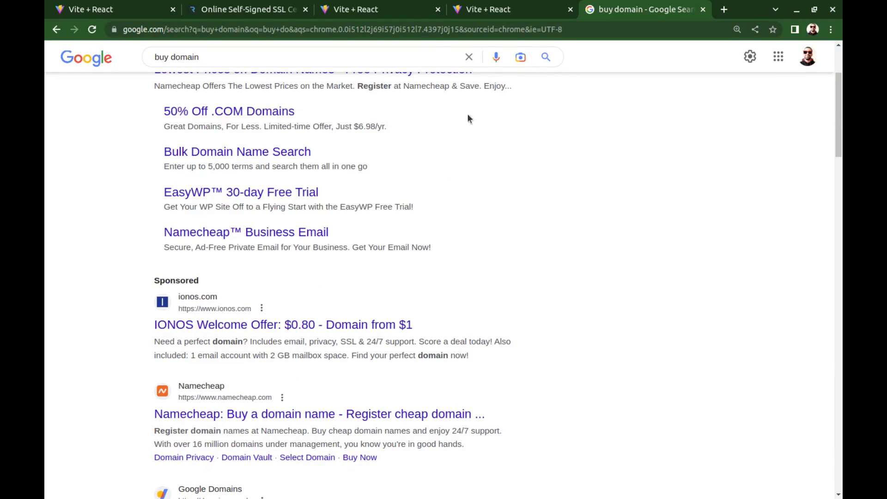
On nic.top, query WHOIS for benixal.top down to its Name Server lines, then start a blank tab
{"action": "type", "text": "n"}
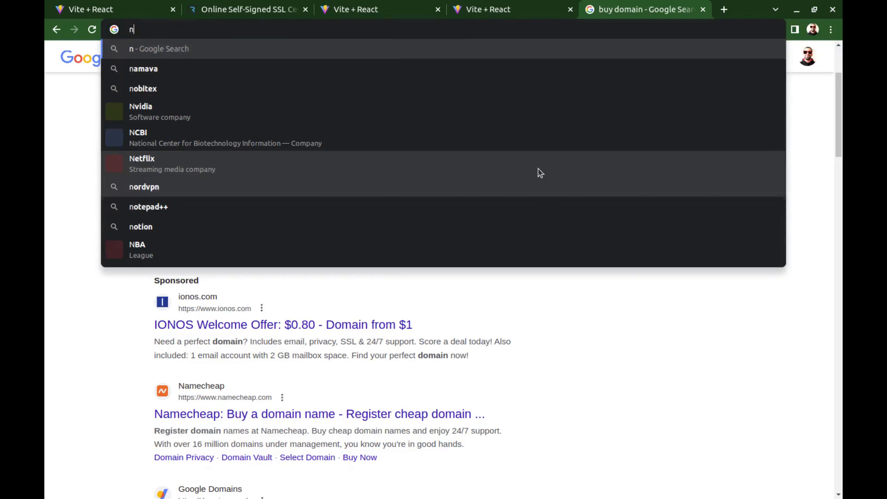
{"action": "type", "text": "ic.top"}
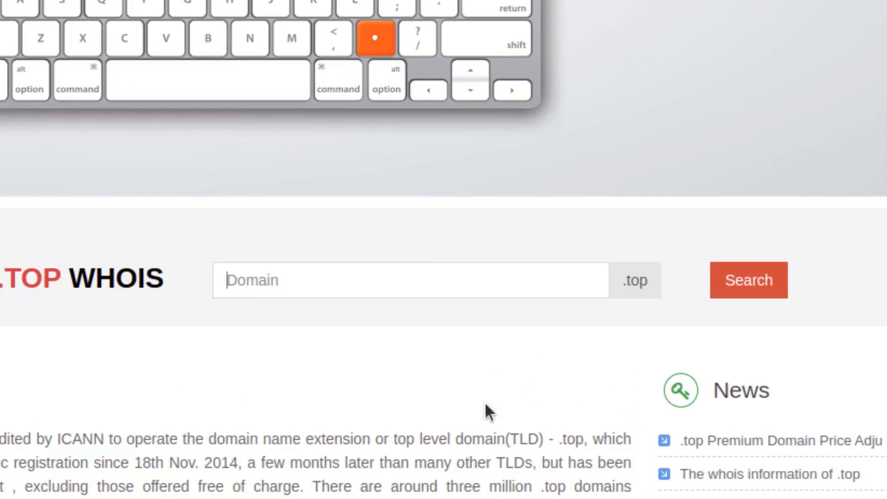
{"action": "type", "text": "benixal"}
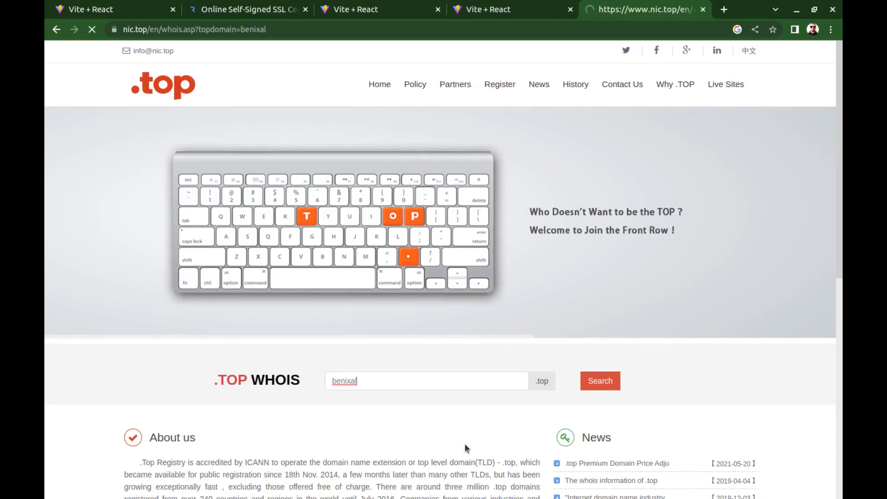
{"action": "left_click", "coordinate": [599, 381]}
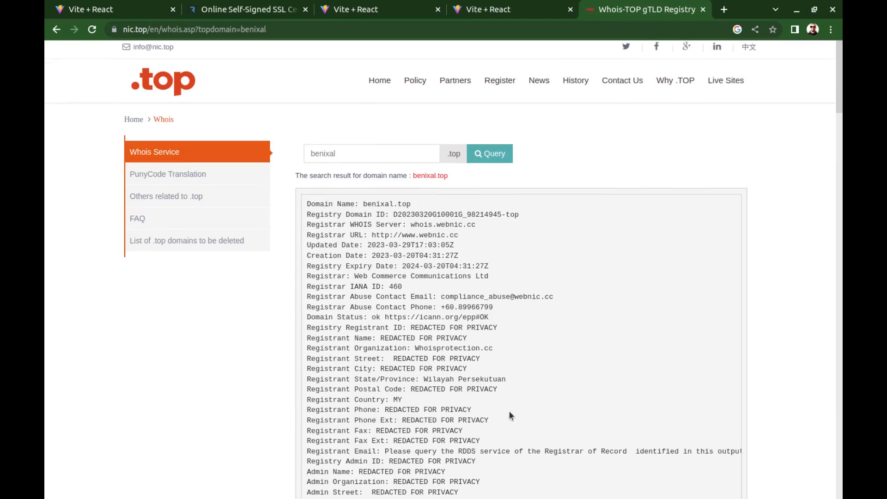
{"action": "scroll", "scroll_direction": "down", "scroll_amount": 3}
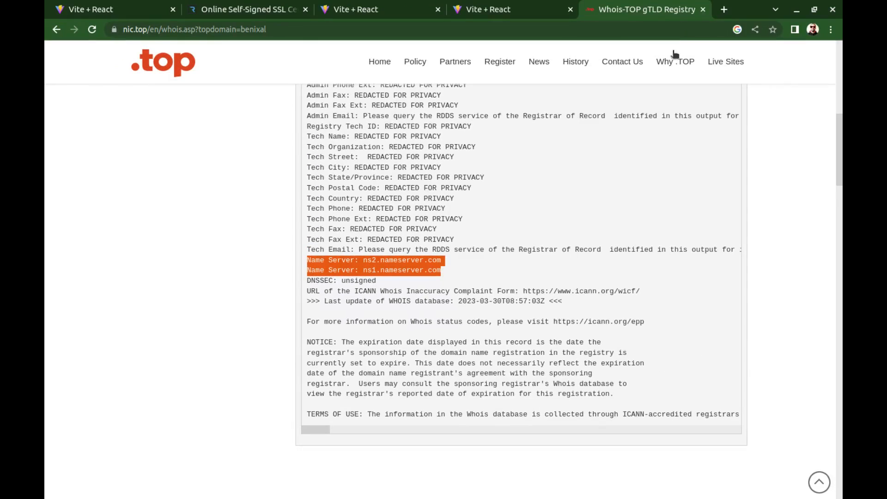
{"action": "left_click", "coordinate": [732, 9]}
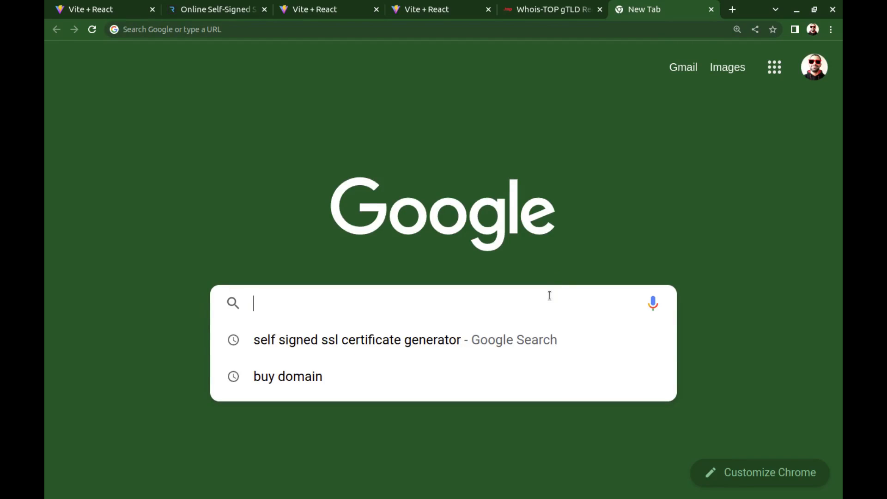
Search 'letsencrypt', reach letsencrypt.org and its Getting Started guide
{"action": "type", "text": "letsencrypt"}
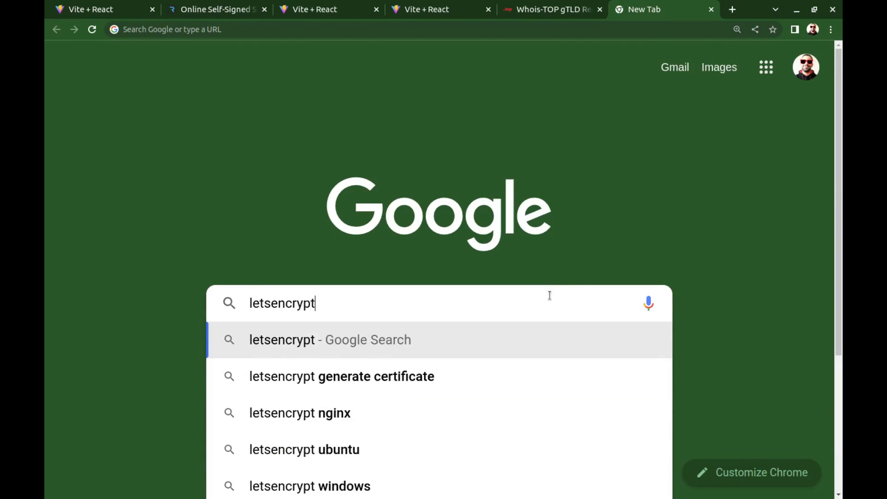
{"action": "key", "text": "Return"}
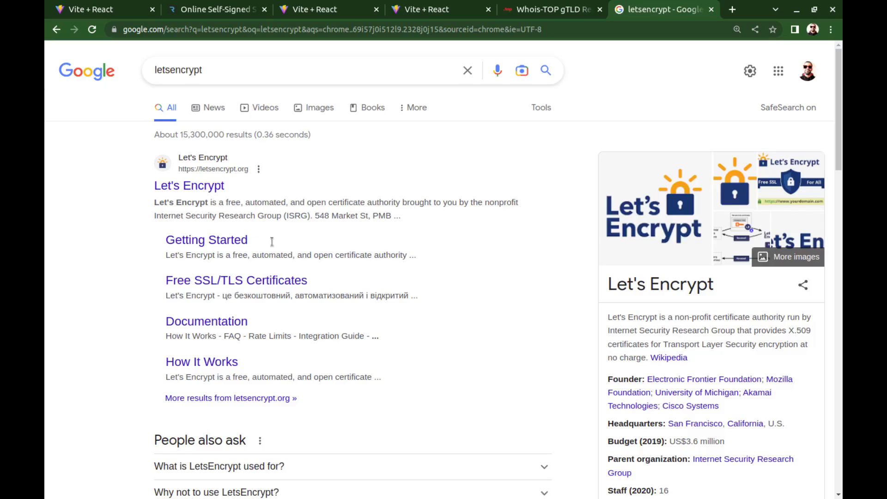
{"action": "left_click", "coordinate": [189, 185]}
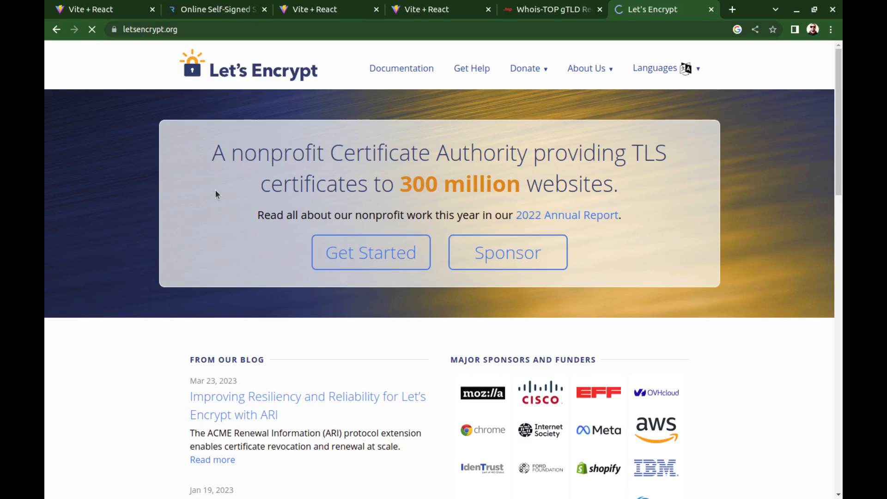
{"action": "mouse_move", "coordinate": [370, 252]}
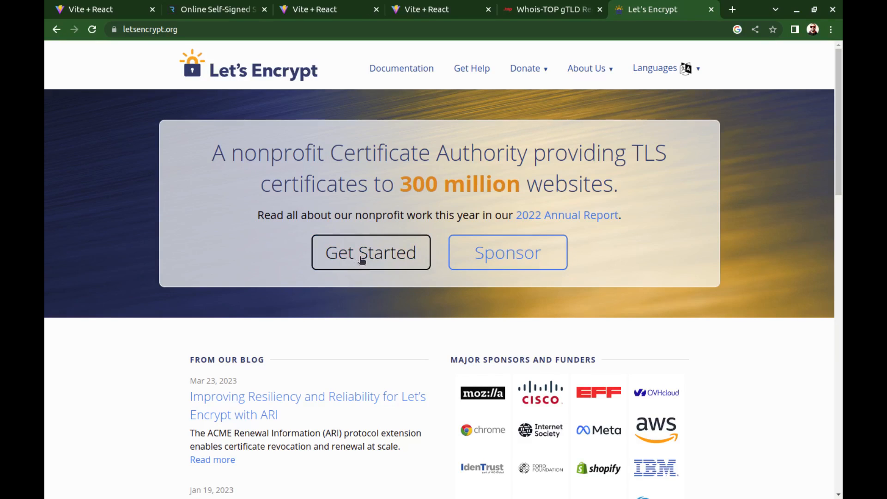
{"action": "left_click", "coordinate": [369, 253]}
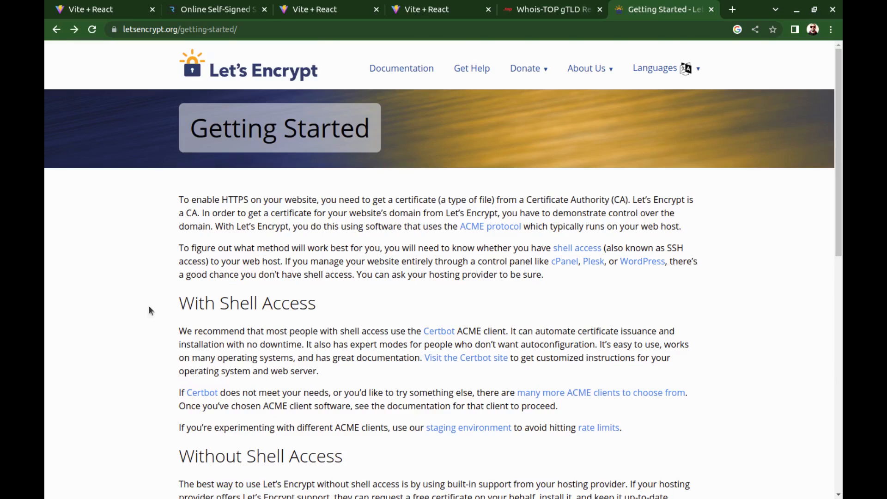
From the Without Shell Access section, follow the 'manual mode' link to the Certbot docs
{"action": "scroll", "scroll_direction": "down", "scroll_amount": 3}
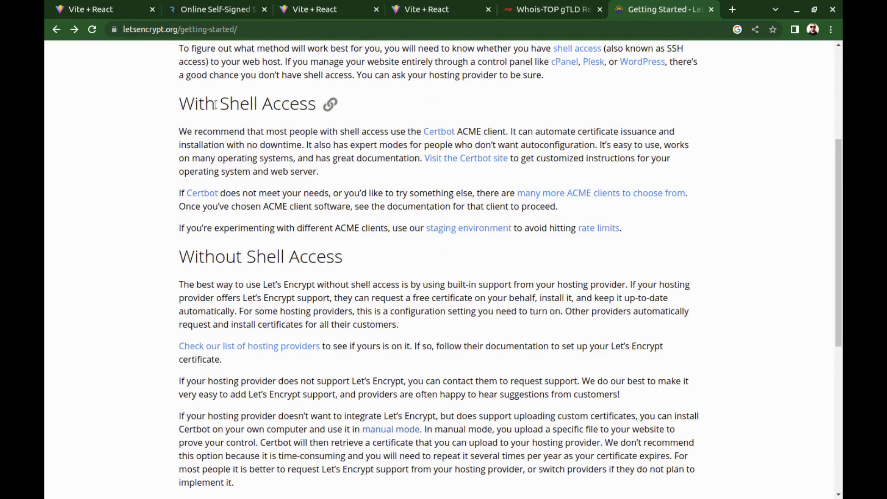
{"action": "mouse_move", "coordinate": [129, 250]}
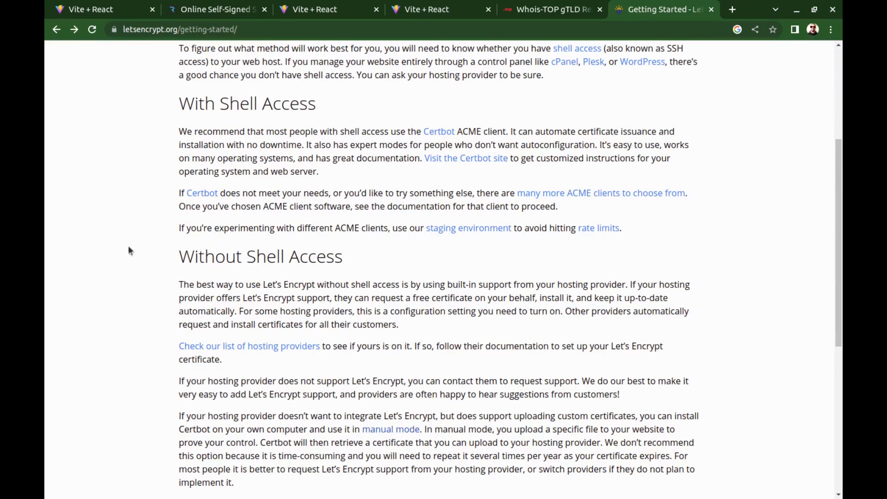
{"action": "double_click", "coordinate": [260, 256]}
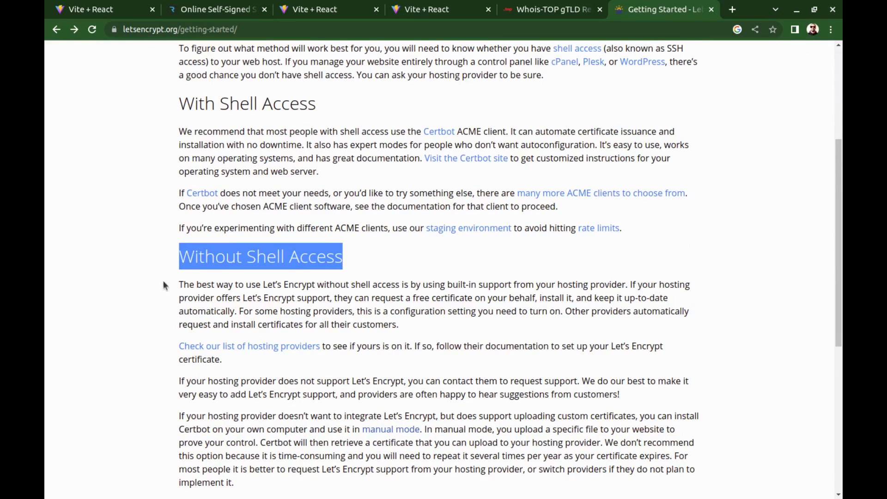
{"action": "scroll", "scroll_direction": "down", "scroll_amount": 3}
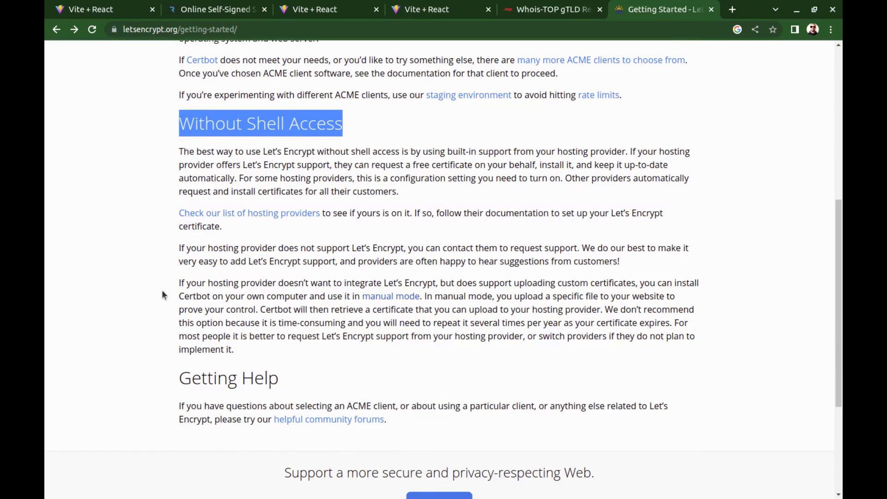
{"action": "mouse_move", "coordinate": [586, 283]}
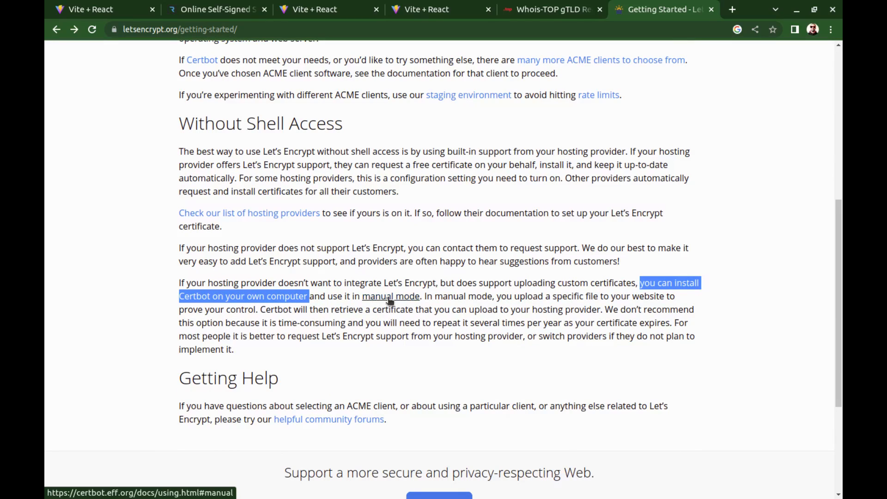
{"action": "left_click", "coordinate": [390, 296]}
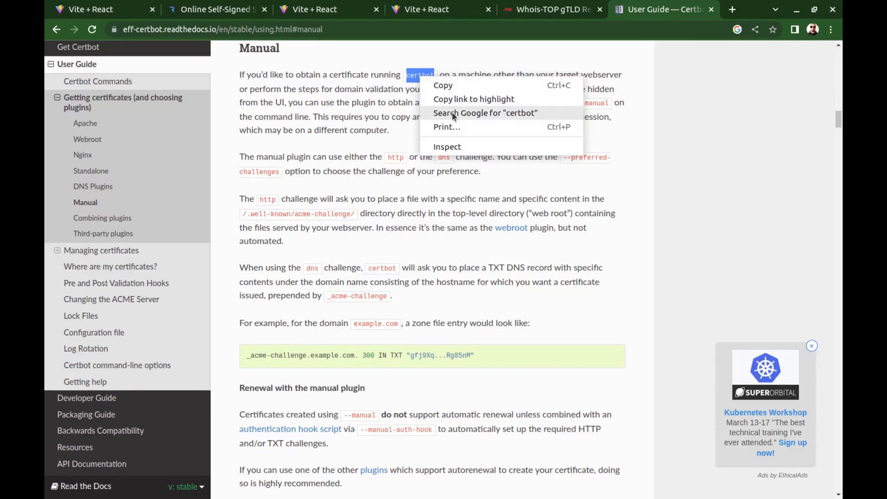
Reach certbot.eff.org and choose instructions for Other software on Ubuntu 20
{"action": "left_click", "coordinate": [485, 113]}
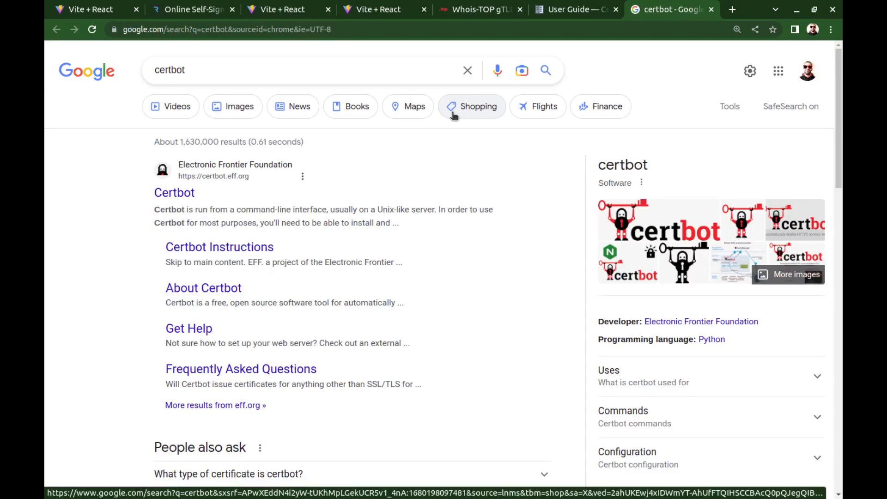
{"action": "left_click", "coordinate": [174, 193]}
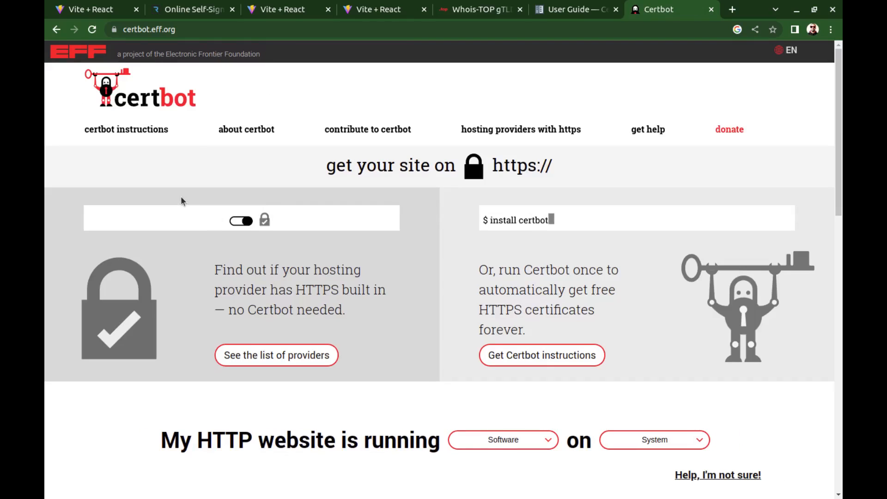
{"action": "scroll", "scroll_direction": "down", "scroll_amount": 3}
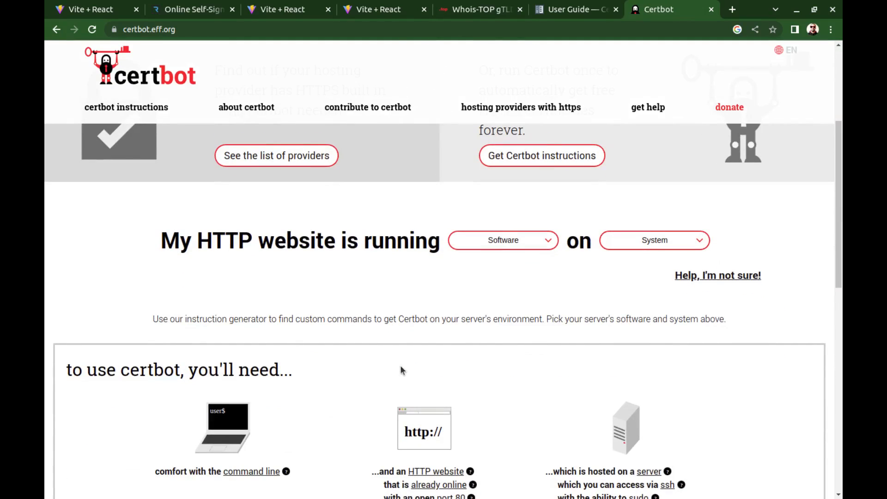
{"action": "left_click", "coordinate": [503, 241]}
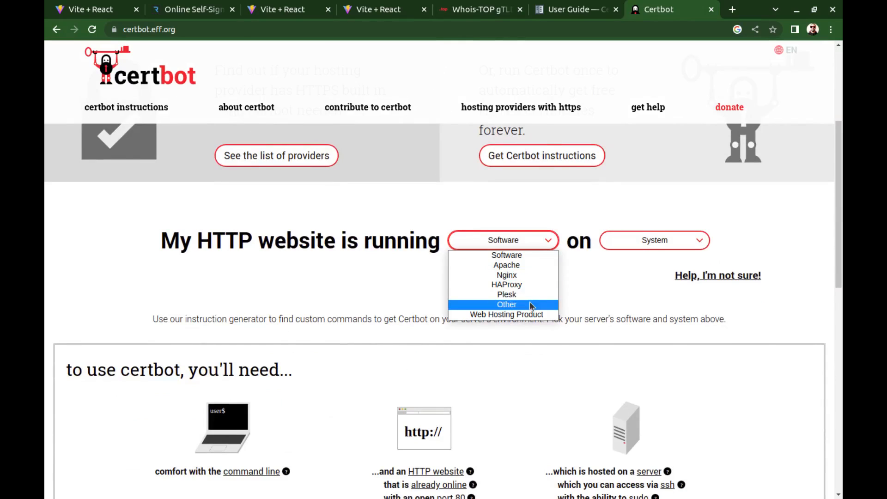
{"action": "left_click", "coordinate": [506, 304]}
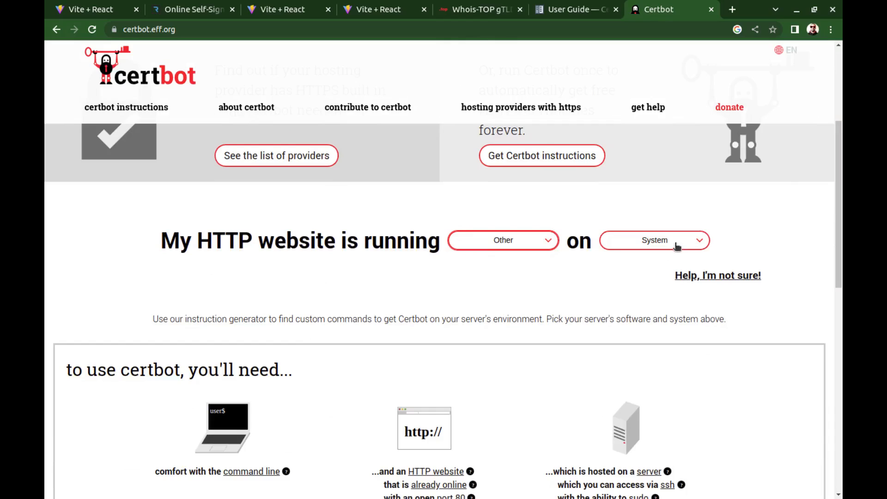
{"action": "left_click", "coordinate": [654, 240]}
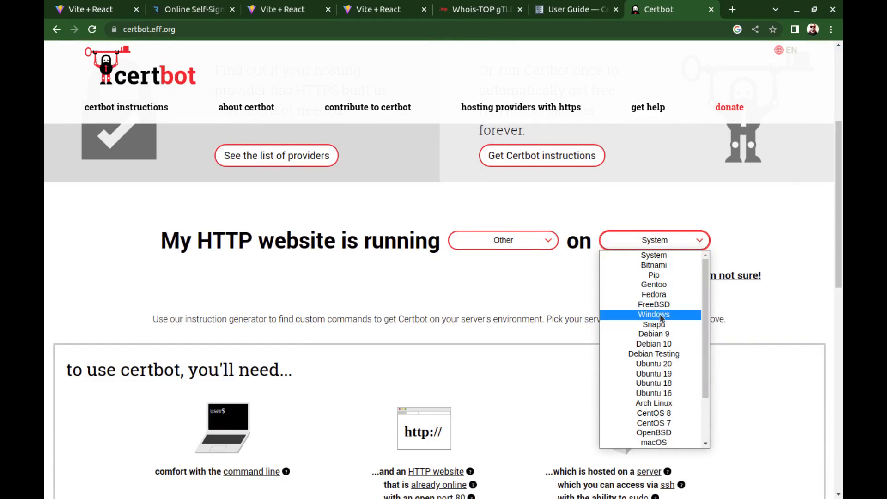
{"action": "mouse_move", "coordinate": [653, 324]}
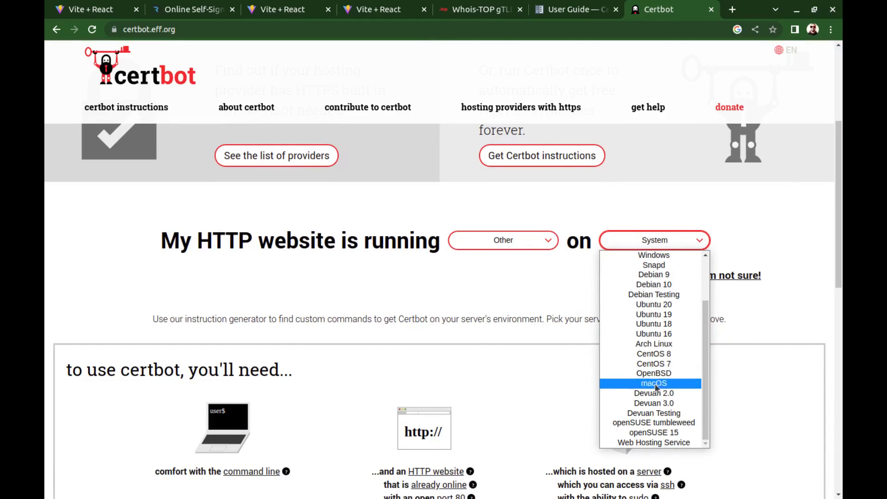
{"action": "mouse_move", "coordinate": [653, 304]}
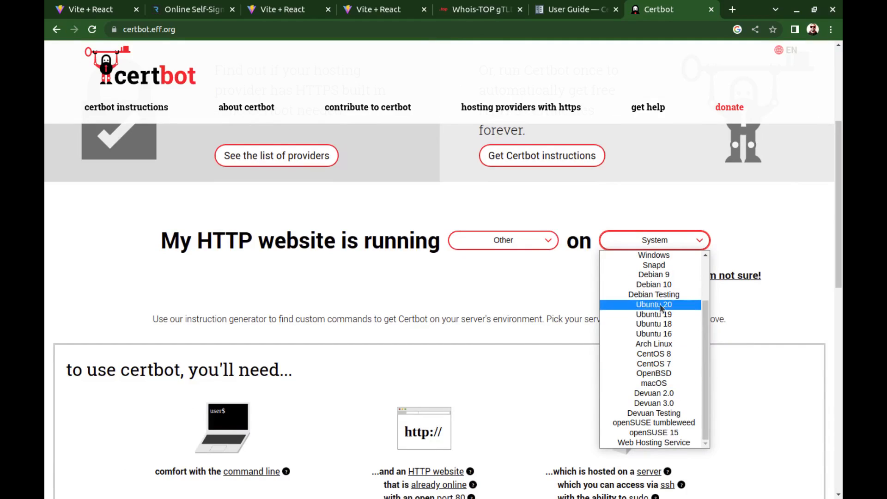
{"action": "left_click", "coordinate": [653, 304]}
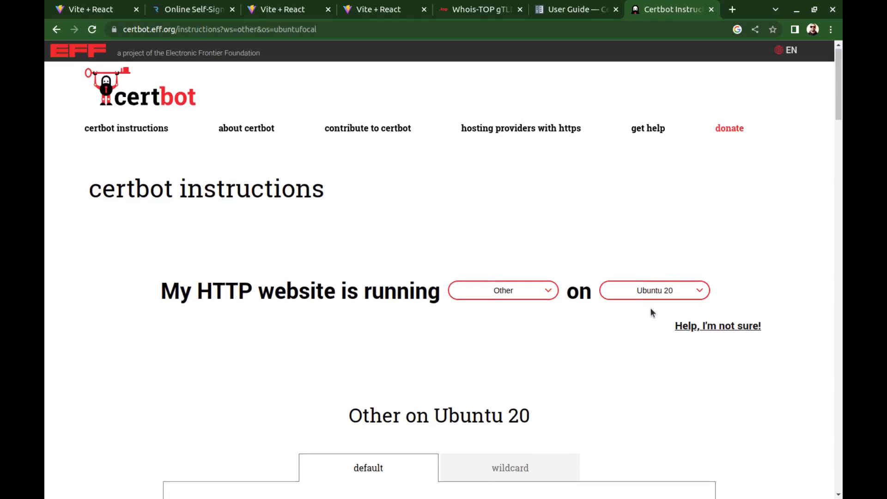
Skim the Ubuntu steps, then switch the system to Windows and read its installation instructions
{"action": "scroll", "scroll_direction": "down", "scroll_amount": 3}
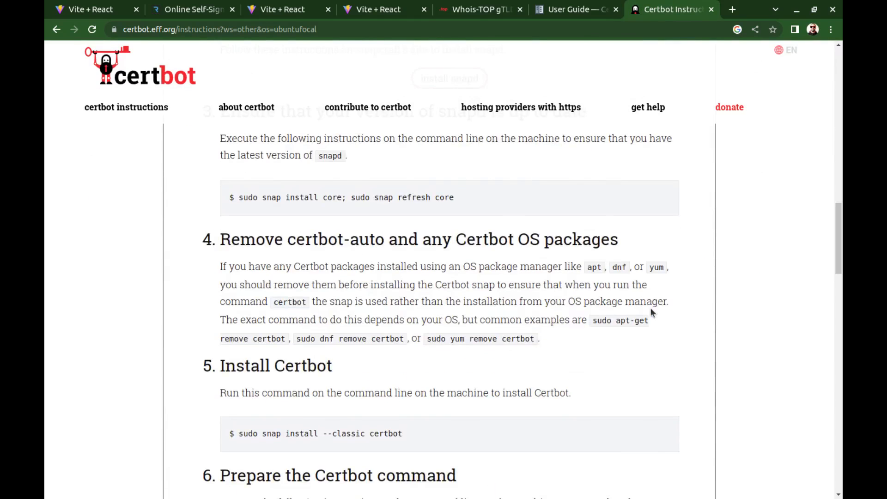
{"action": "scroll", "scroll_direction": "down", "scroll_amount": 3}
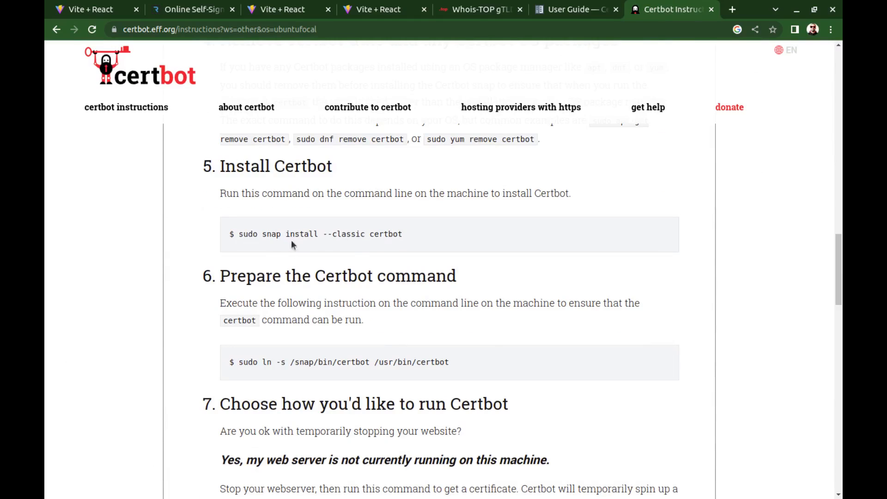
{"action": "scroll", "scroll_direction": "up", "scroll_amount": 3}
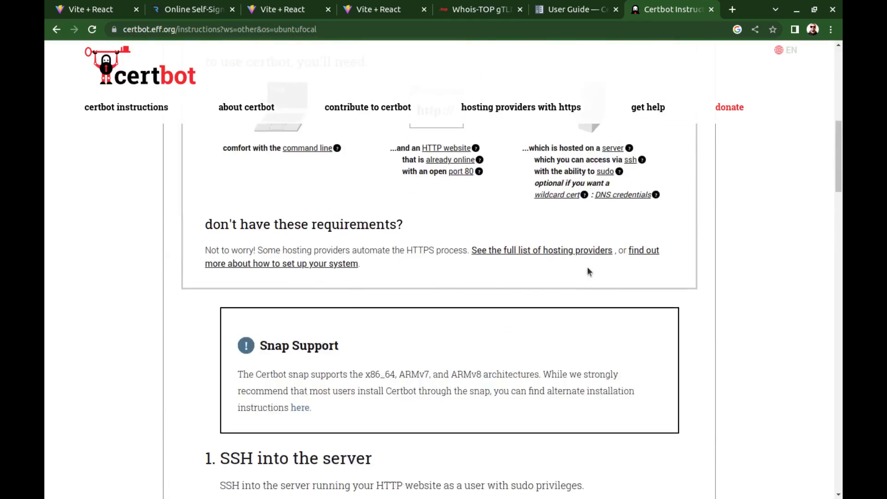
{"action": "scroll", "scroll_direction": "up", "scroll_amount": 3}
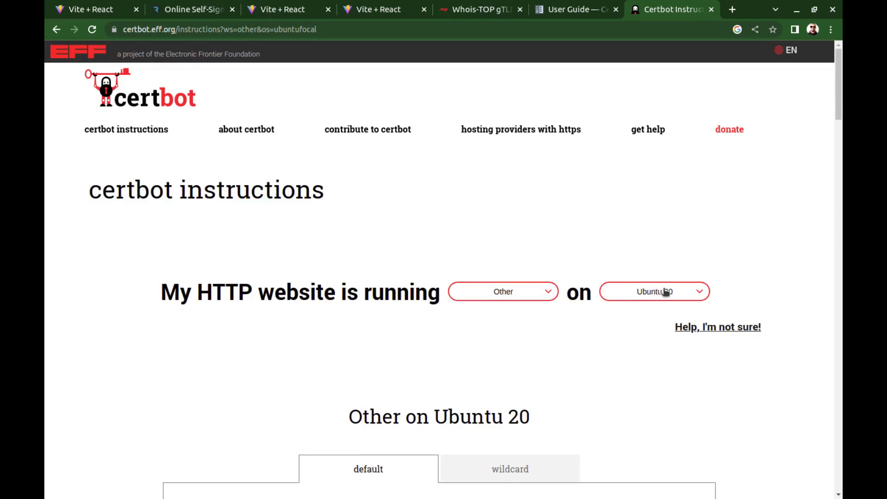
{"action": "left_click", "coordinate": [653, 291]}
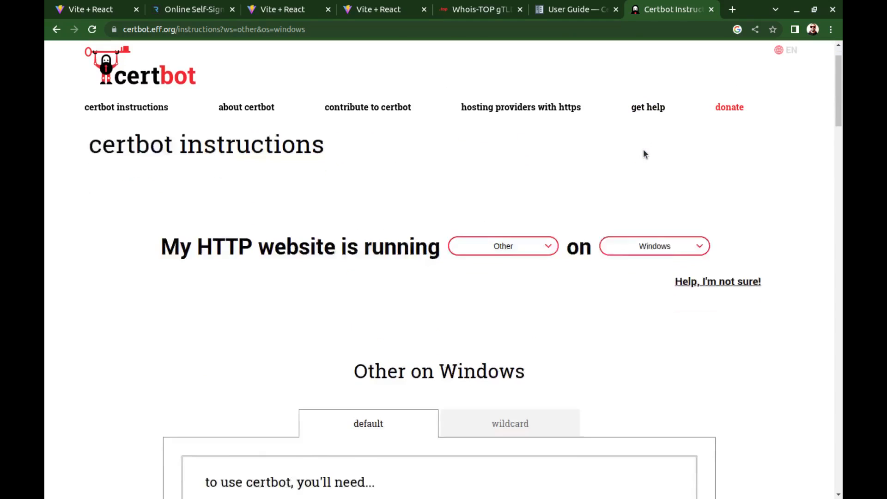
{"action": "scroll", "scroll_direction": "down", "scroll_amount": 3}
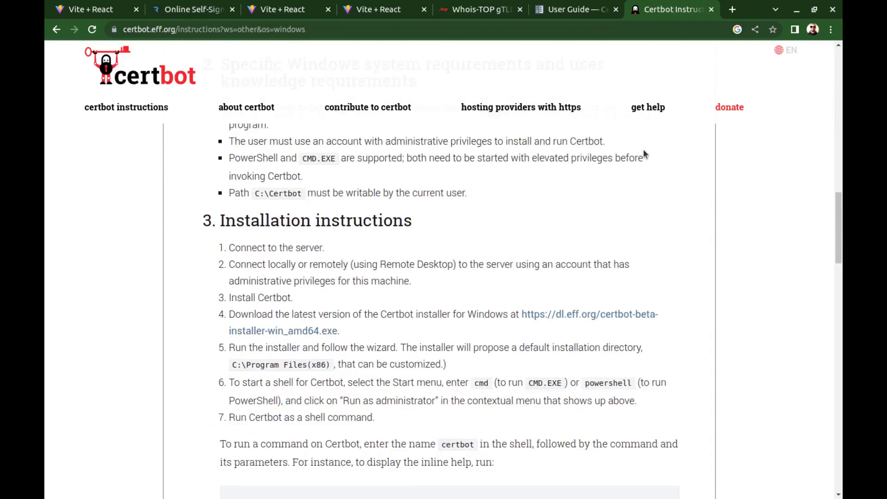
{"action": "scroll", "scroll_direction": "down", "scroll_amount": 3}
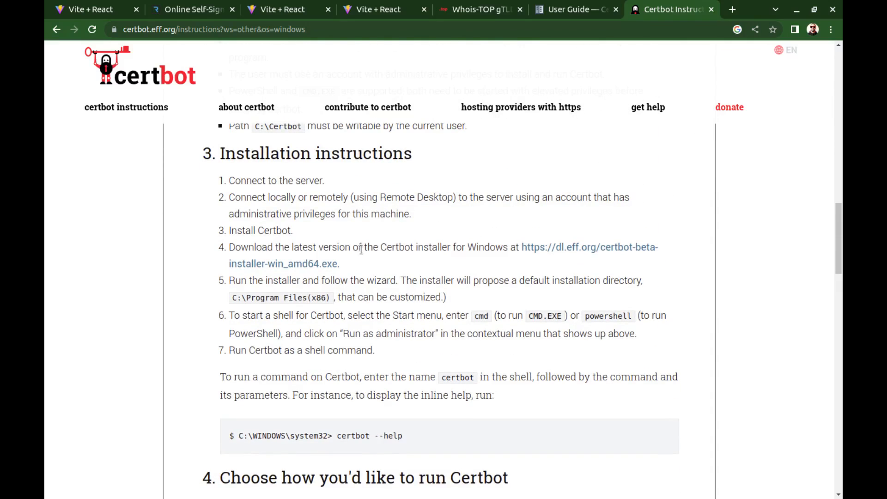
{"action": "mouse_move", "coordinate": [555, 268]}
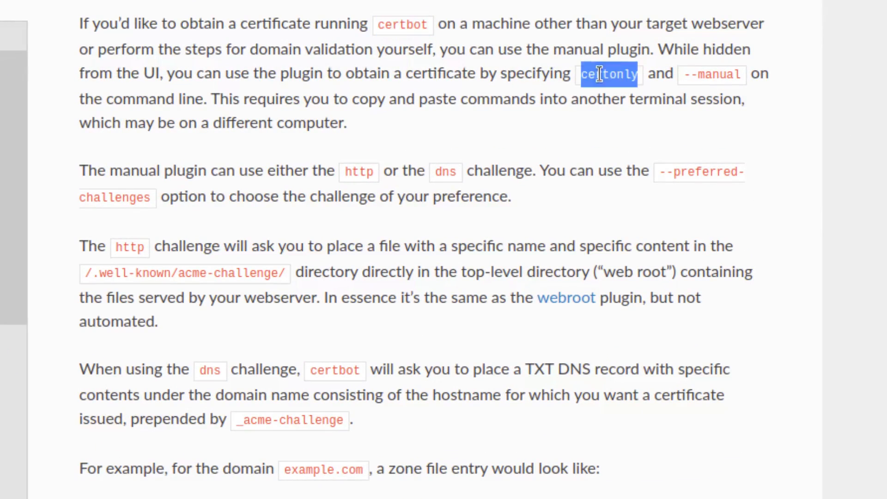
{"action": "double_click", "coordinate": [711, 74]}
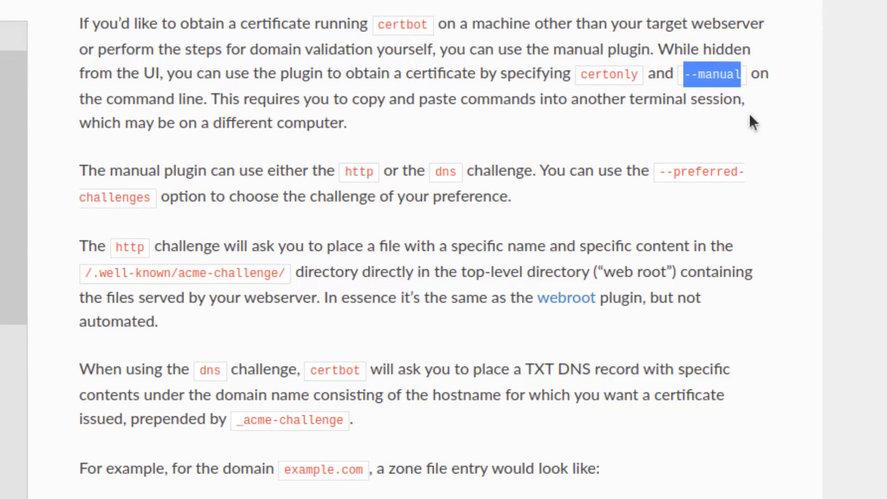
{"action": "left_click", "coordinate": [666, 172]}
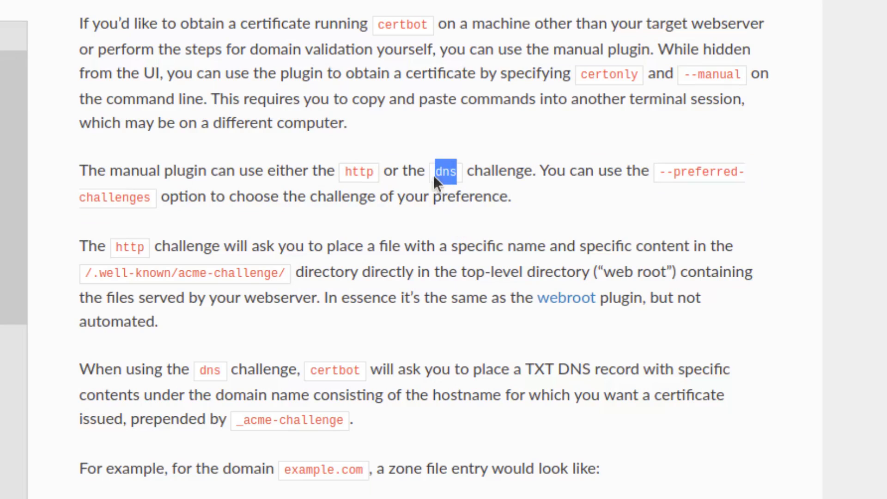
{"action": "mouse_move", "coordinate": [460, 222]}
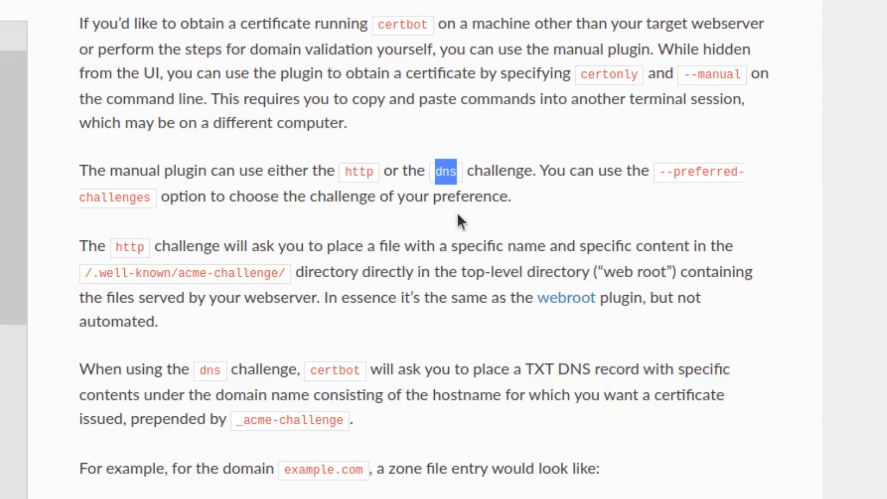
{"action": "mouse_move", "coordinate": [341, 375]}
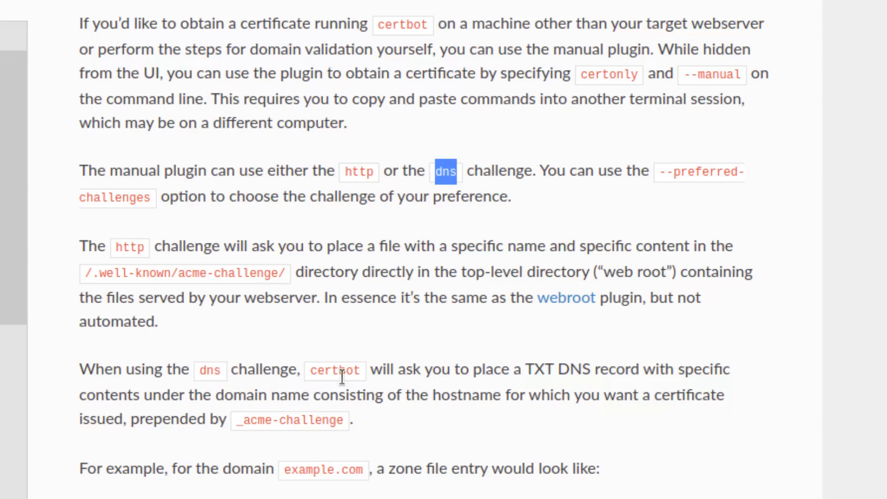
{"action": "mouse_move", "coordinate": [634, 387]}
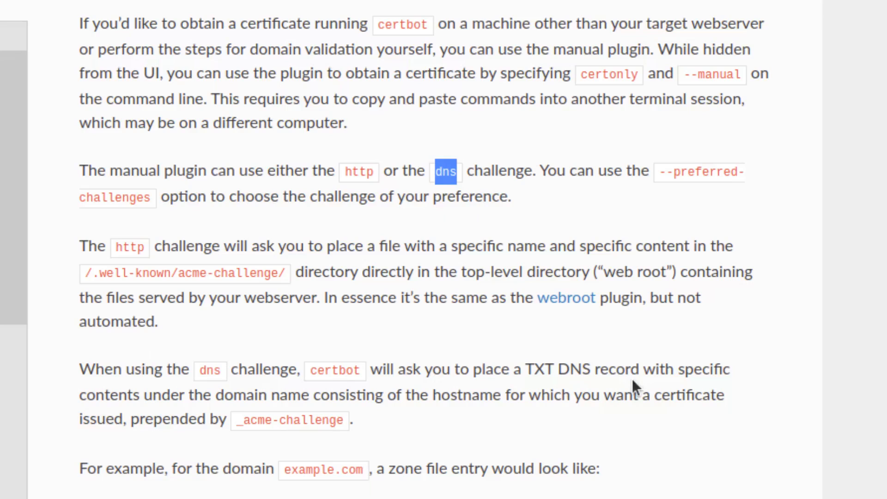
{"action": "left_click", "coordinate": [732, 9]}
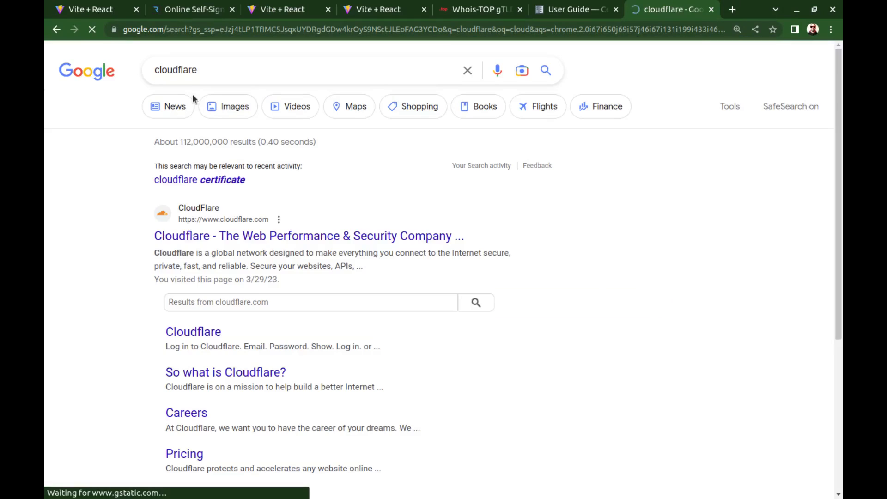
Log in to the Cloudflare dashboard and submit benixal.top as a new site
{"action": "left_click", "coordinate": [309, 236]}
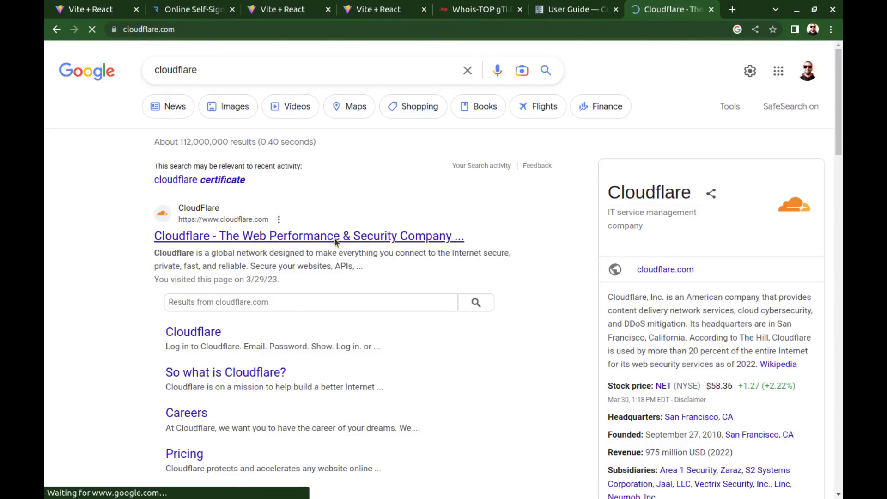
{"action": "left_click", "coordinate": [309, 236]}
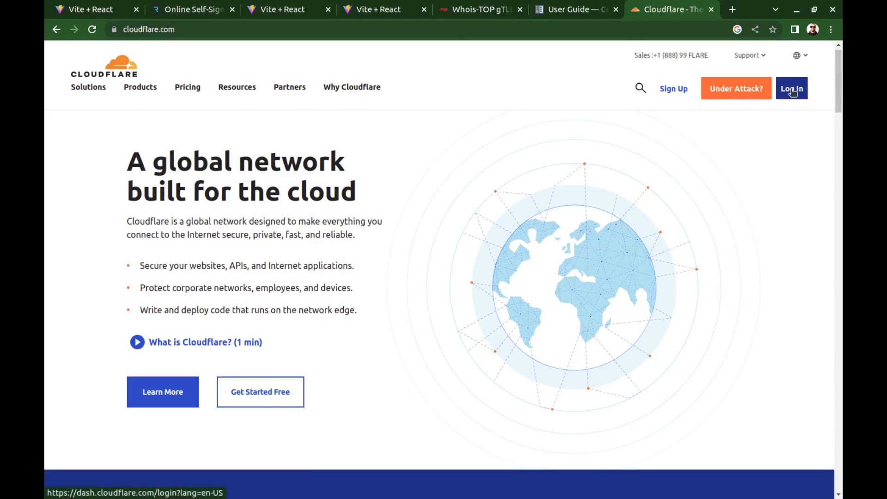
{"action": "left_click", "coordinate": [792, 89]}
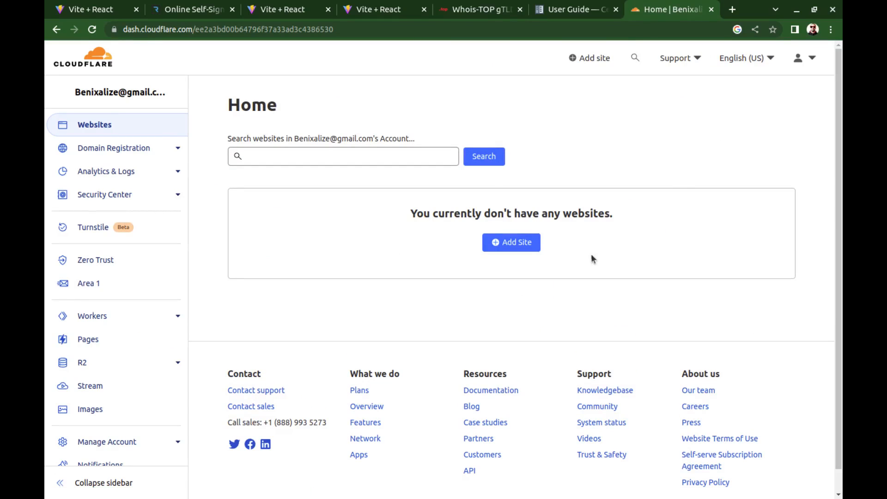
{"action": "left_click", "coordinate": [511, 242]}
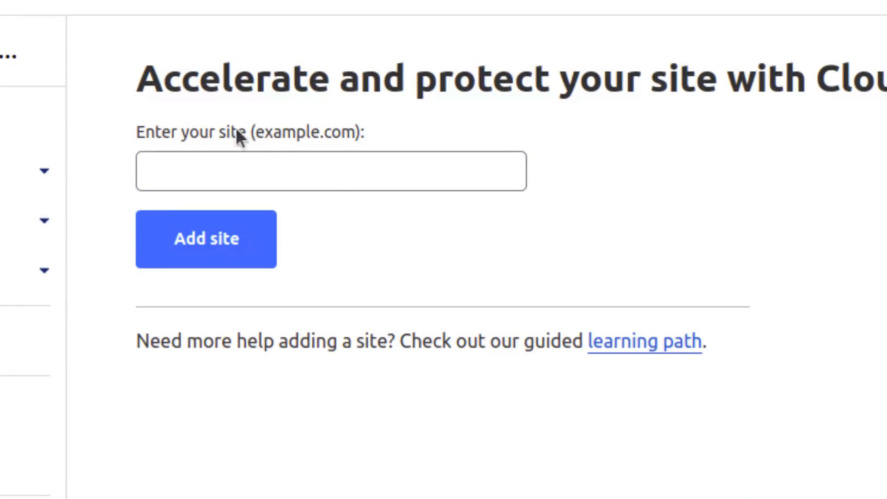
{"action": "left_click", "coordinate": [331, 171]}
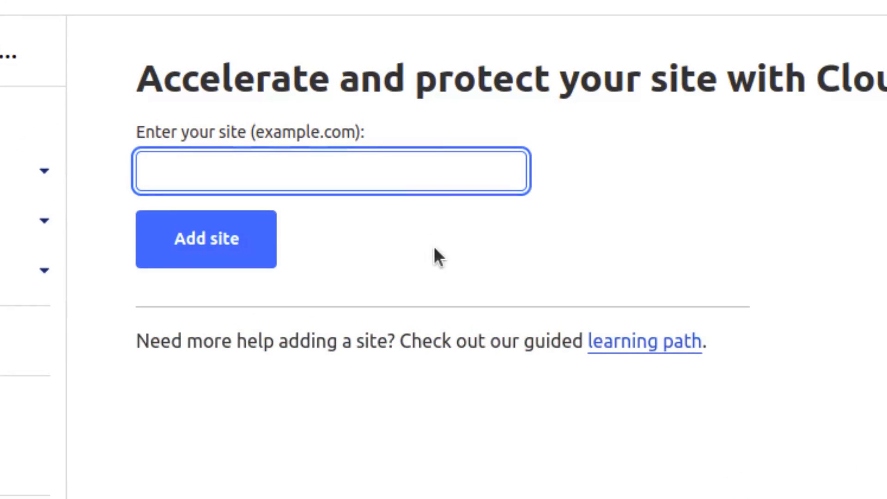
{"action": "type", "text": "benixa"}
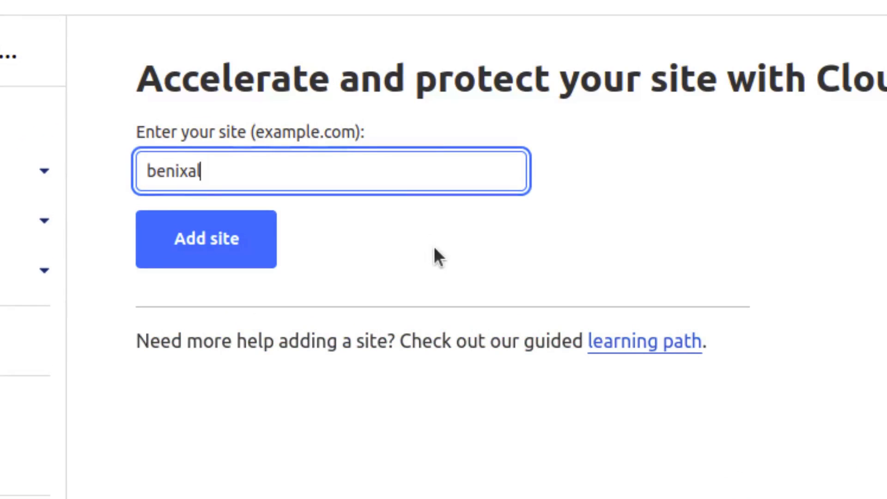
{"action": "type", "text": "l.top"}
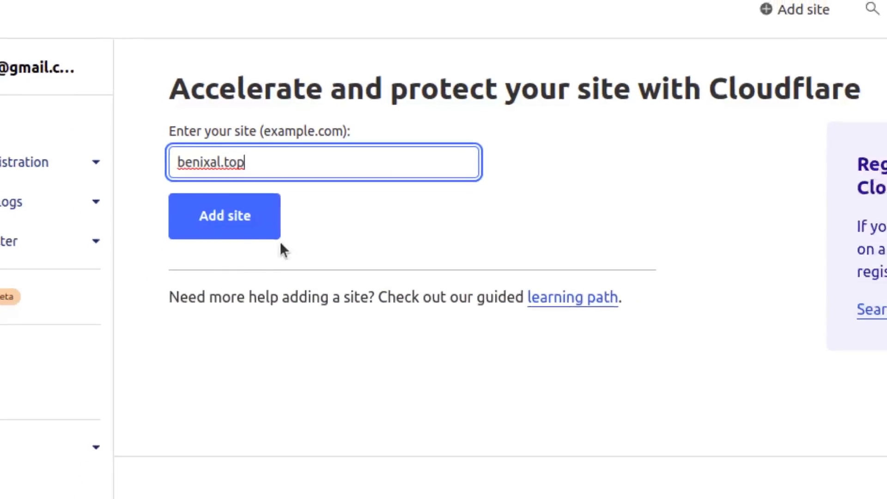
{"action": "left_click", "coordinate": [224, 215]}
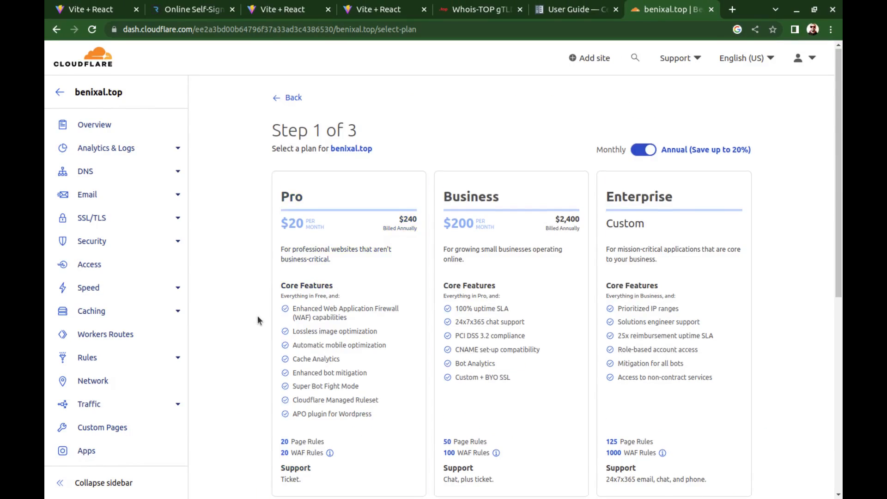
Choose the Free plan and confirm adding DNS records later, reaching the nameserver instructions
{"action": "scroll", "scroll_direction": "down", "scroll_amount": 3}
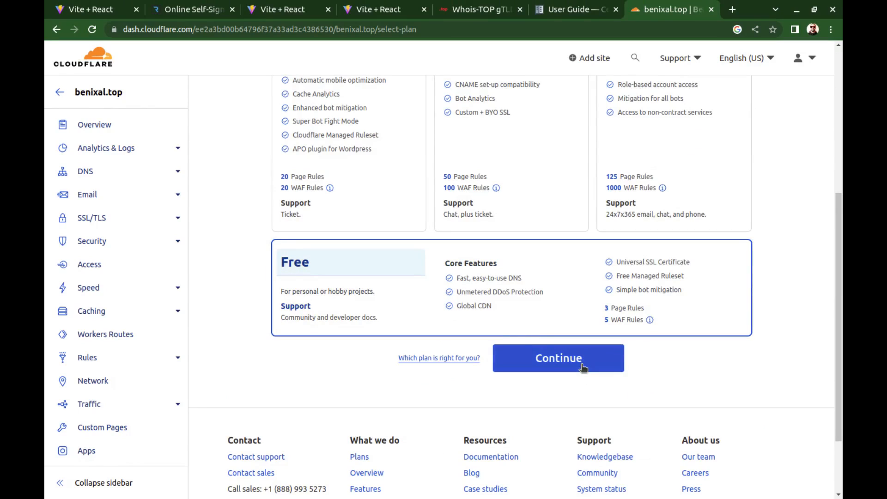
{"action": "left_click", "coordinate": [558, 358]}
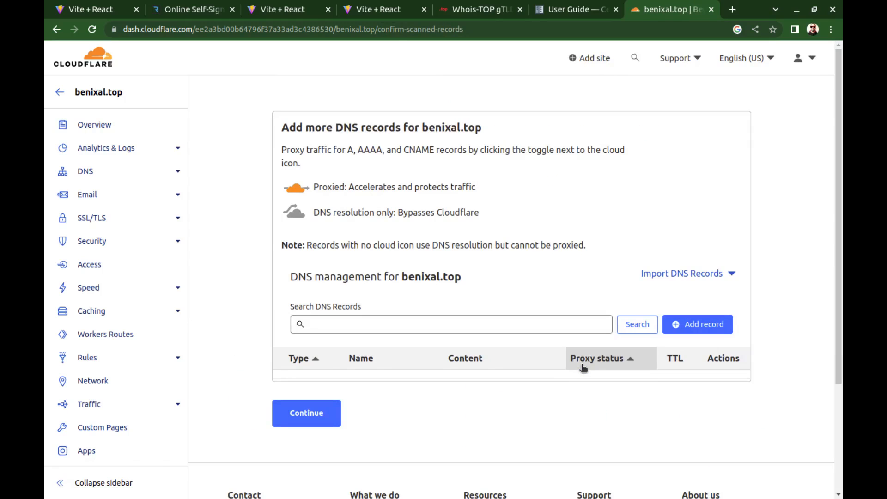
{"action": "mouse_move", "coordinate": [306, 413]}
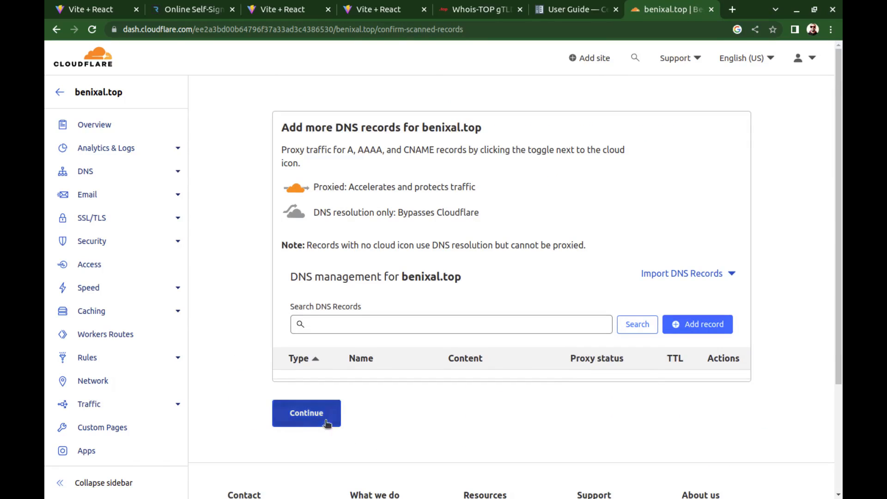
{"action": "left_click", "coordinate": [306, 413]}
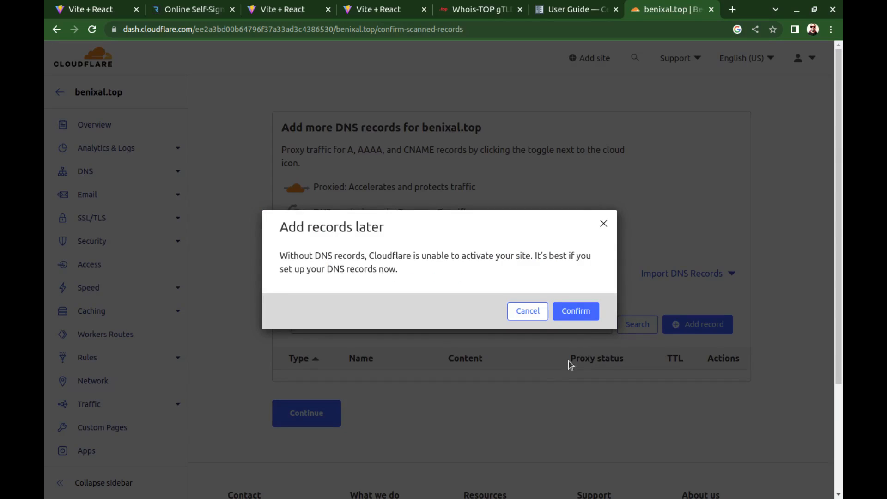
{"action": "left_click", "coordinate": [574, 312]}
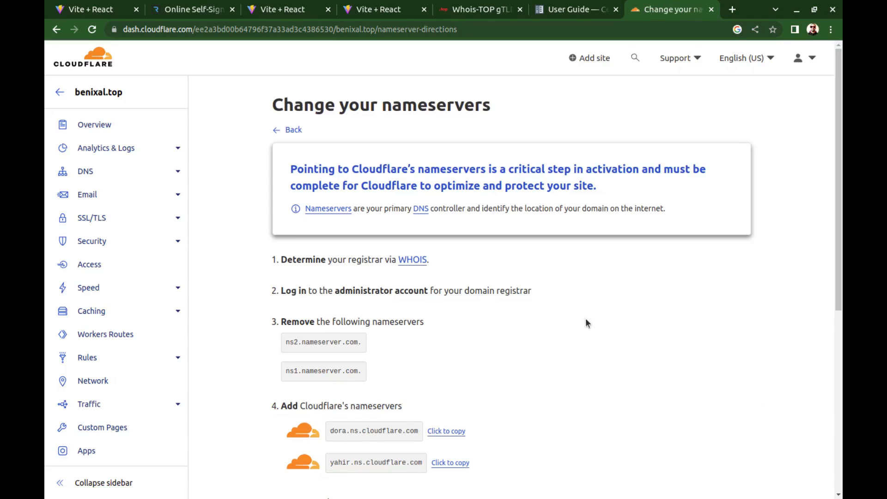
Paste dora.ns.cloudflare.com and yahir.ns.cloudflare.com into the nameserver fields and save the change
{"action": "scroll", "scroll_direction": "down", "scroll_amount": 3}
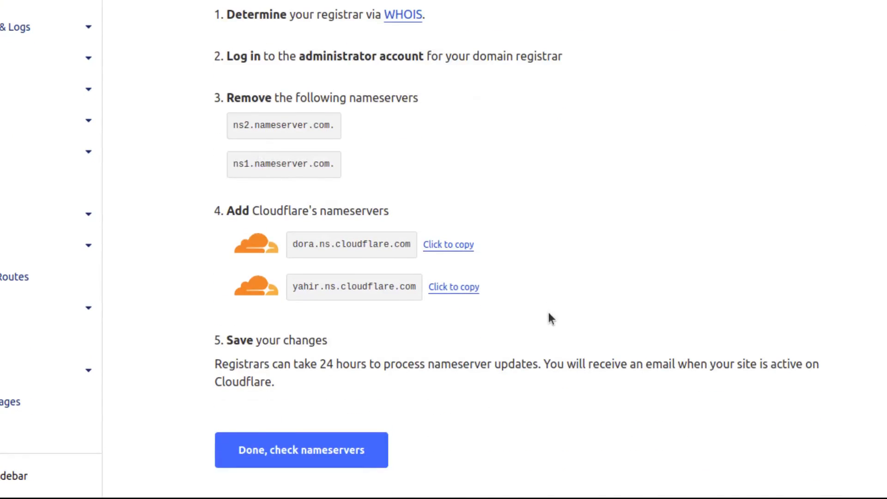
{"action": "mouse_move", "coordinate": [206, 63]}
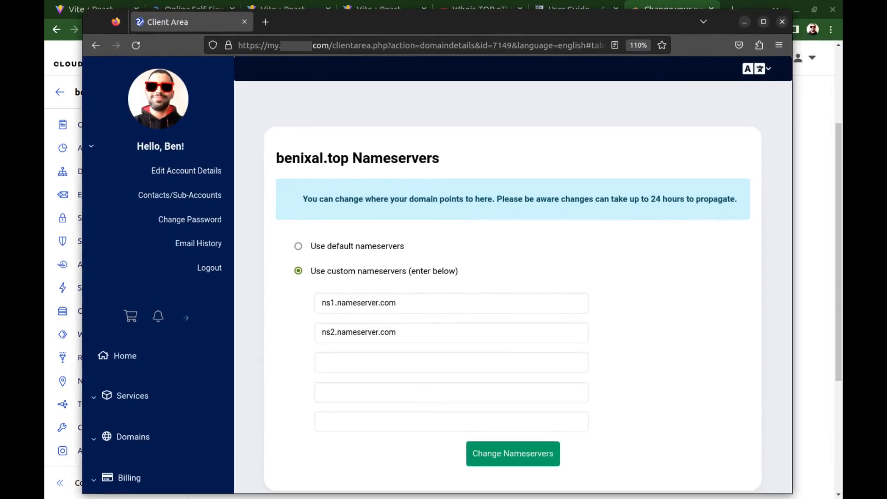
{"action": "mouse_move", "coordinate": [274, 267]}
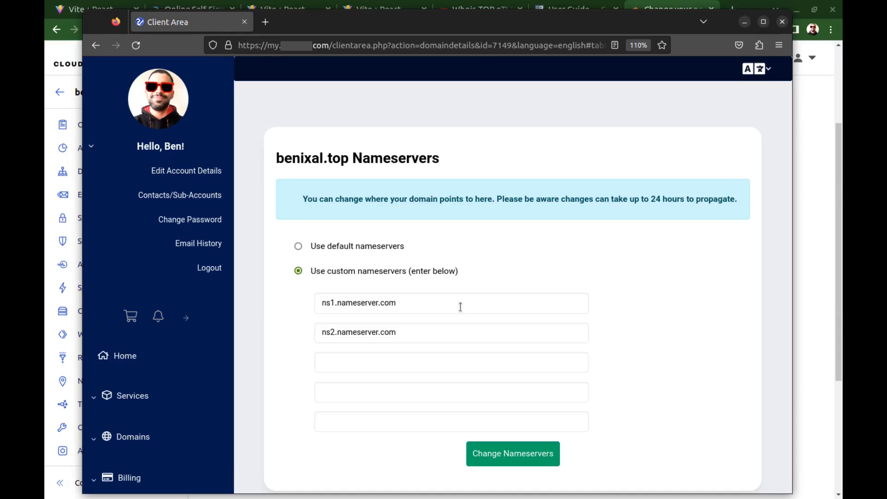
{"action": "right_click", "coordinate": [357, 303]}
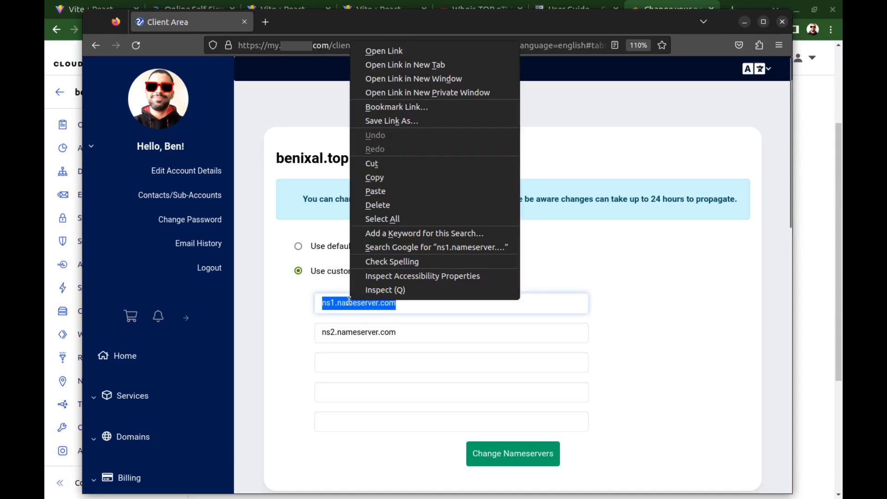
{"action": "left_click", "coordinate": [375, 191]}
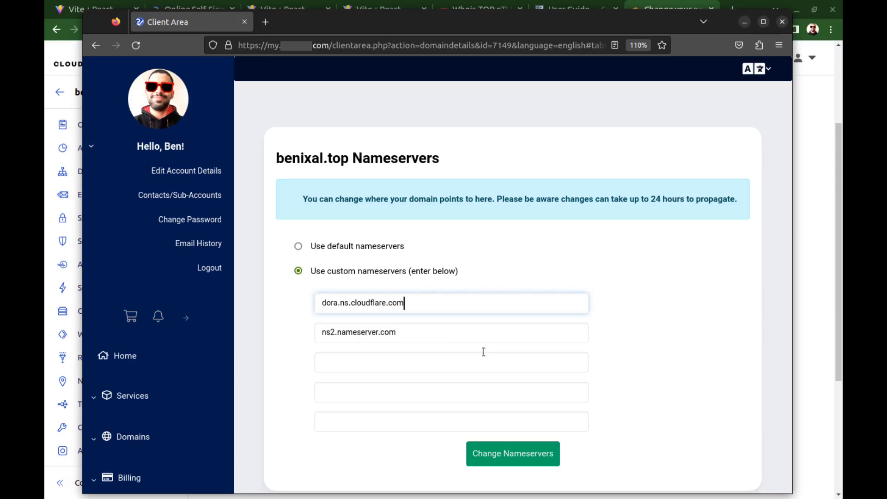
{"action": "right_click", "coordinate": [359, 331]}
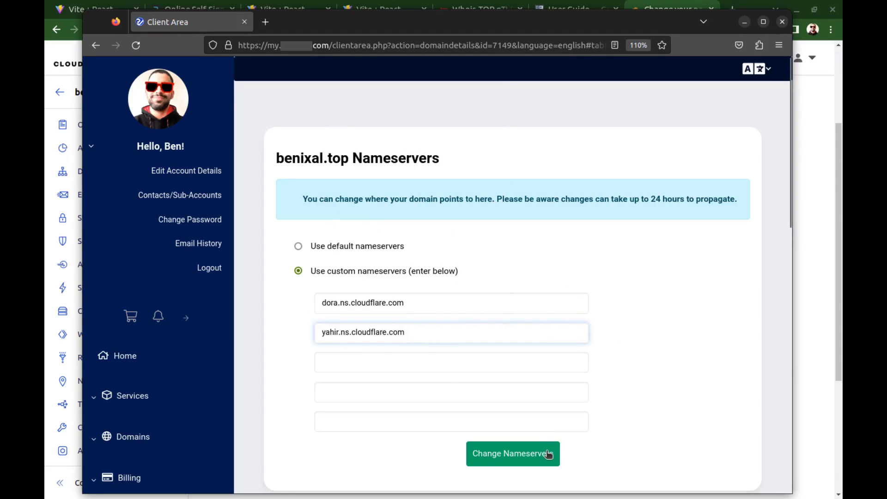
{"action": "left_click", "coordinate": [512, 452]}
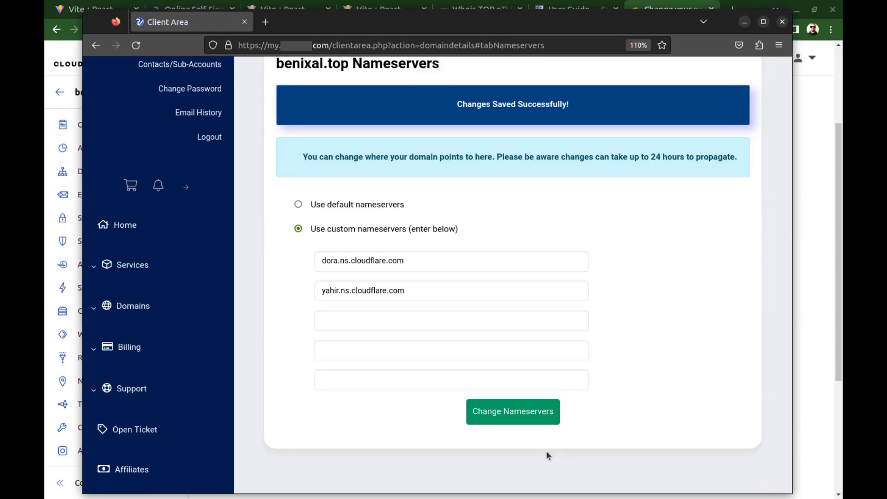
{"action": "mouse_move", "coordinate": [615, 178]}
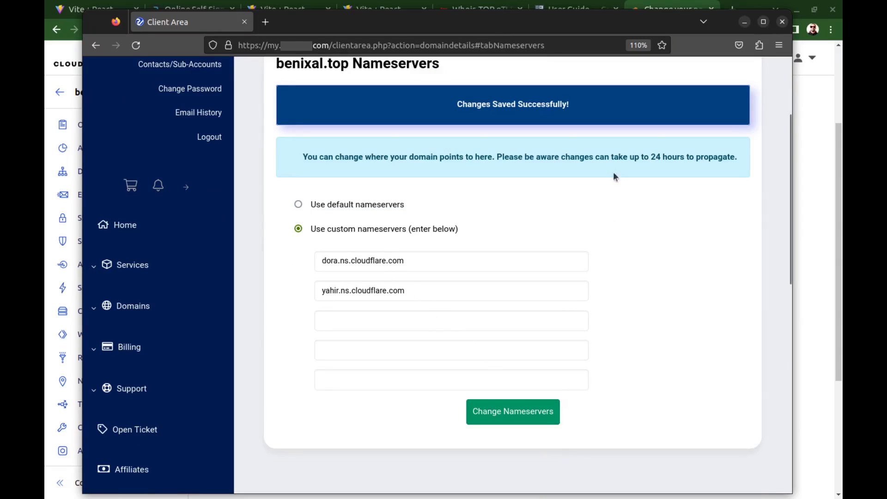
{"action": "mouse_move", "coordinate": [751, 296]}
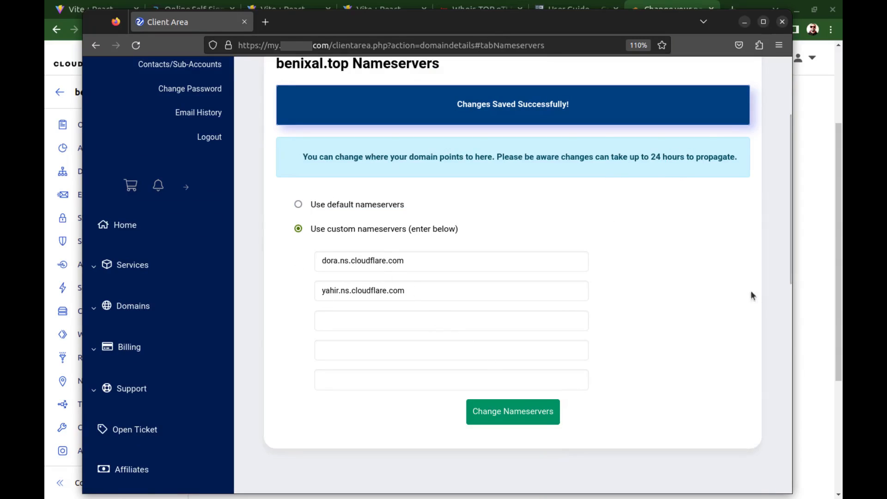
Confirm nameservers were changed, skip the quick start, and have Cloudflare check them now
{"action": "left_click", "coordinate": [667, 9]}
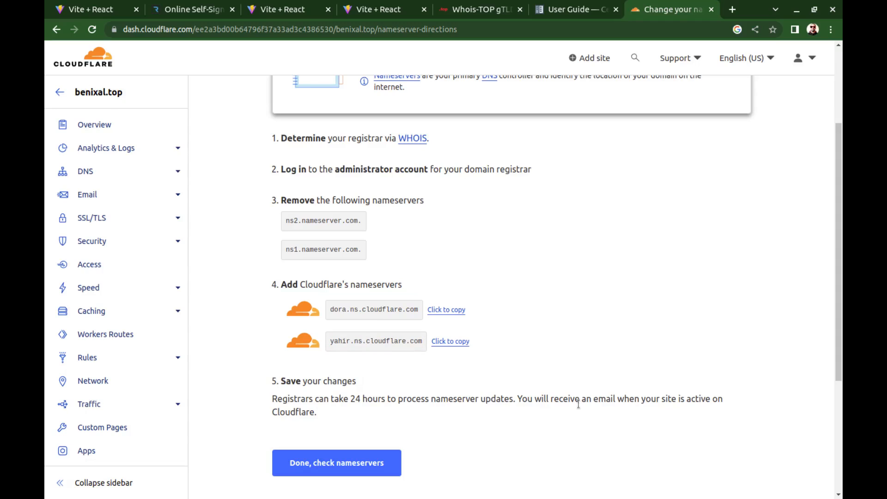
{"action": "left_click", "coordinate": [336, 461]}
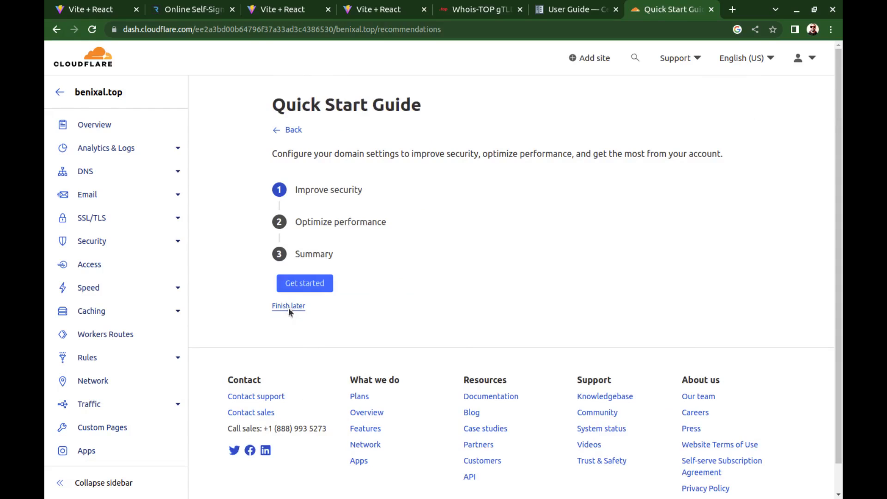
{"action": "left_click", "coordinate": [288, 306]}
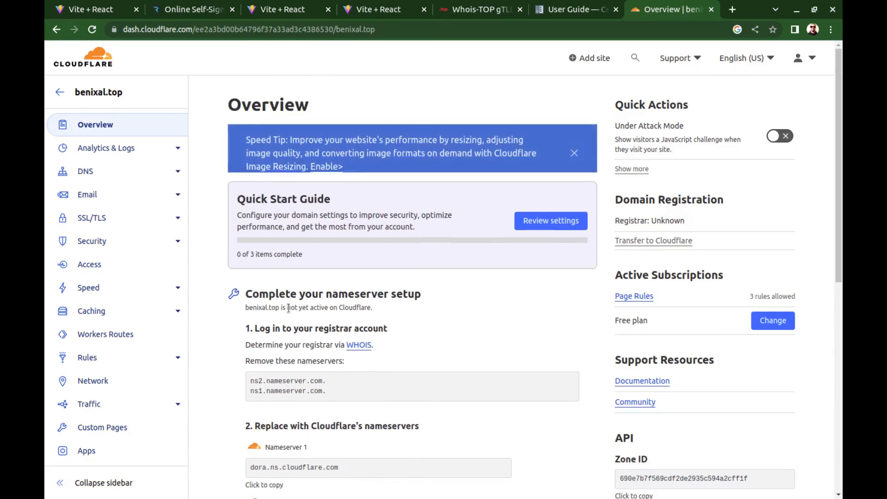
{"action": "scroll", "scroll_direction": "down", "scroll_amount": 3}
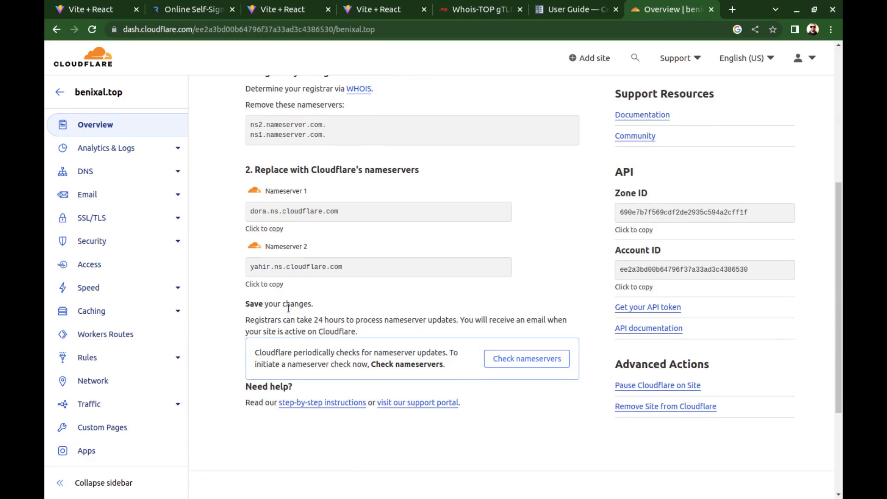
{"action": "mouse_move", "coordinate": [242, 327]}
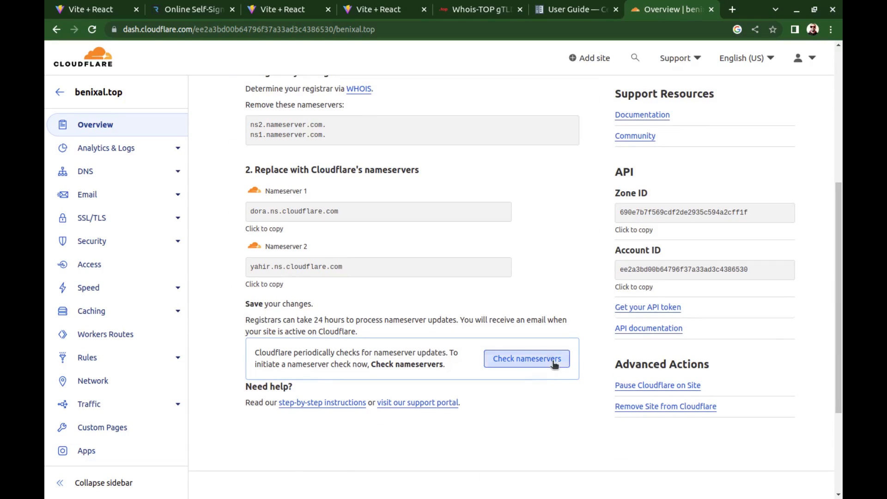
{"action": "left_click", "coordinate": [525, 359]}
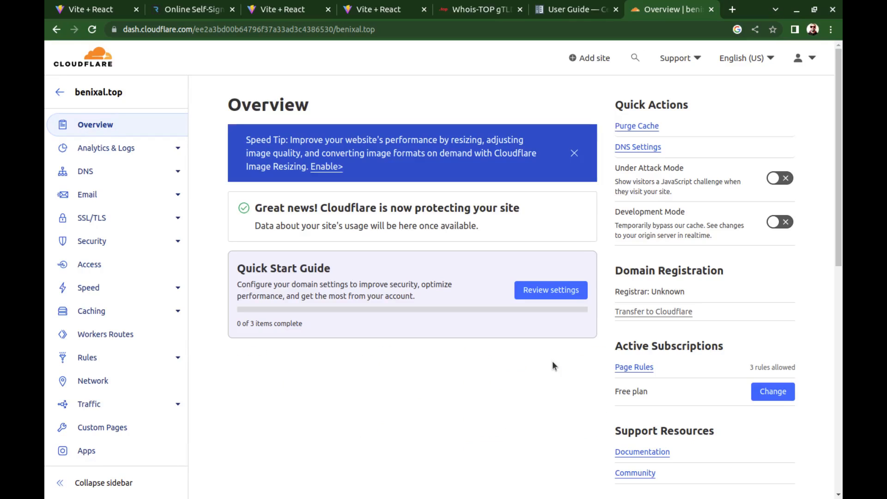
{"action": "mouse_move", "coordinate": [389, 210]}
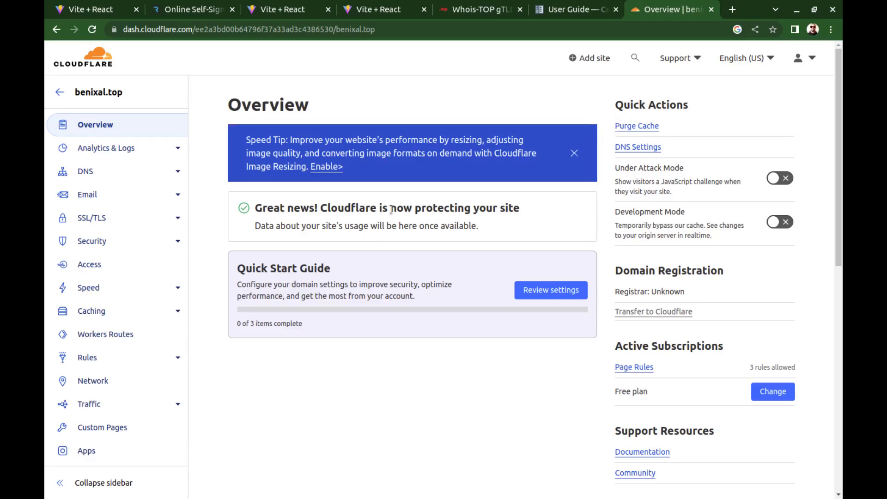
{"action": "mouse_move", "coordinate": [85, 171]}
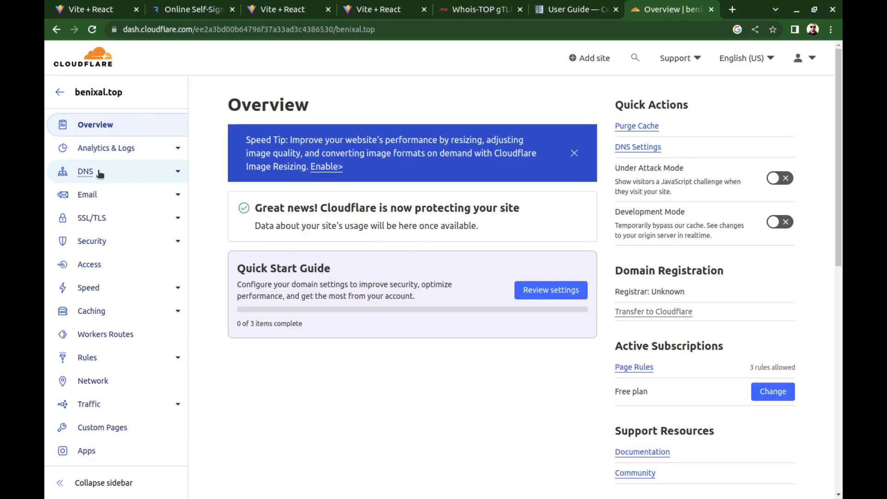
Start a new DNS record for benixal.top, browse record types for TXT, then return to the Certbot guide
{"action": "left_click", "coordinate": [85, 171]}
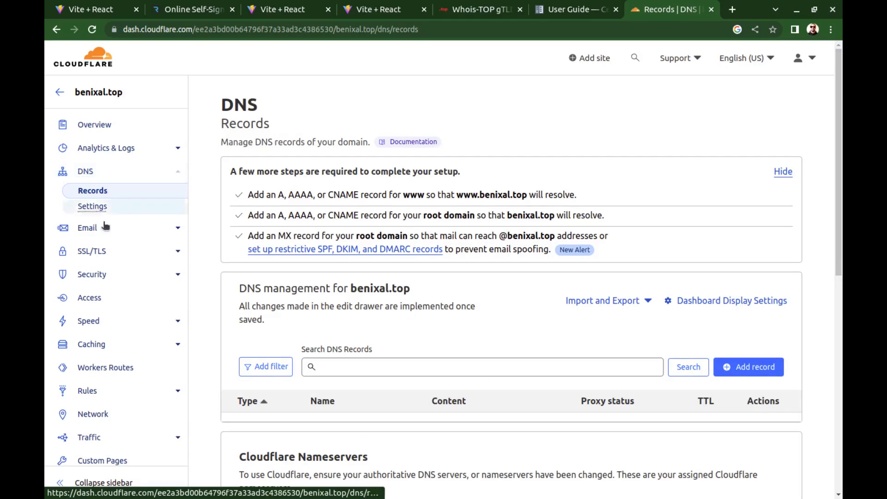
{"action": "mouse_move", "coordinate": [412, 291]}
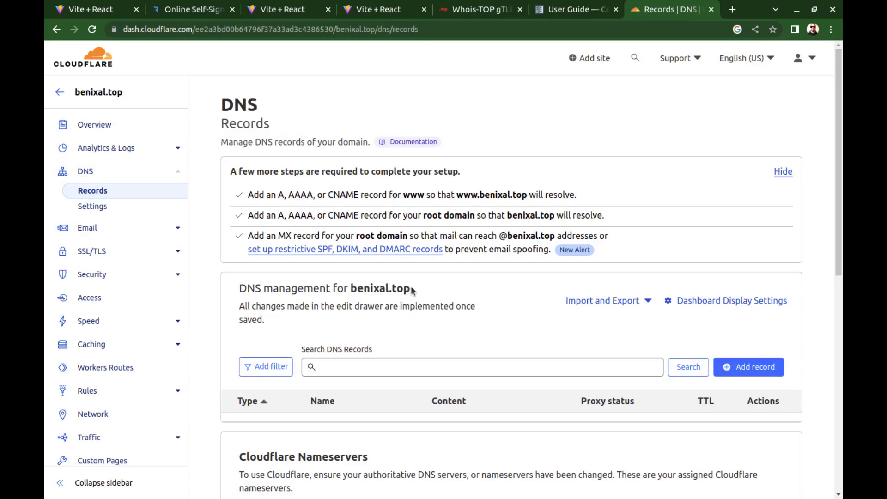
{"action": "scroll", "scroll_direction": "down", "scroll_amount": 3}
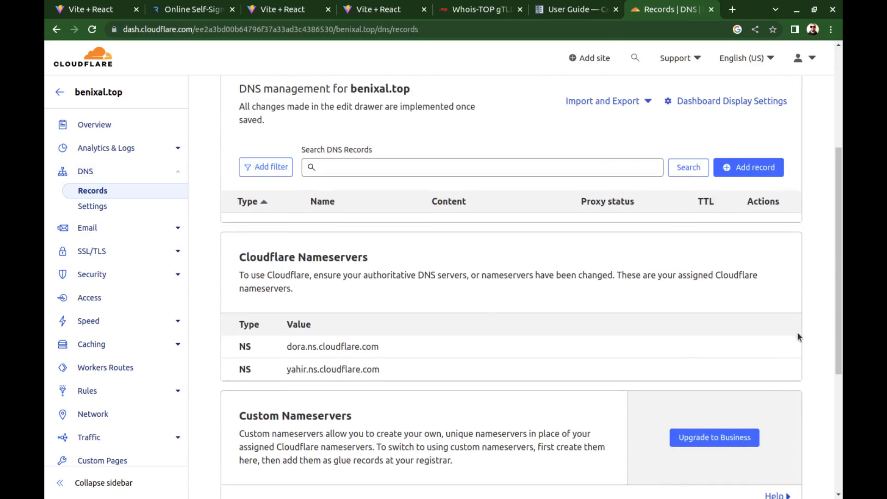
{"action": "left_click", "coordinate": [747, 167]}
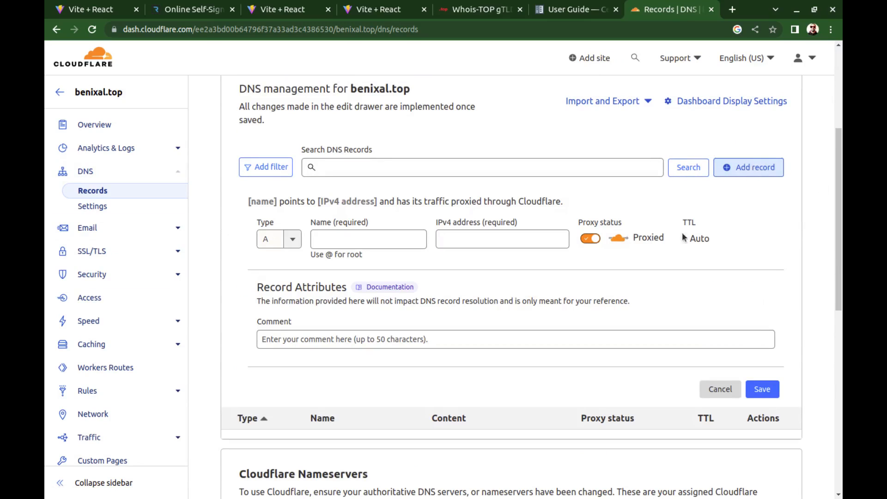
{"action": "left_click", "coordinate": [278, 239]}
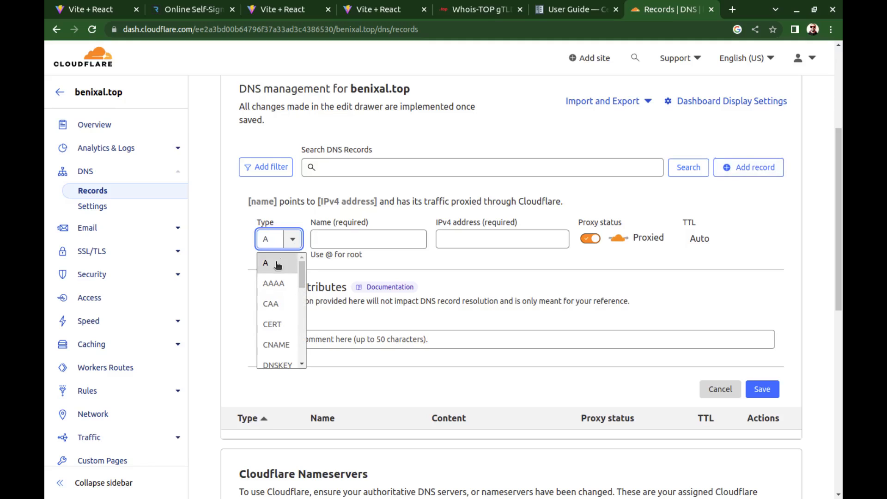
{"action": "scroll", "scroll_direction": "down", "scroll_amount": 3}
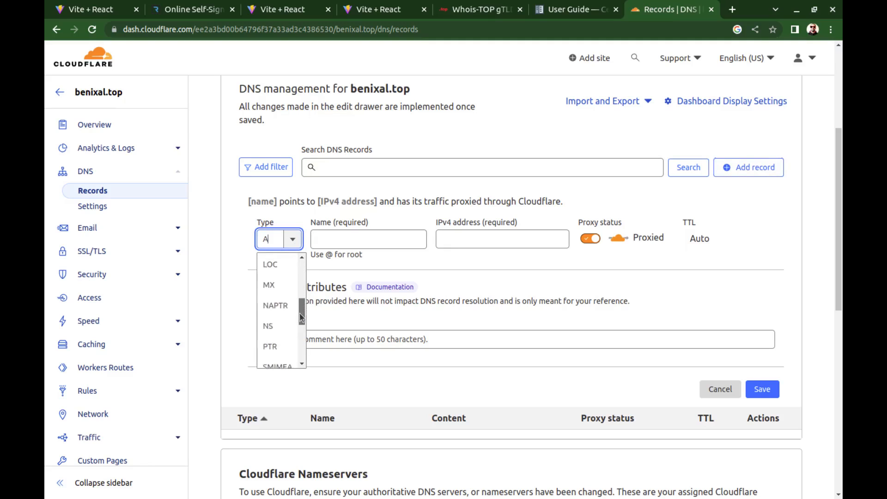
{"action": "scroll", "scroll_direction": "down", "scroll_amount": 3}
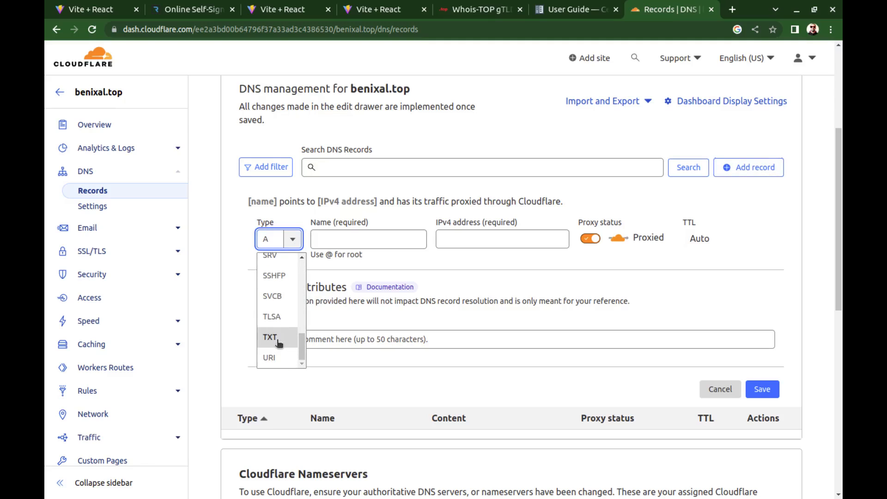
{"action": "mouse_move", "coordinate": [231, 303]}
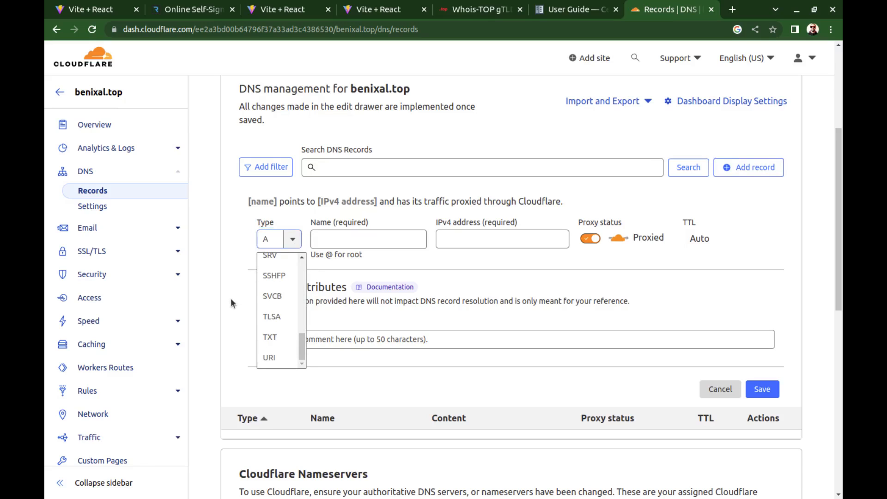
{"action": "left_click", "coordinate": [573, 9]}
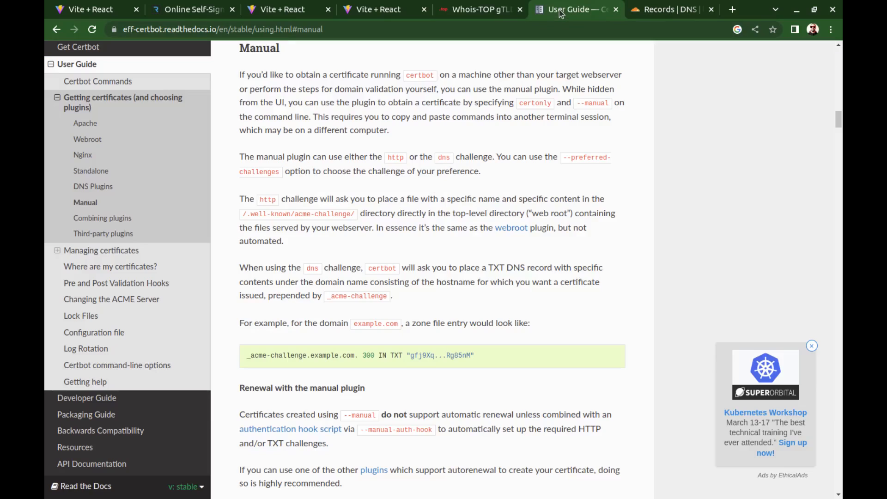
{"action": "mouse_move", "coordinate": [490, 190]}
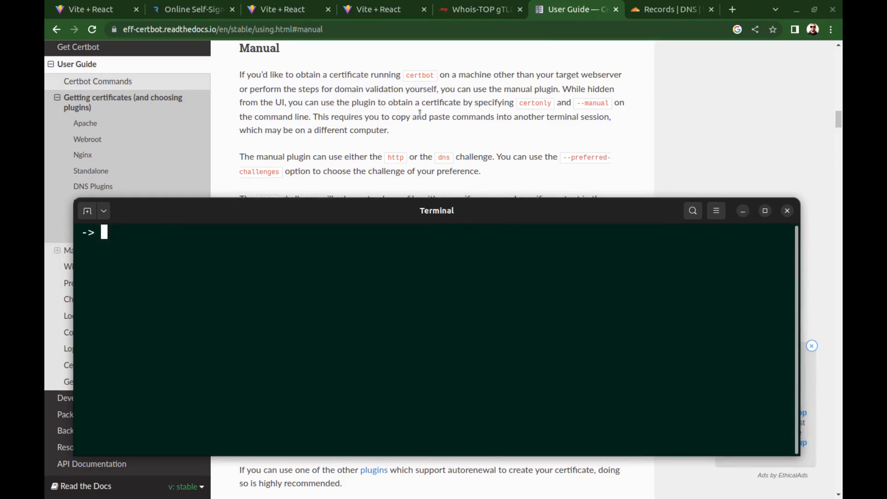
Type 'sudo certbot certonly --manual --preferred-challenges dns -d benixal.top -d *.benixal.top' without running it
{"action": "type", "text": "c"}
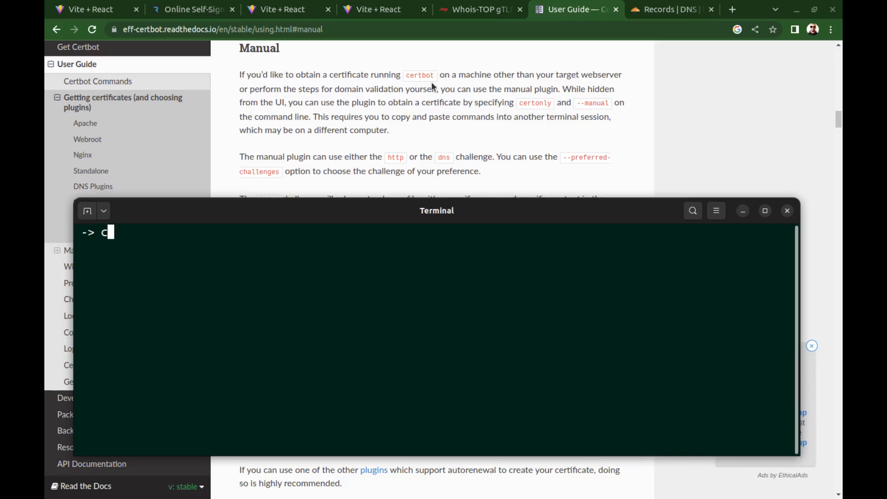
{"action": "type", "text": "ertbot"}
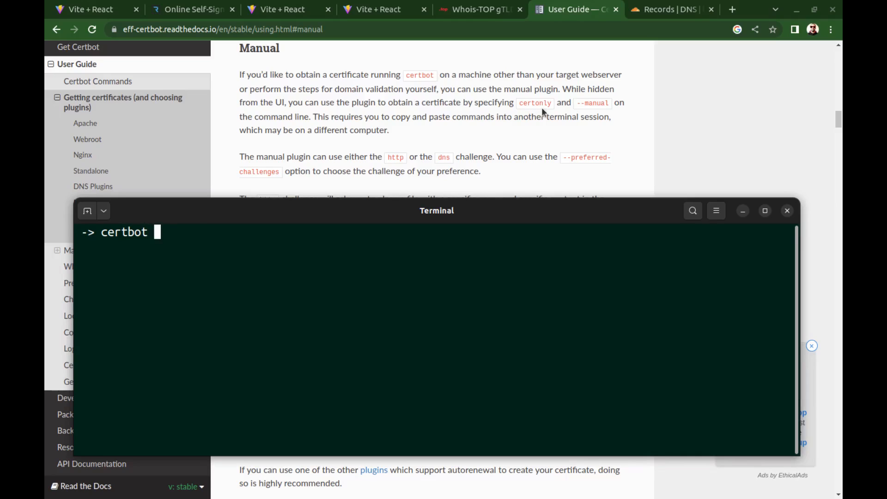
{"action": "type", "text": "certon"}
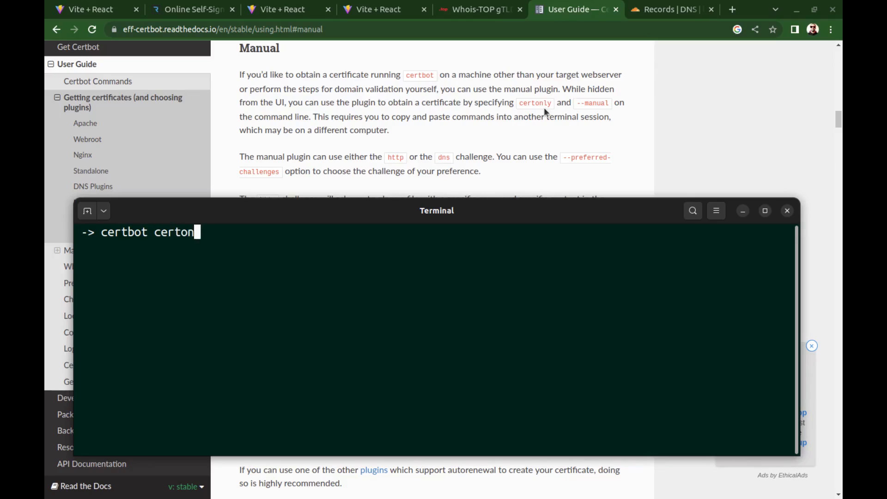
{"action": "type", "text": "ly"}
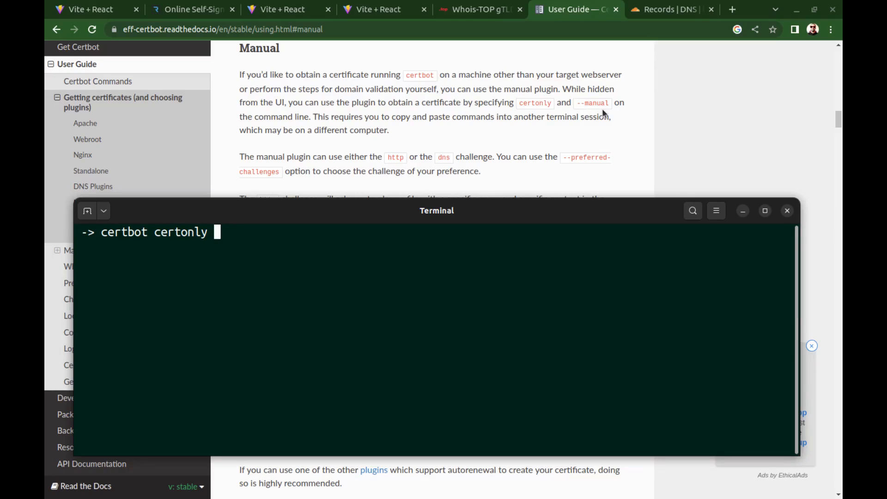
{"action": "type", "text": "--manu"}
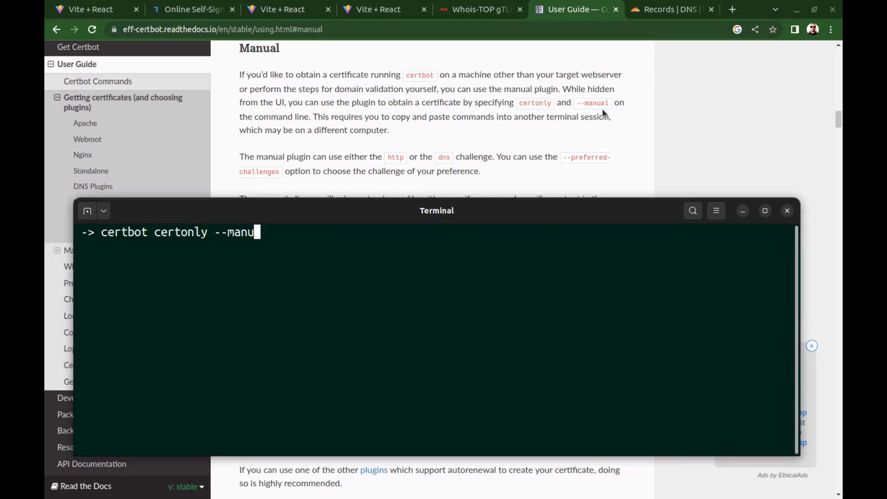
{"action": "type", "text": "al --"}
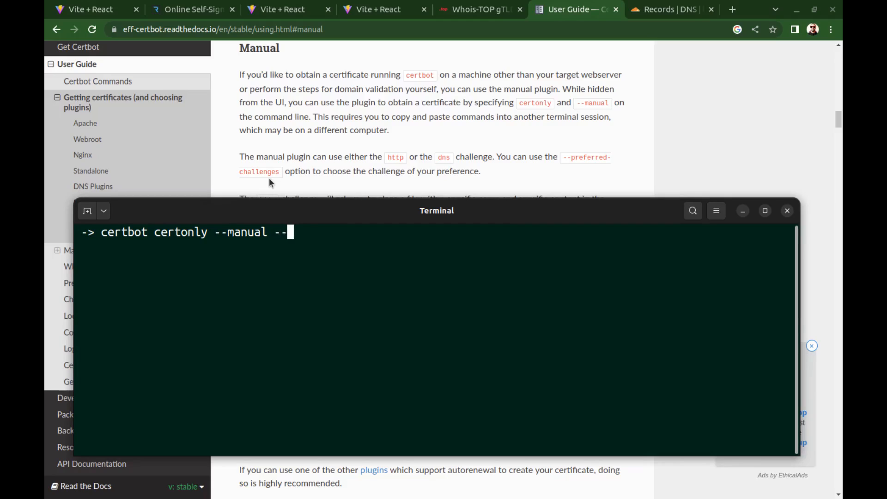
{"action": "type", "text": "preferred"}
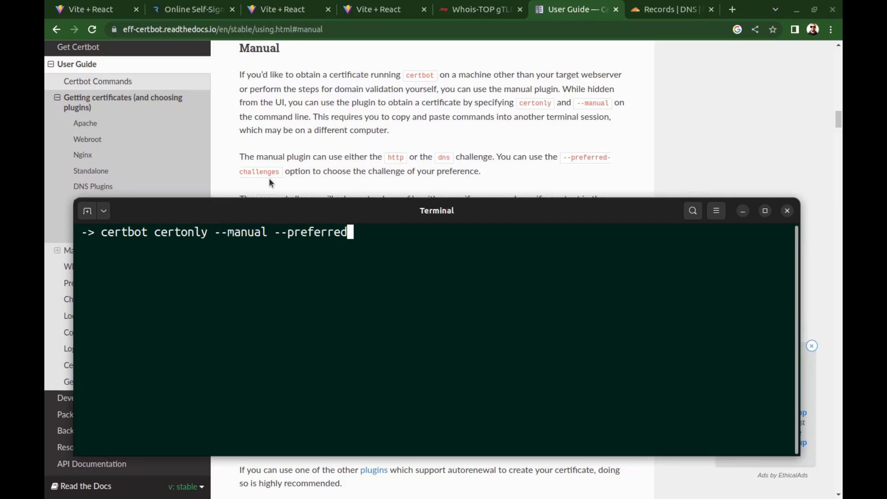
{"action": "type", "text": "-challenge"}
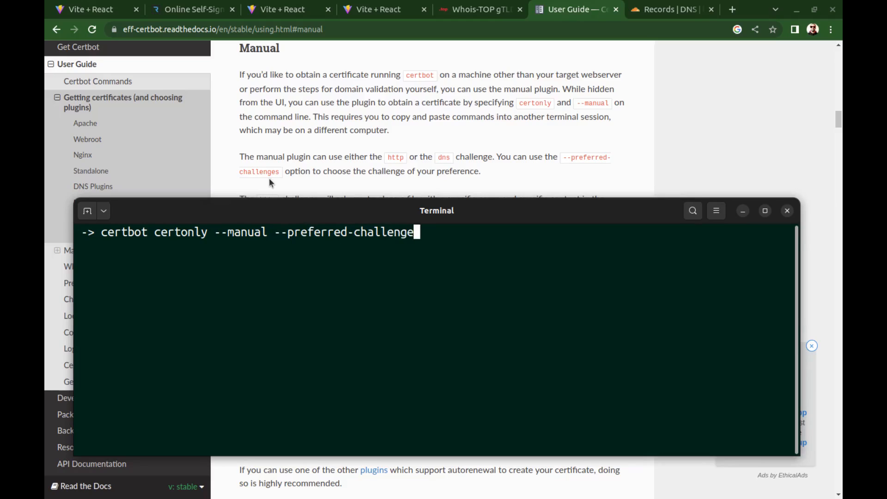
{"action": "type", "text": "s"}
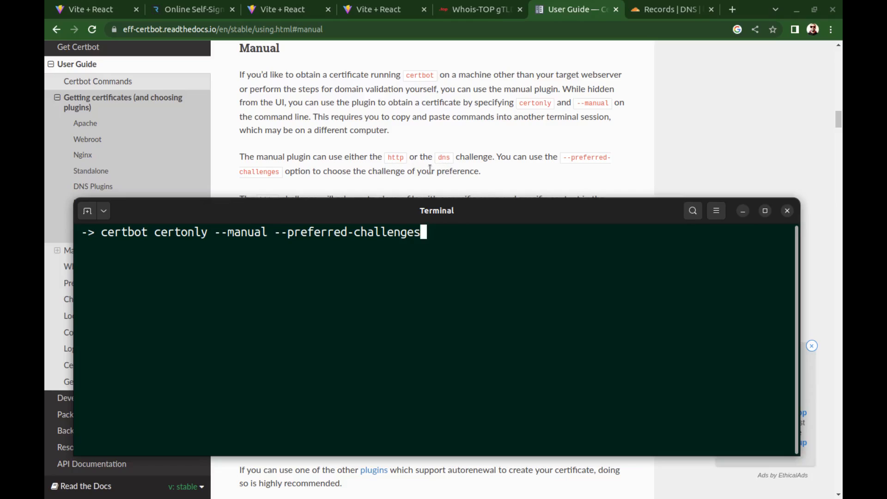
{"action": "type", "text": "dns"}
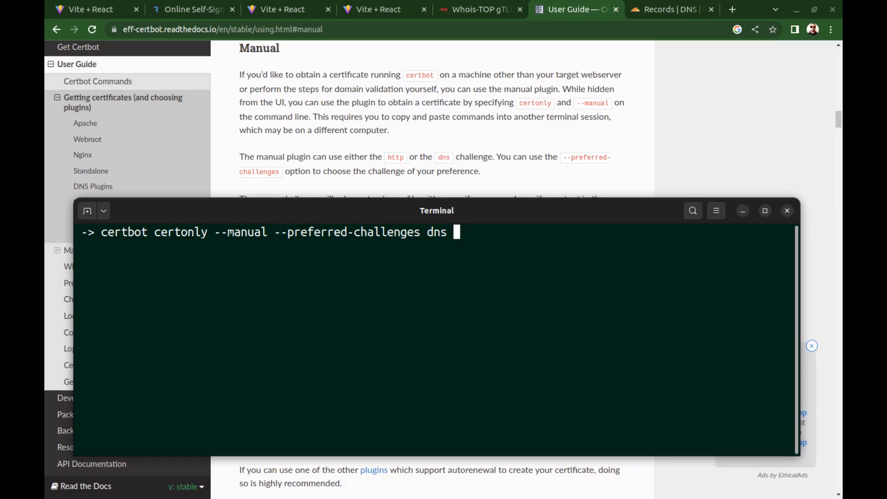
{"action": "type", "text": "-d"}
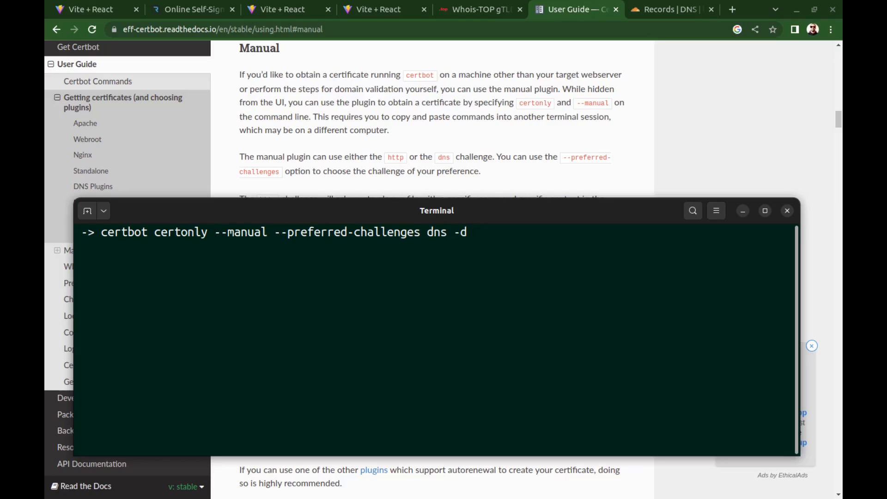
{"action": "type", "text": "benixa"}
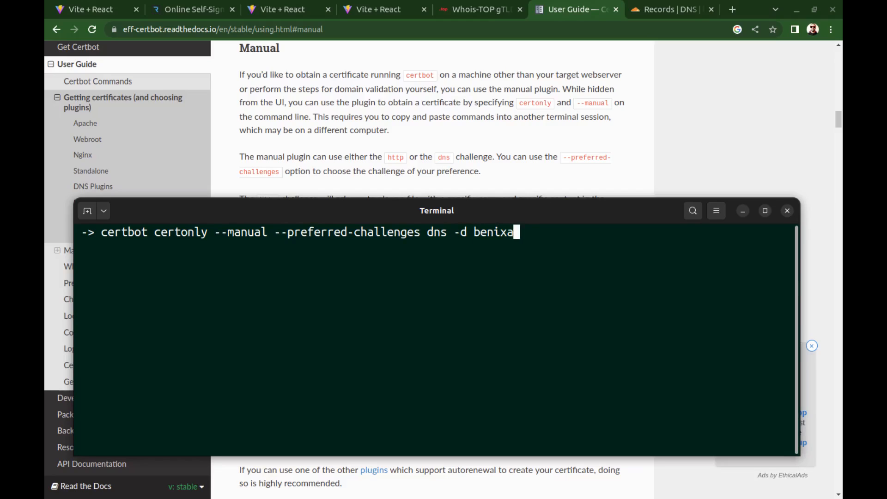
{"action": "type", "text": "l.top"}
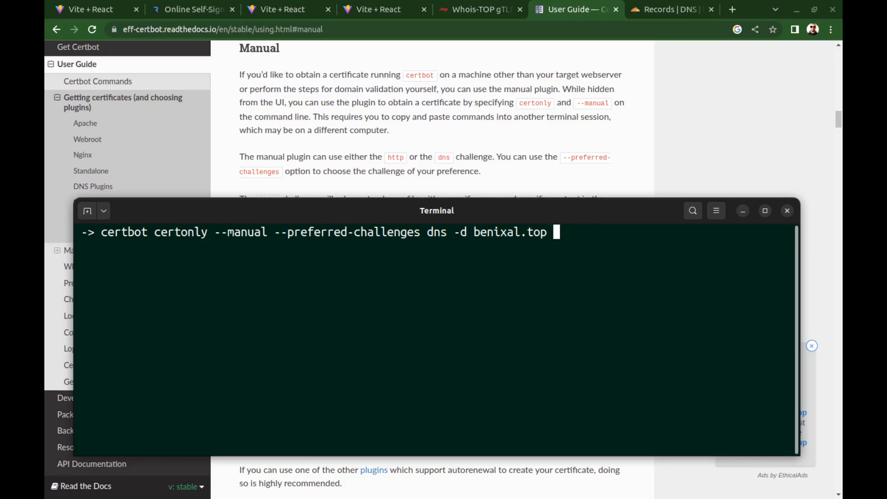
{"action": "type", "text": "-d *"}
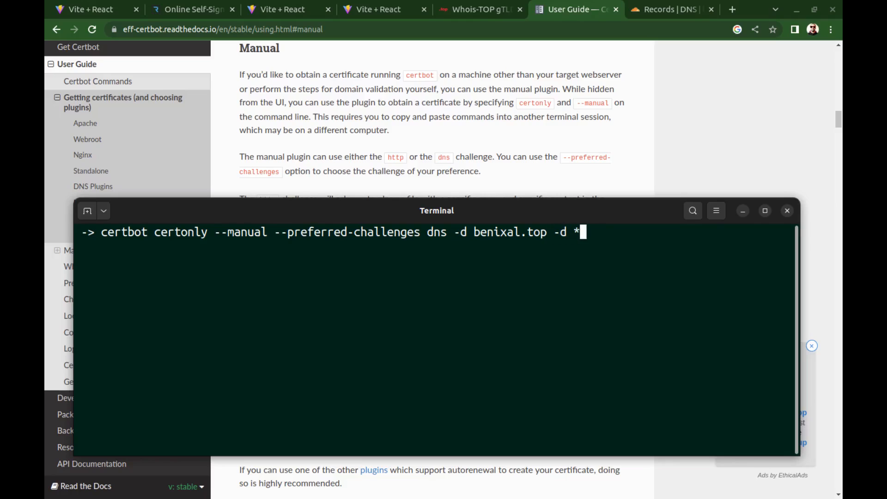
{"action": "type", "text": ".benixa"}
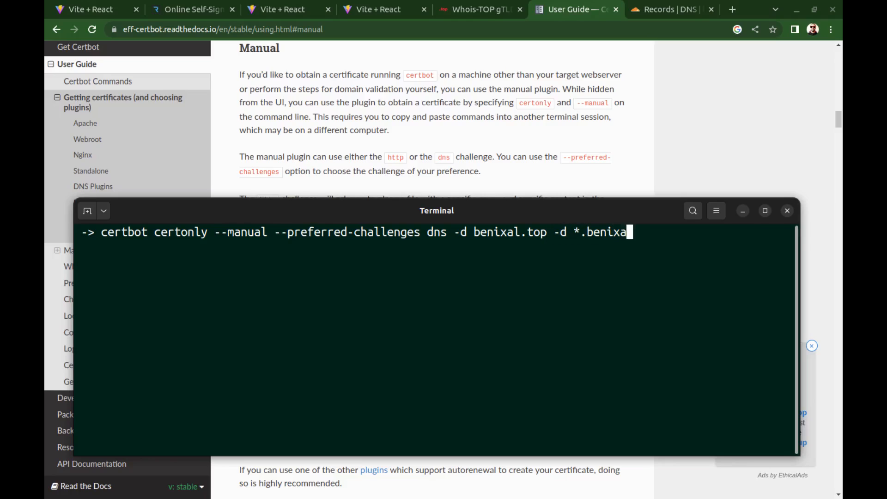
{"action": "type", "text": "l.top"}
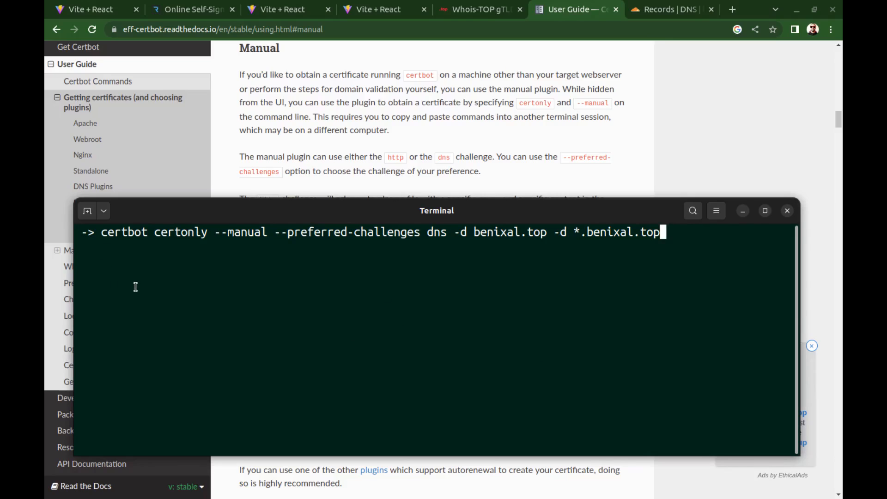
{"action": "type", "text": "sudo"}
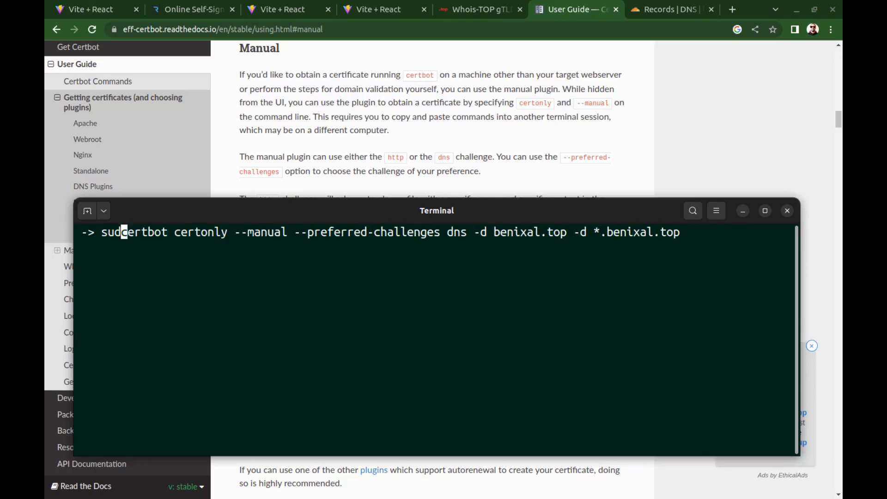
{"action": "type", "text": "o"}
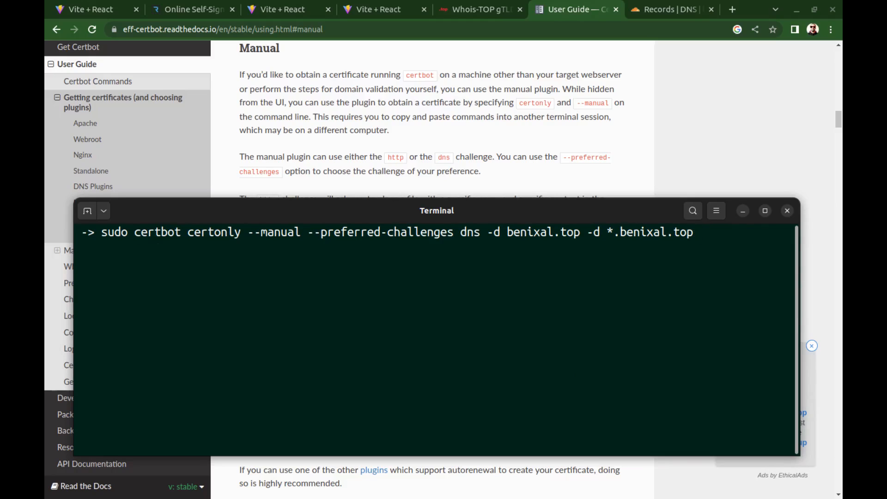
Run the certbot request, give the sudo password and email, and answer Y to both registration prompts
{"action": "key", "text": "Return"}
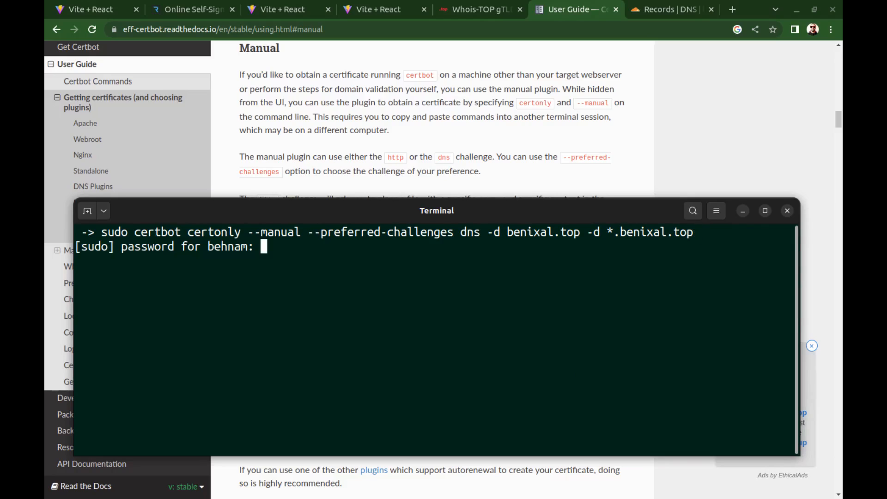
{"action": "key", "text": "Return"}
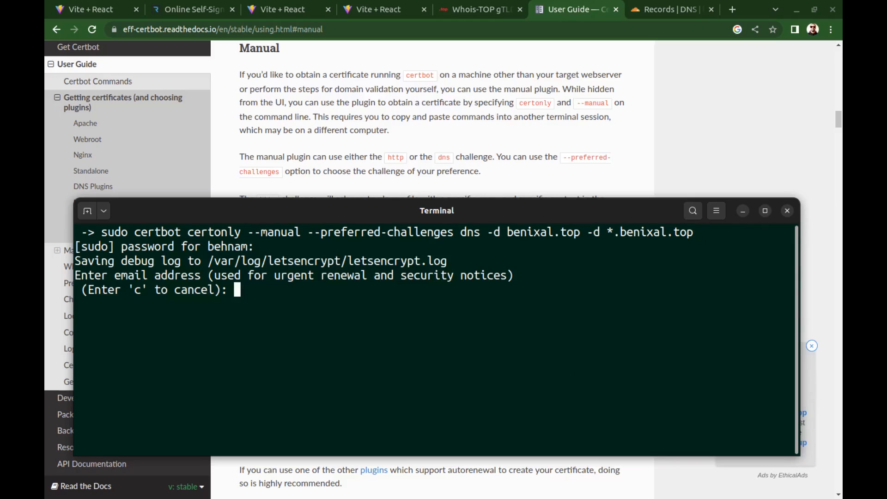
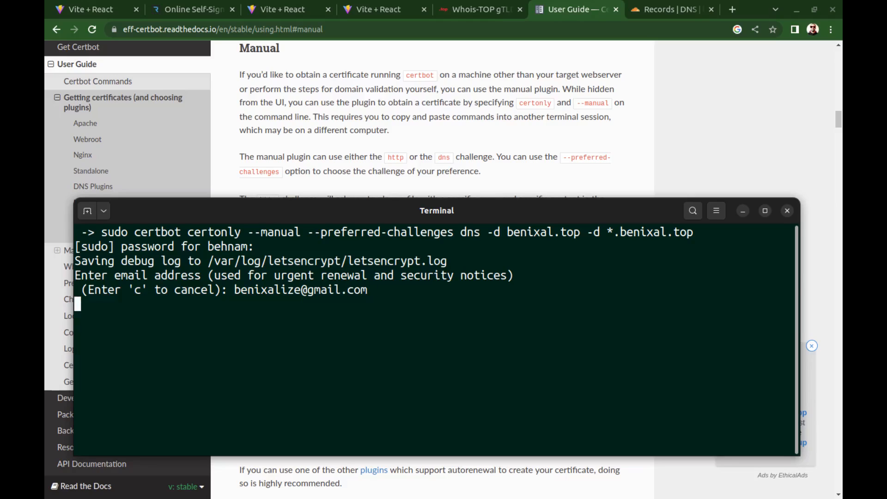
{"action": "key", "text": "Return"}
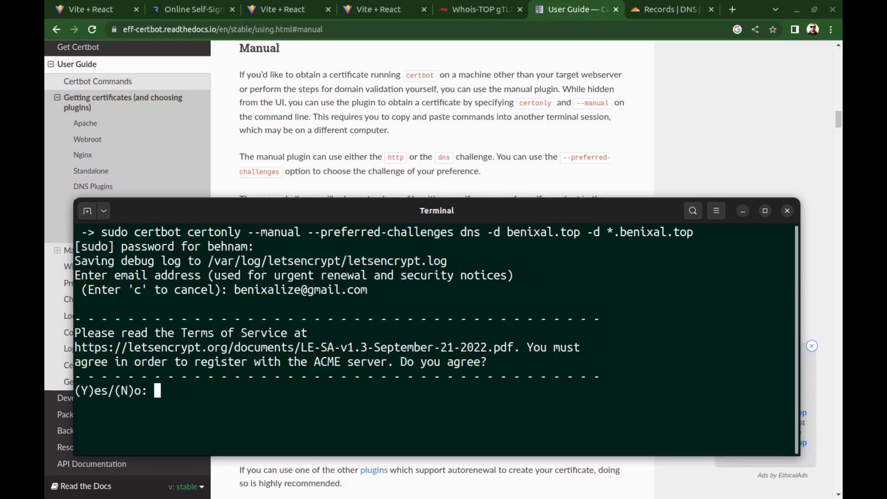
{"action": "type", "text": "Y"}
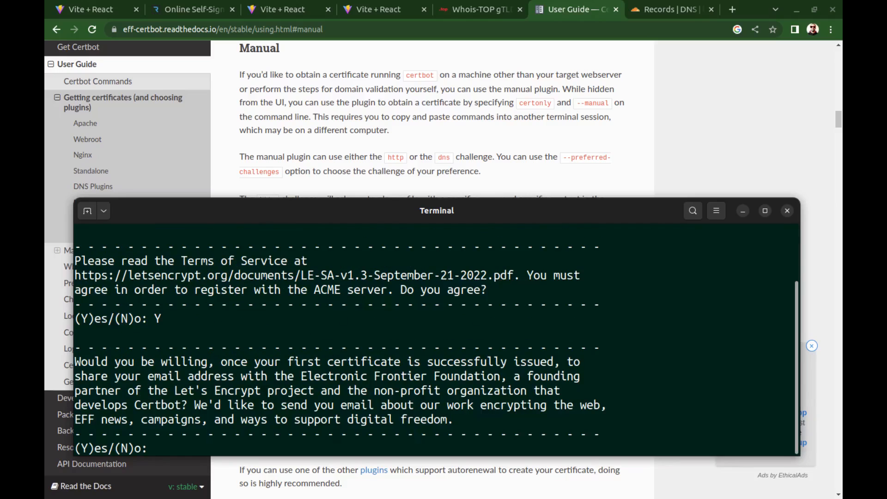
{"action": "type", "text": "Y"}
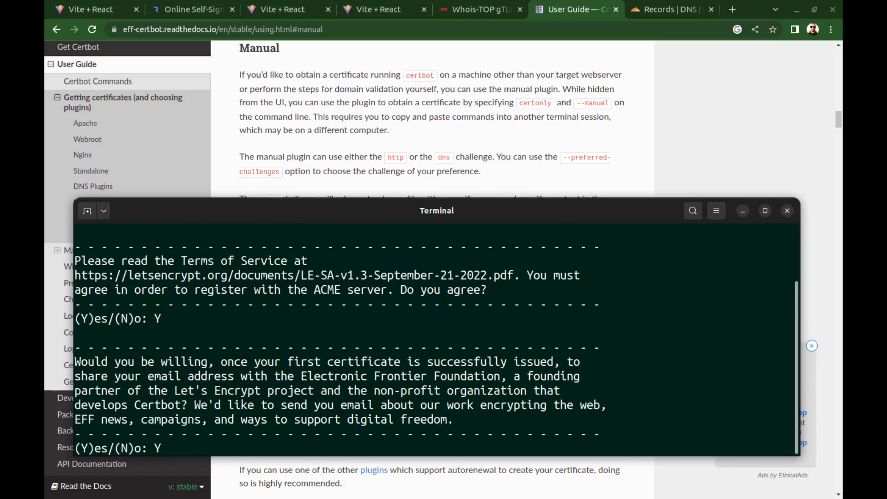
{"action": "key", "text": "Return"}
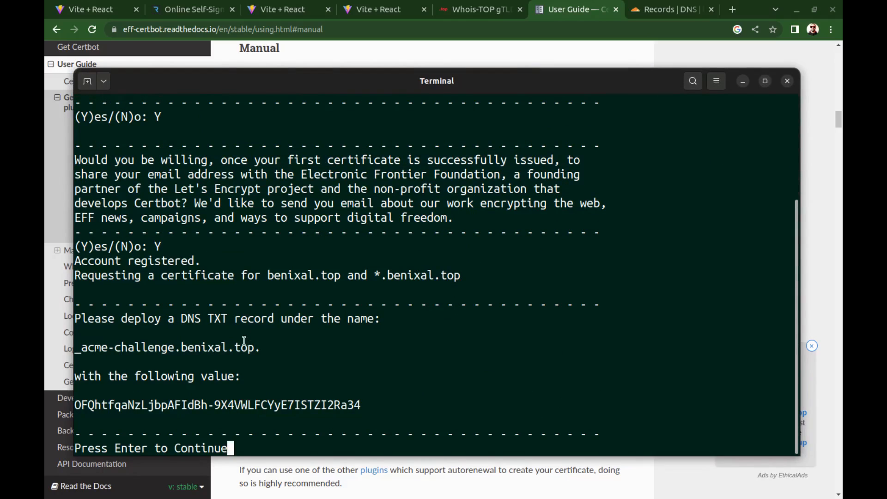
{"action": "mouse_move", "coordinate": [266, 352]}
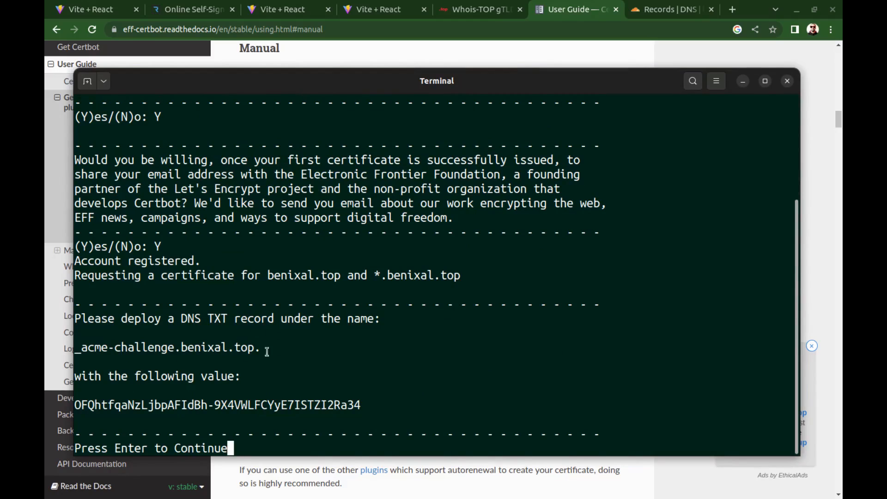
{"action": "mouse_move", "coordinate": [94, 404]}
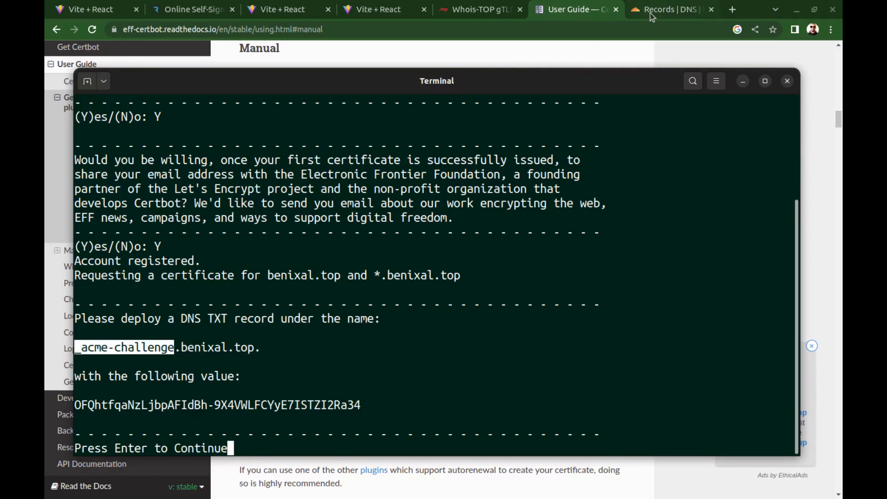
Add a TXT record named _acme-challenge with value OFQhtfqaNzLjbpAFIdBh-9X4VWLFCYyE7ISTZI2Ra34 and save it
{"action": "left_click", "coordinate": [668, 9]}
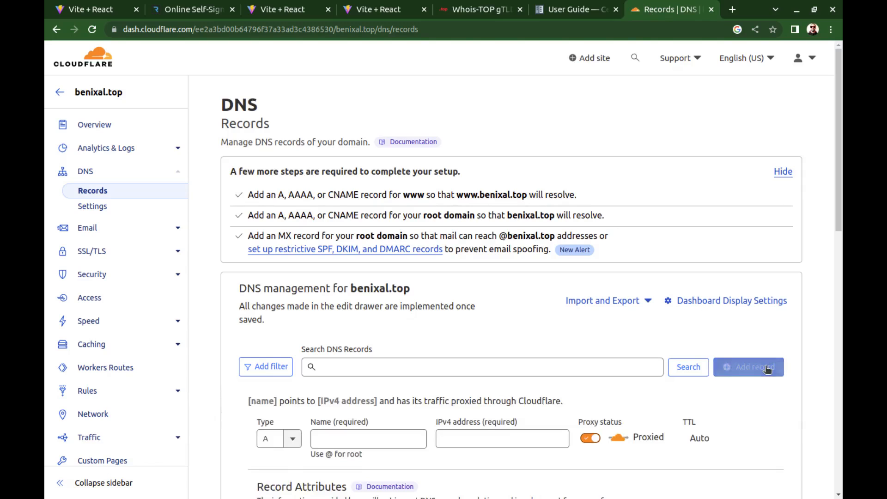
{"action": "left_click", "coordinate": [747, 367]}
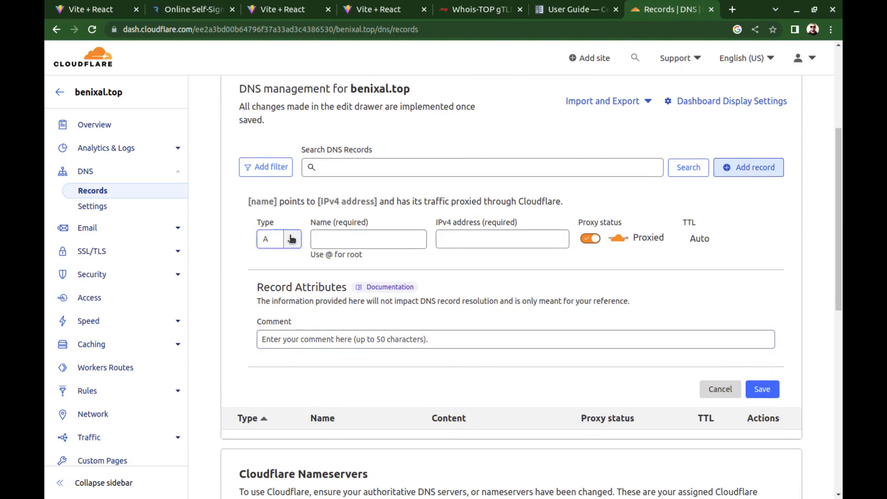
{"action": "left_click", "coordinate": [278, 238]}
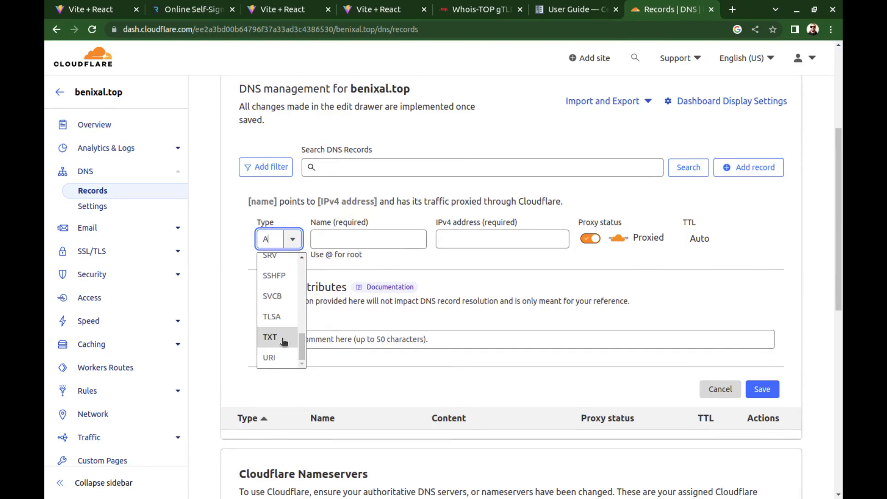
{"action": "left_click", "coordinate": [270, 336]}
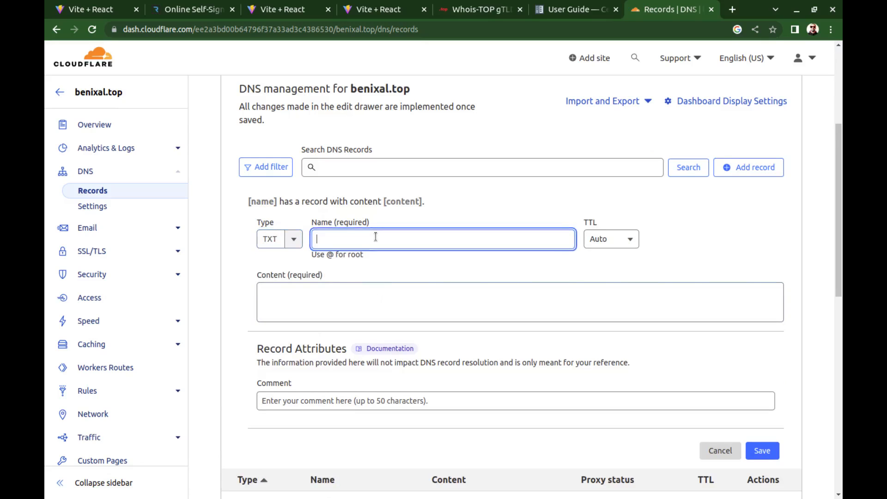
{"action": "type", "text": "_acme-challenge"}
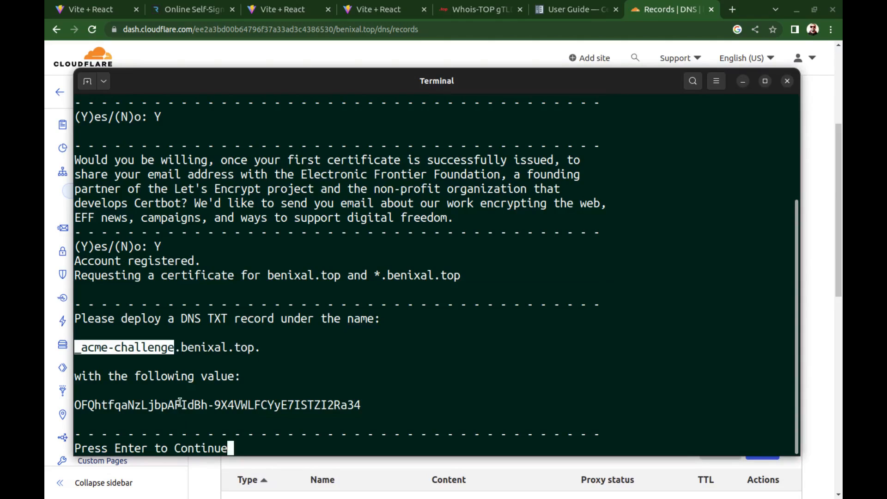
{"action": "right_click", "coordinate": [216, 405]}
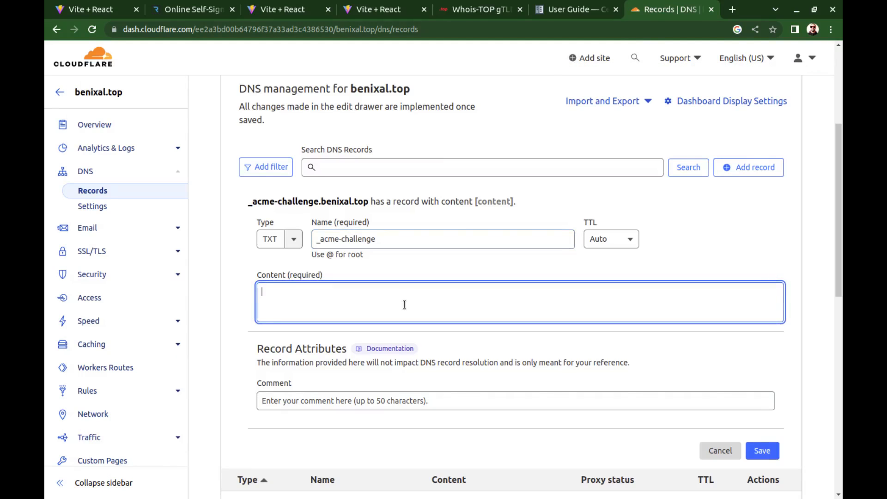
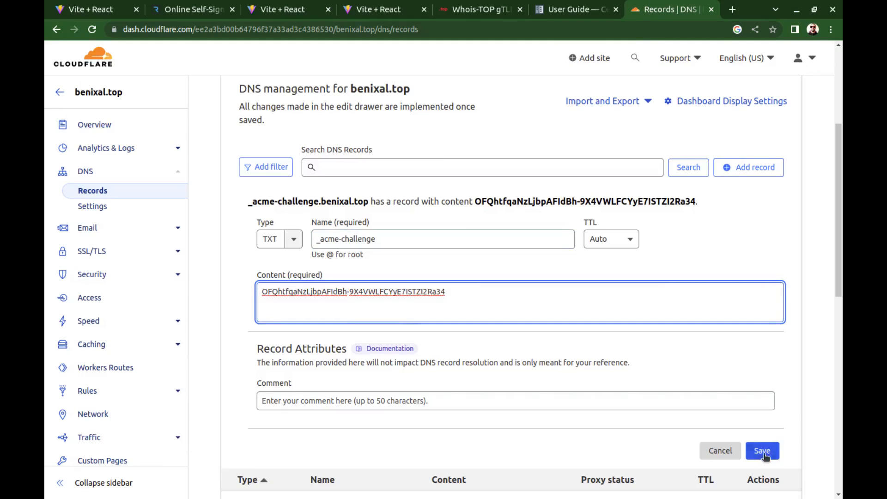
{"action": "left_click", "coordinate": [761, 450]}
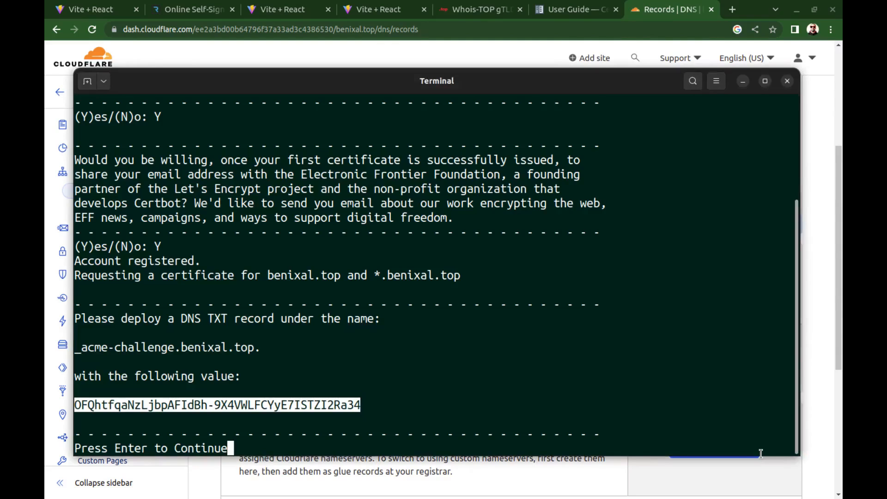
Advance Certbot to its second DNS challenge and copy the _acme-challenge record name
{"action": "key", "text": "Return"}
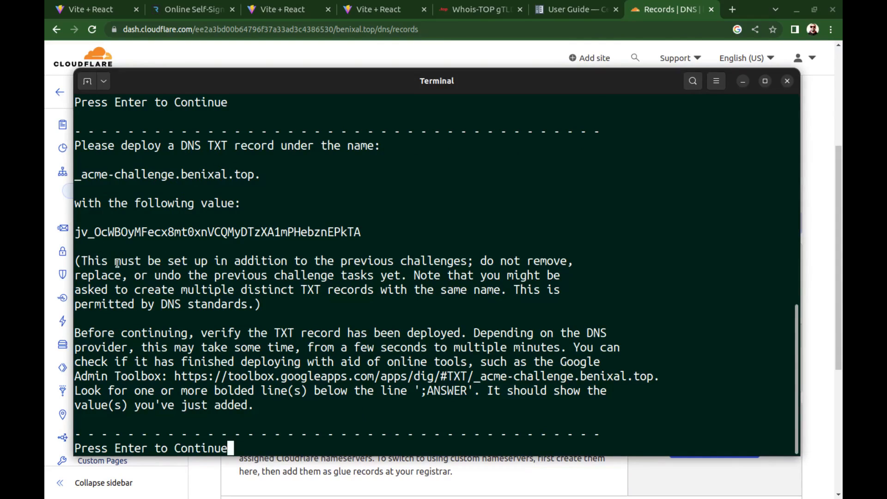
{"action": "mouse_move", "coordinate": [500, 260]}
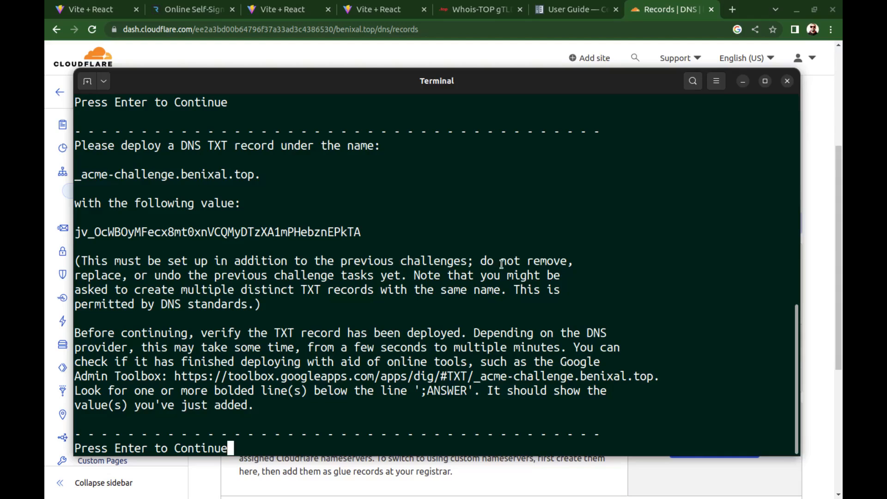
{"action": "mouse_move", "coordinate": [351, 310]}
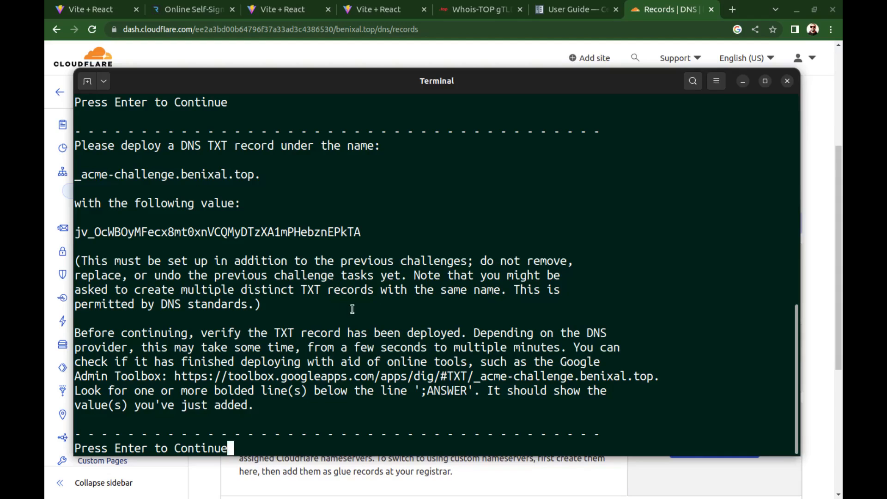
{"action": "mouse_move", "coordinate": [180, 179]}
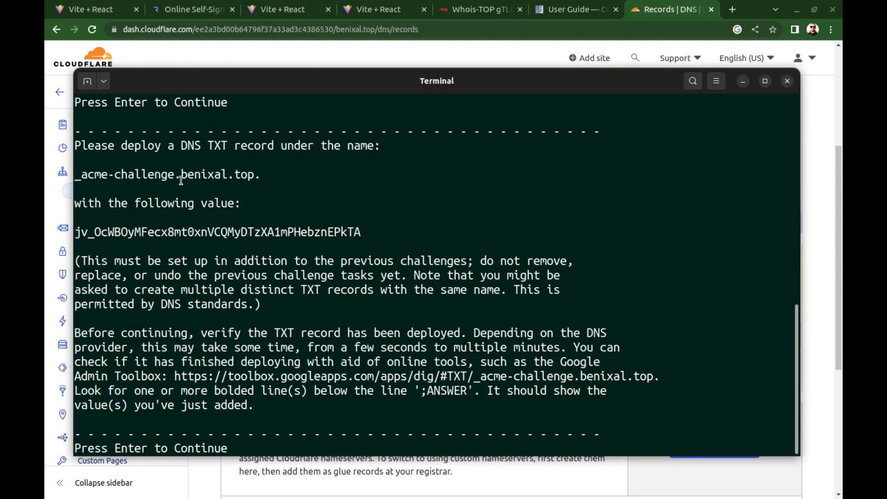
{"action": "right_click", "coordinate": [98, 175]}
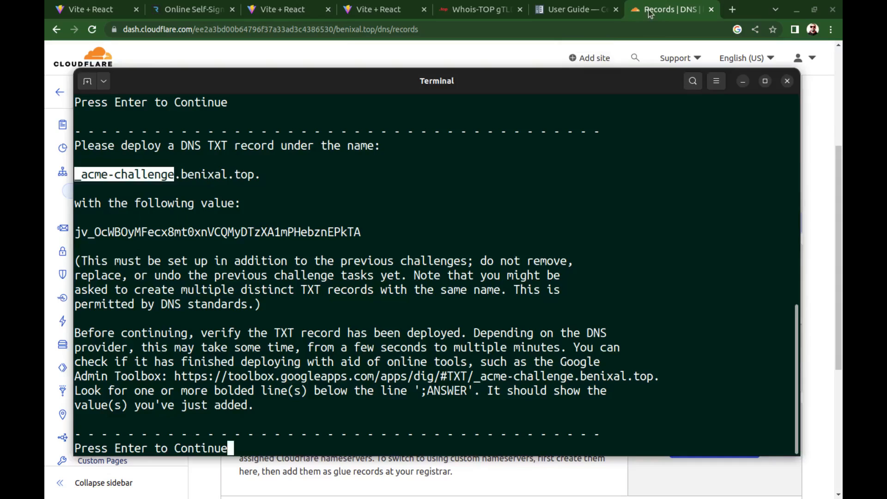
Save a second _acme-challenge TXT record with value jv_OcWBOyMFecx8mt0xnVCQMyDTzXA1mPHebznEPkTA
{"action": "left_click", "coordinate": [786, 81]}
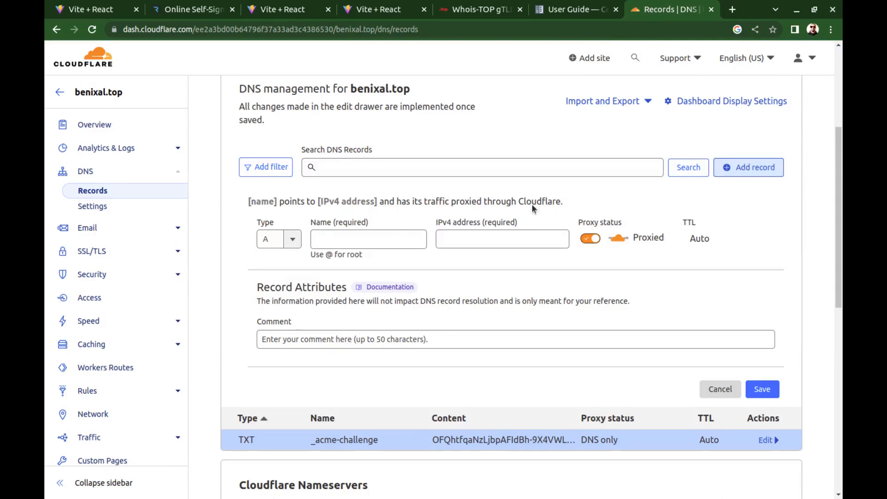
{"action": "left_click", "coordinate": [368, 238]}
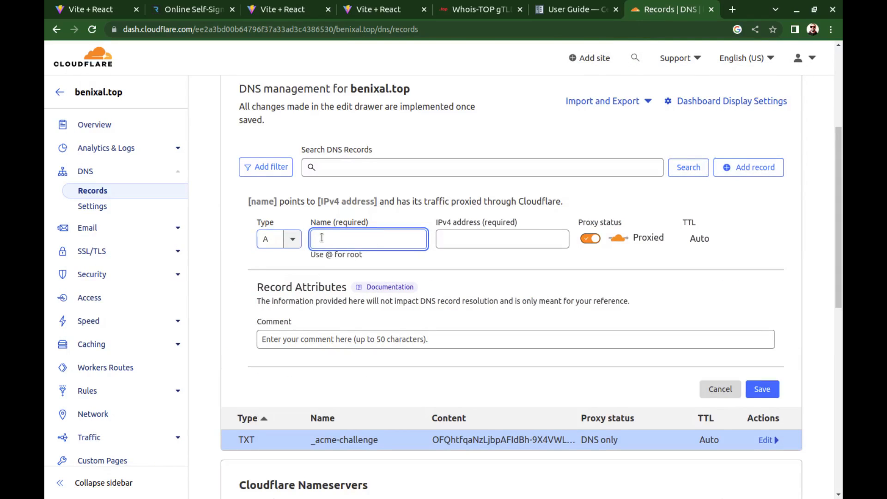
{"action": "left_click", "coordinate": [278, 239]}
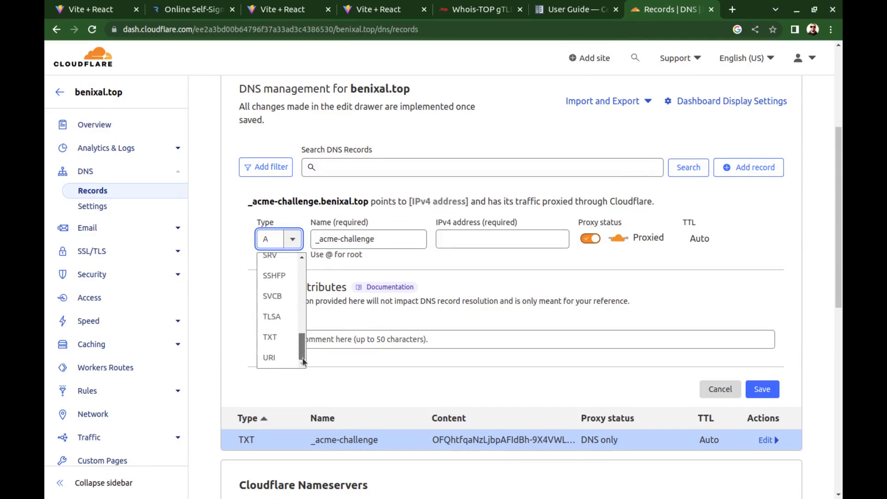
{"action": "left_click", "coordinate": [269, 336]}
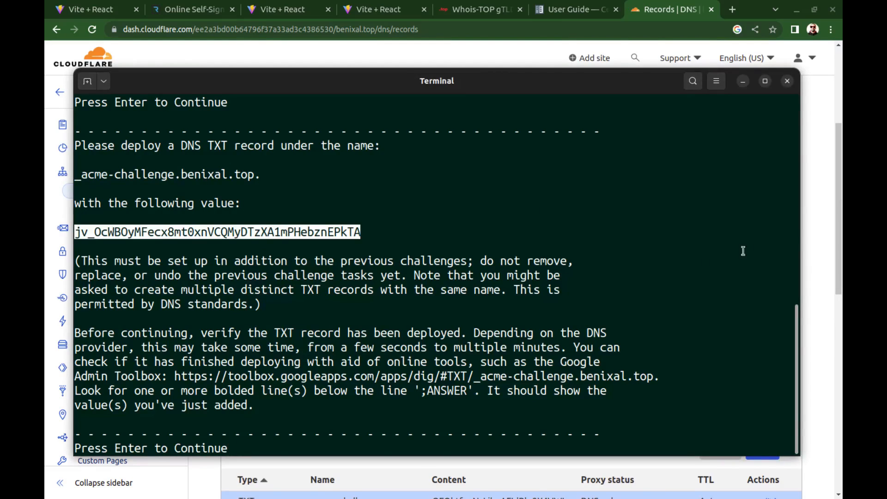
{"action": "left_click", "coordinate": [786, 81]}
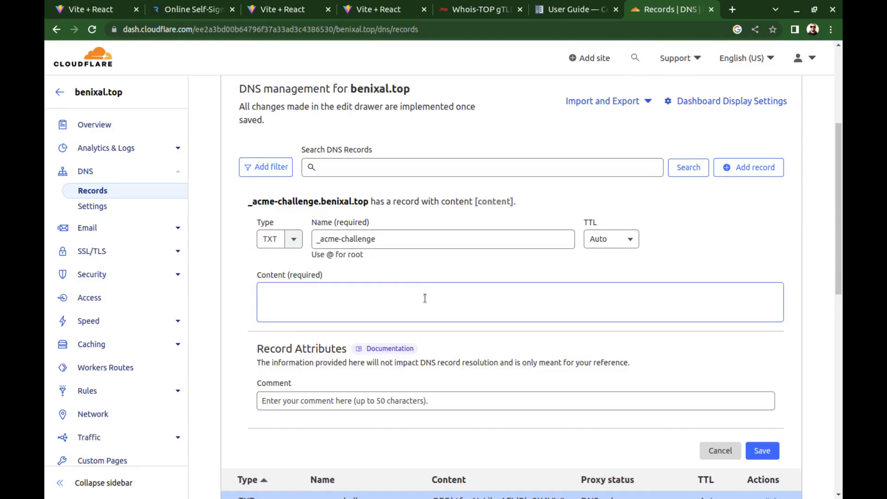
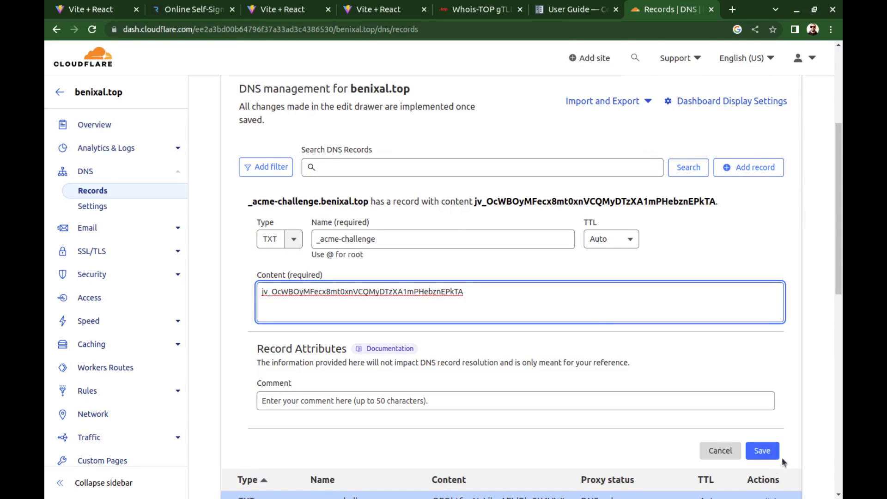
{"action": "left_click", "coordinate": [761, 450]}
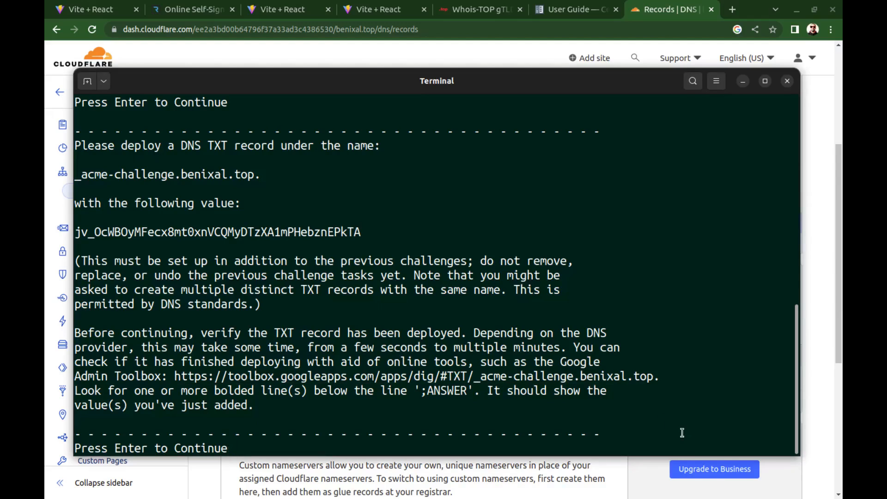
Let Certbot verify the TXT records and issue the benixal.top certificate under /etc/letsencrypt/live/benixal.top
{"action": "key", "text": "Return"}
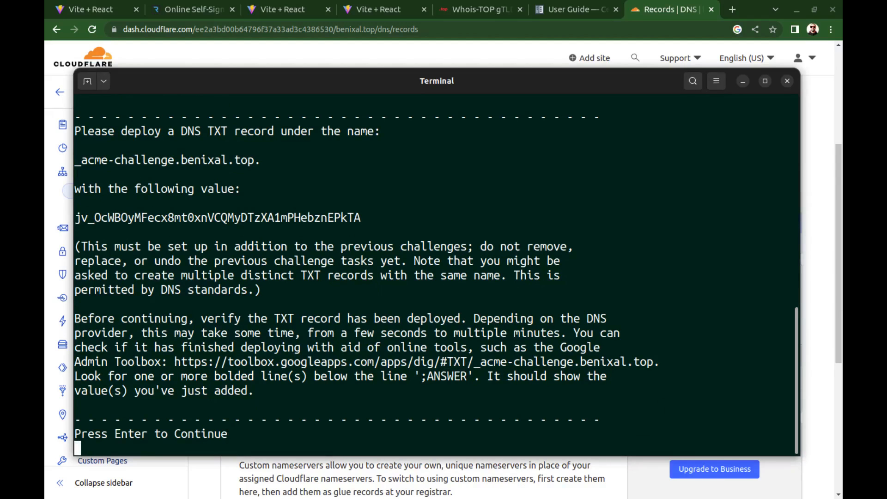
{"action": "key", "text": "Return"}
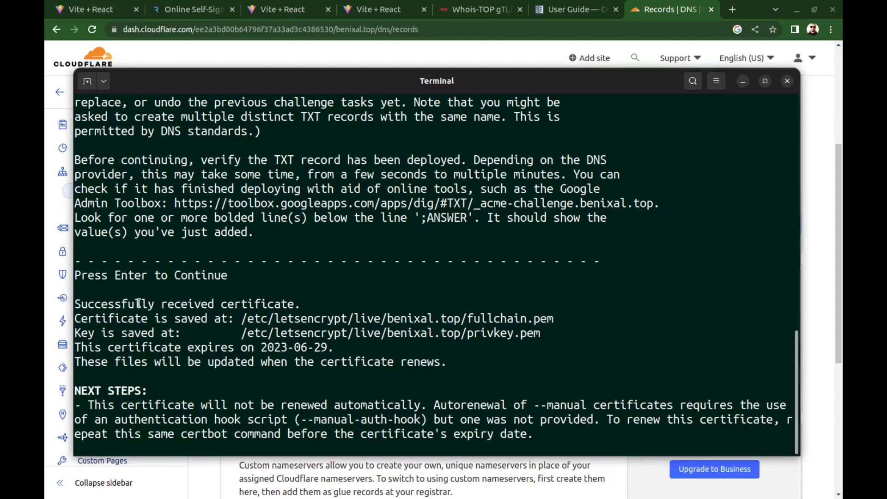
{"action": "double_click", "coordinate": [114, 304]}
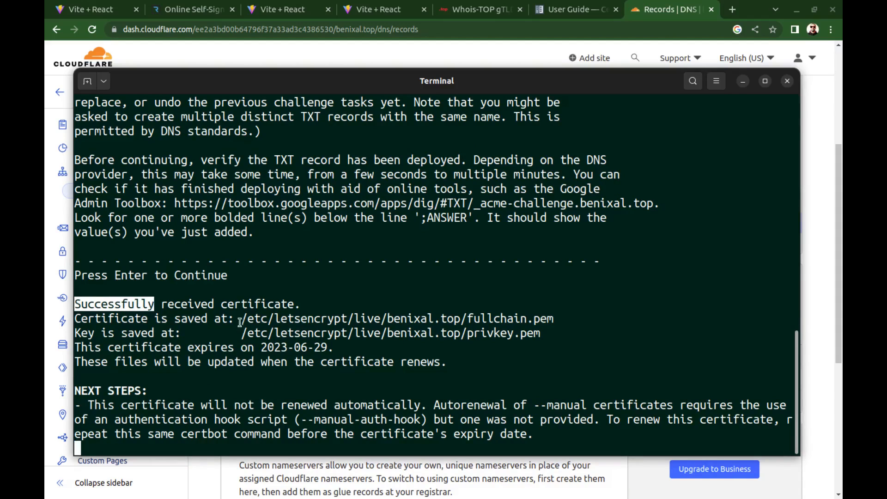
{"action": "mouse_move", "coordinate": [253, 339]}
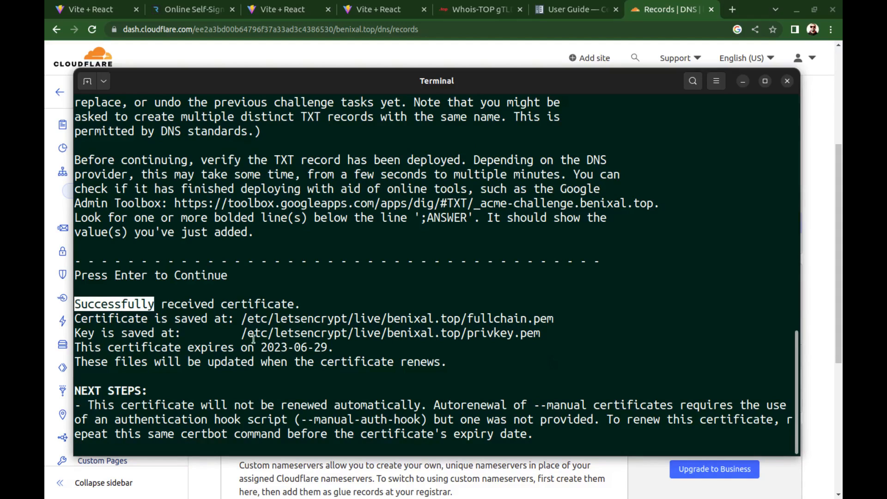
{"action": "mouse_move", "coordinate": [542, 342]}
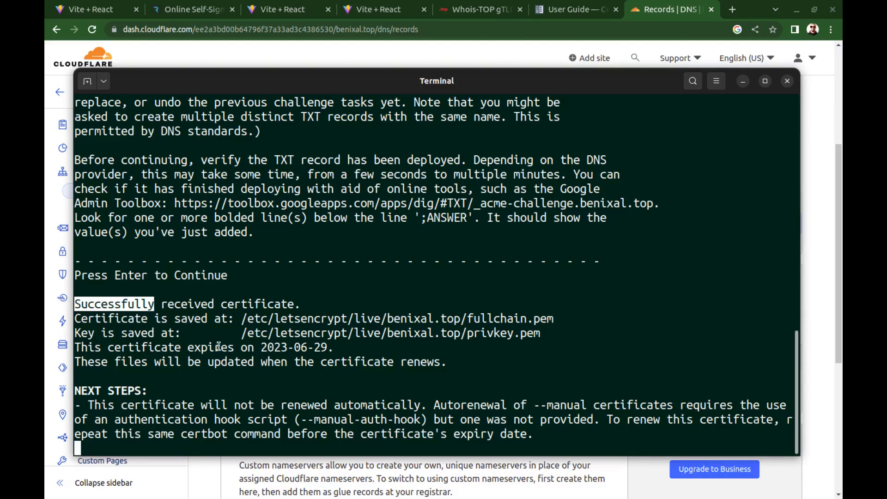
{"action": "mouse_move", "coordinate": [570, 438]}
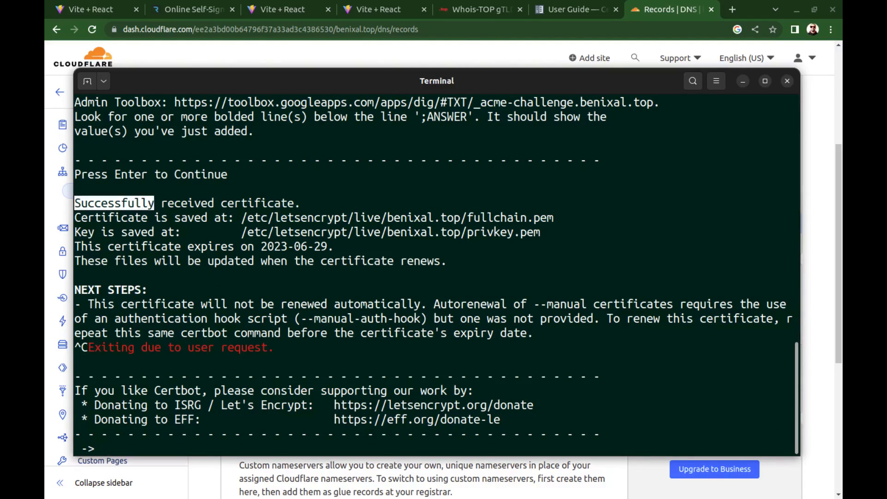
Save an A record myapp pointing to 192.168.1.216 with Cloudflare proxying turned off
{"action": "left_click", "coordinate": [786, 80]}
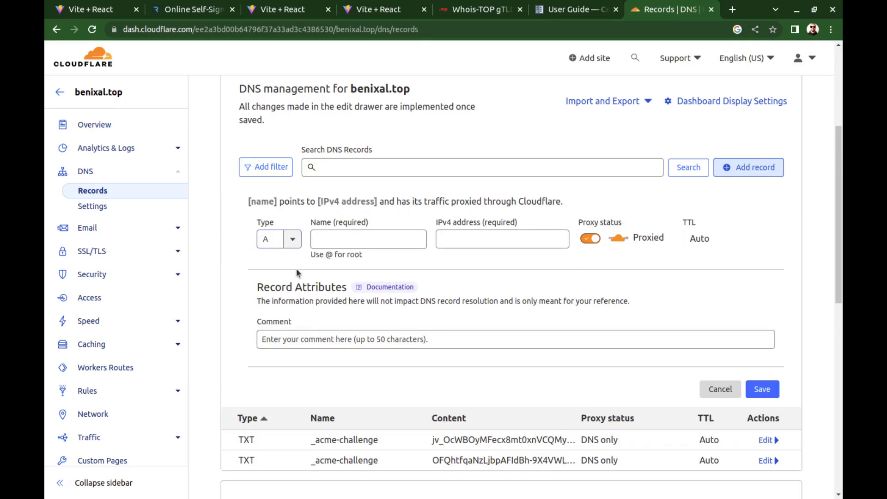
{"action": "type", "text": "m"}
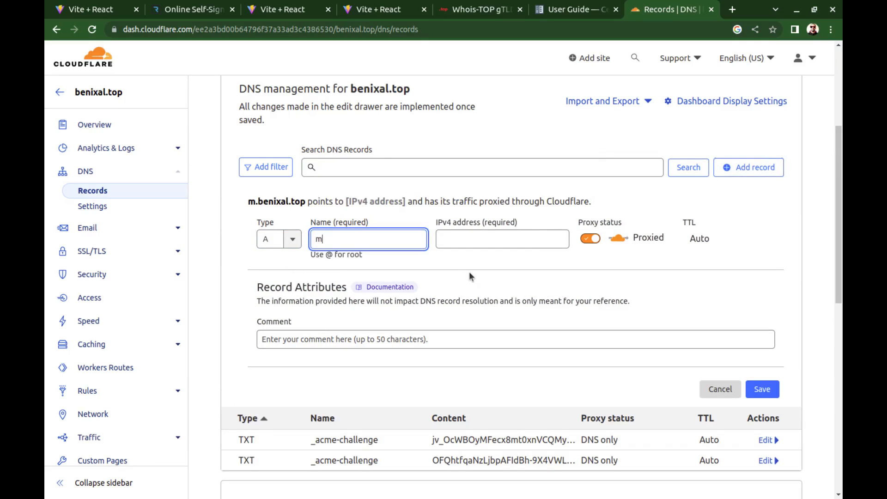
{"action": "type", "text": "yapp"}
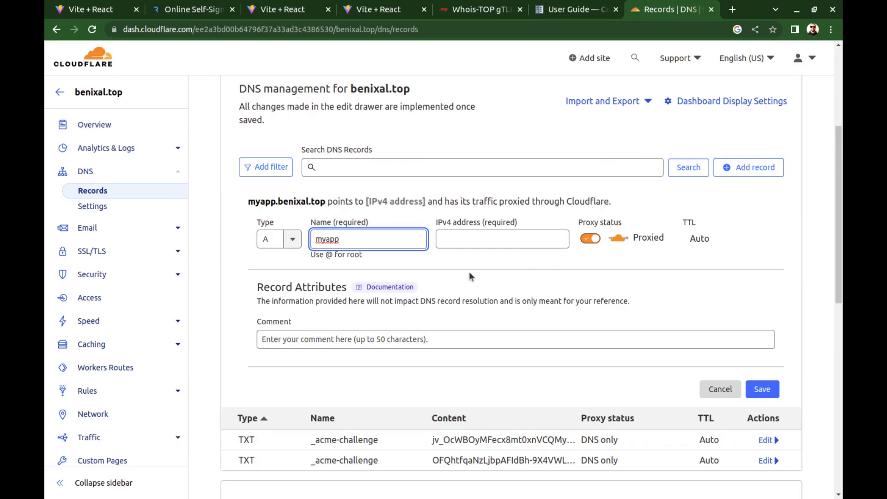
{"action": "left_click", "coordinate": [501, 238]}
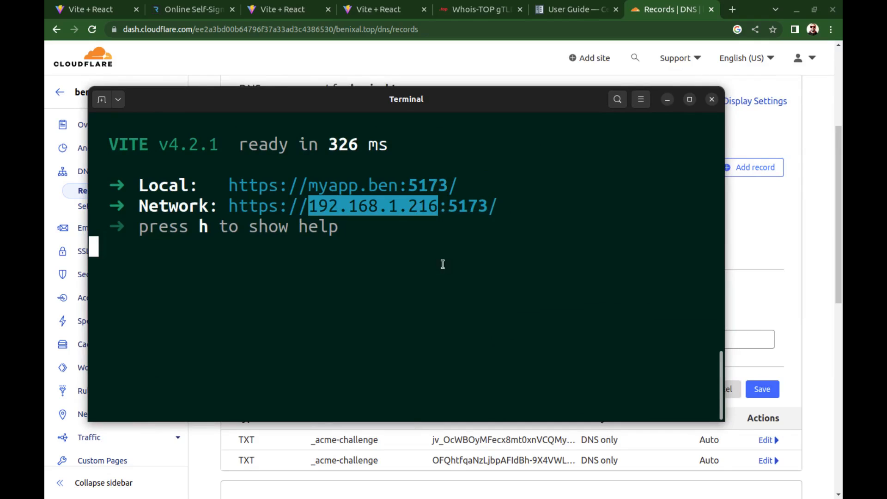
{"action": "left_click", "coordinate": [712, 99]}
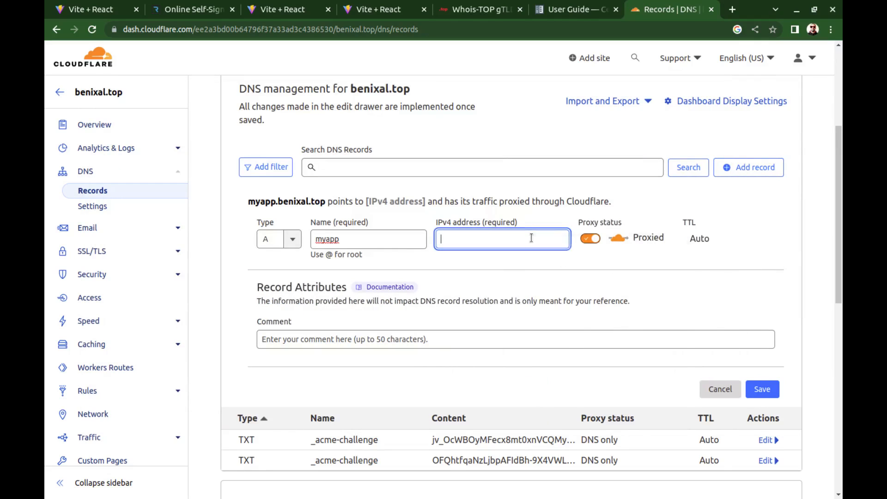
{"action": "type", "text": "192.168.1.216"}
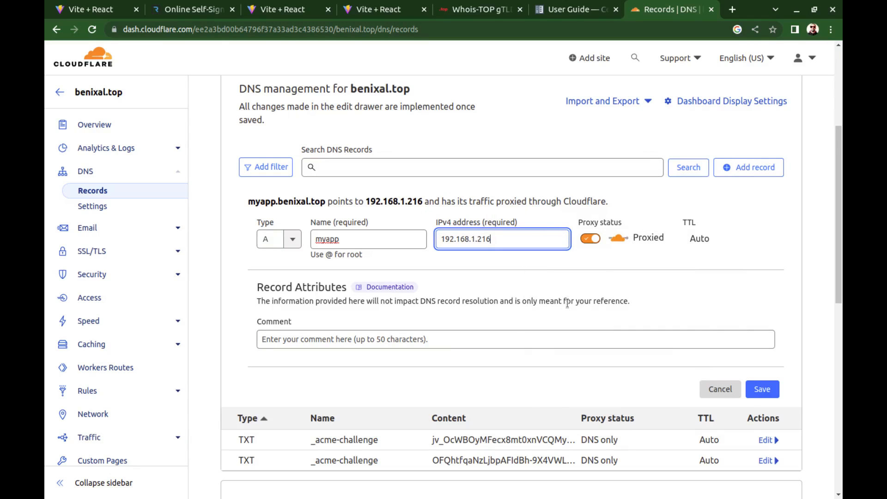
{"action": "left_click", "coordinate": [588, 238]}
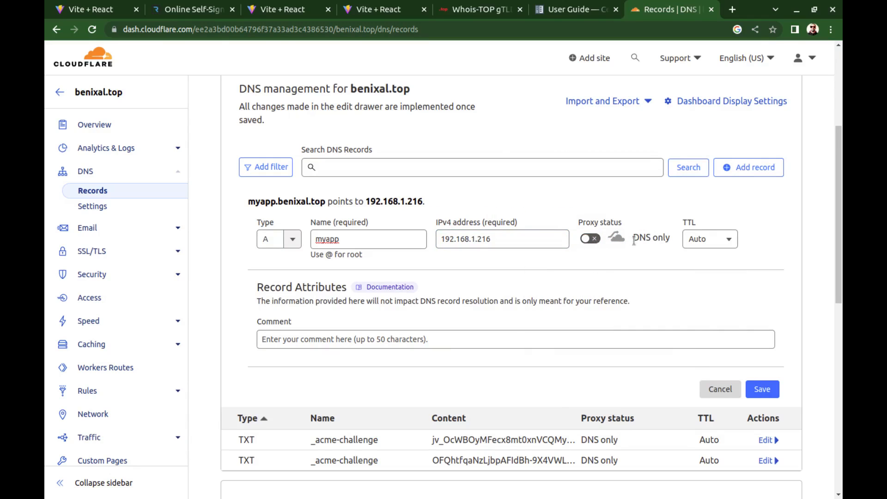
{"action": "mouse_move", "coordinate": [762, 389]}
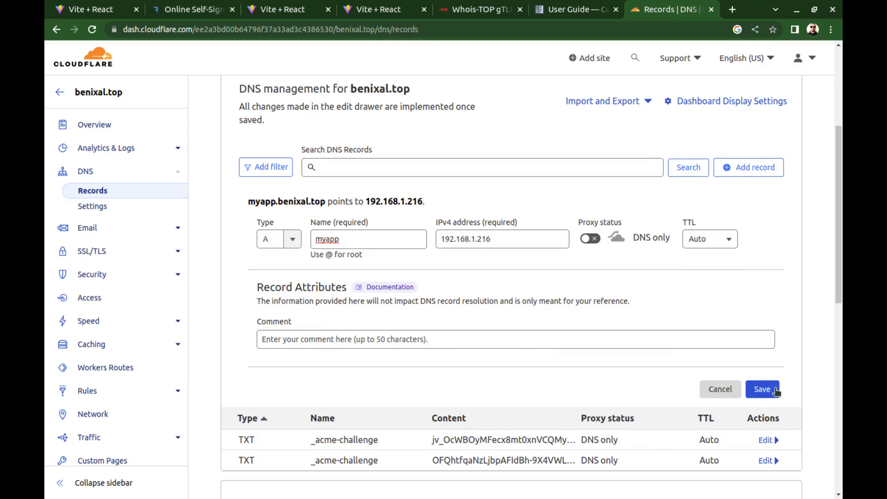
{"action": "left_click", "coordinate": [762, 389]}
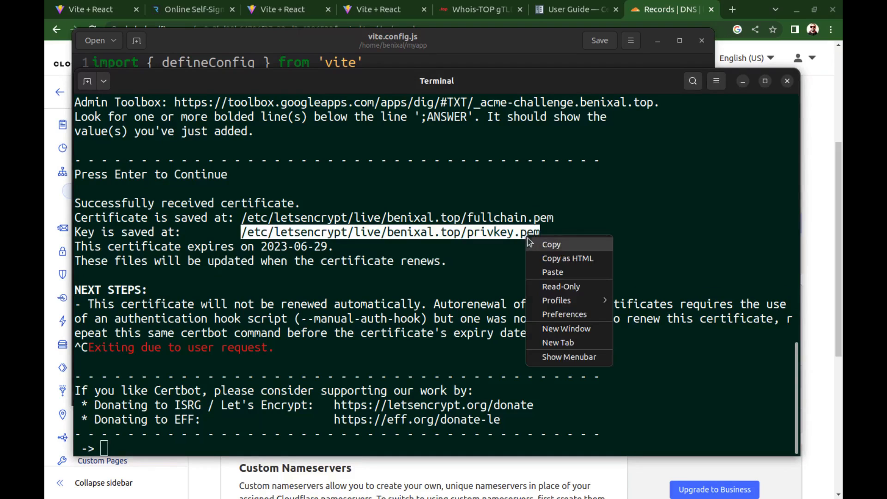
Set vite.config.js key to /etc/letsencrypt/live/benixal.top/privkey.pem and cert to fullchain.pem, then save
{"action": "left_click", "coordinate": [393, 39]}
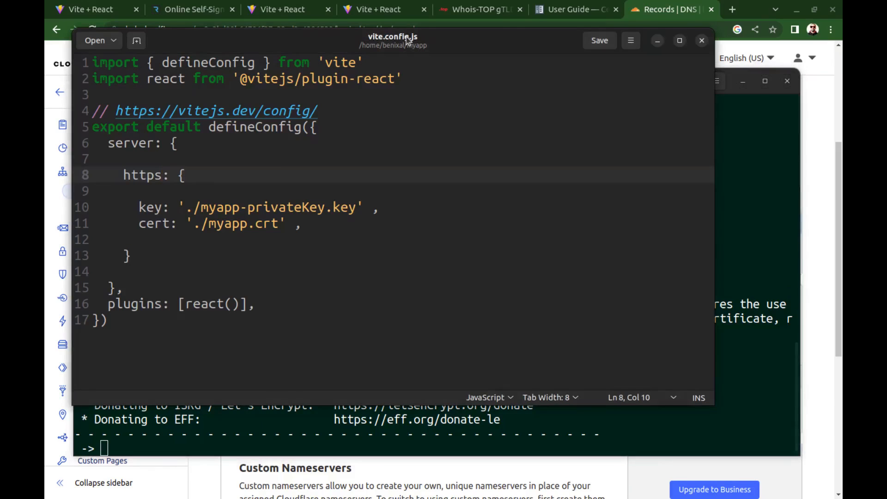
{"action": "double_click", "coordinate": [255, 207]}
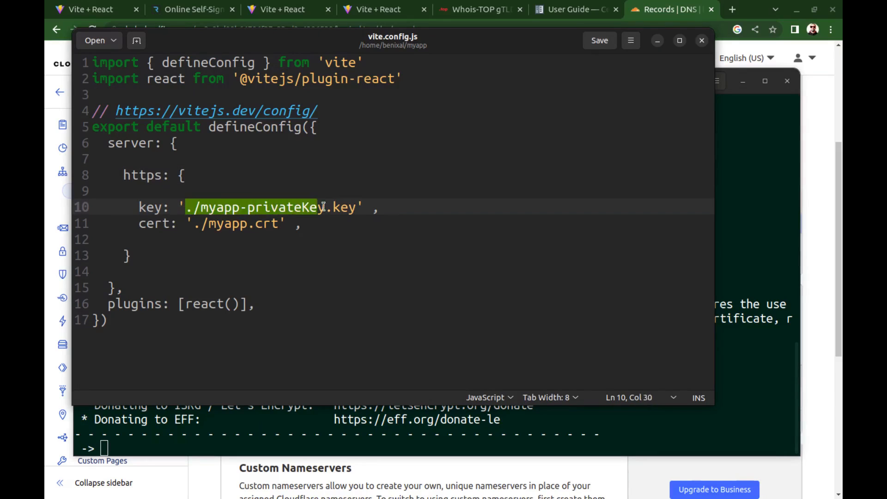
{"action": "right_click", "coordinate": [334, 207]}
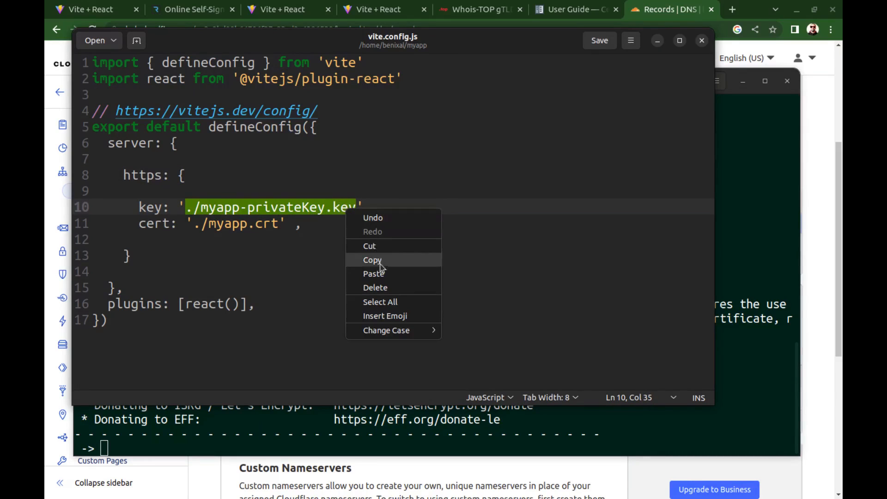
{"action": "left_click", "coordinate": [373, 274]}
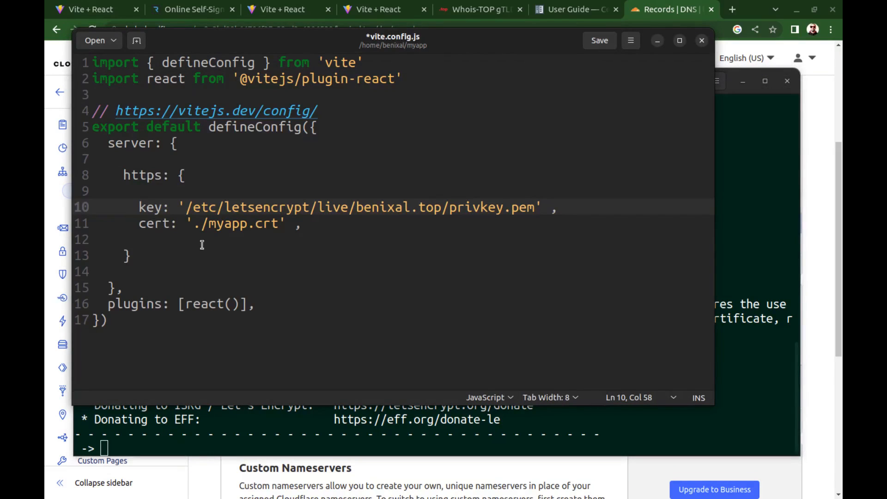
{"action": "double_click", "coordinate": [234, 223]}
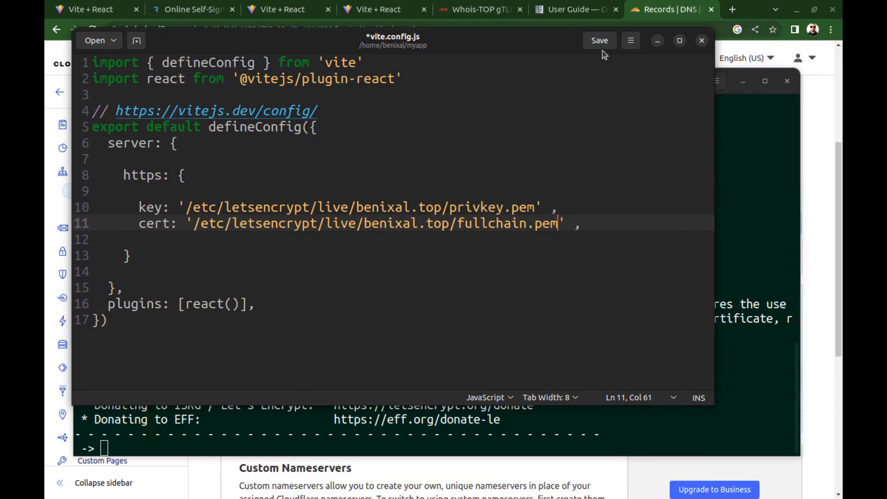
{"action": "left_click", "coordinate": [599, 39]}
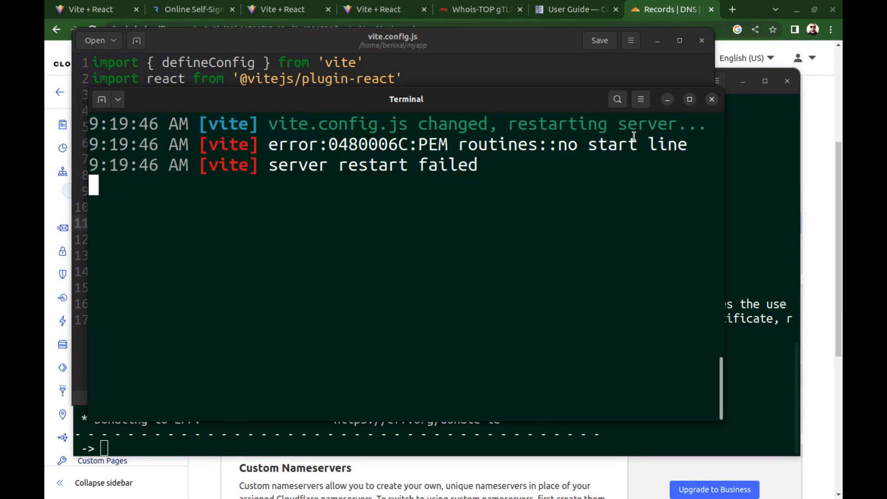
{"action": "mouse_move", "coordinate": [414, 241]}
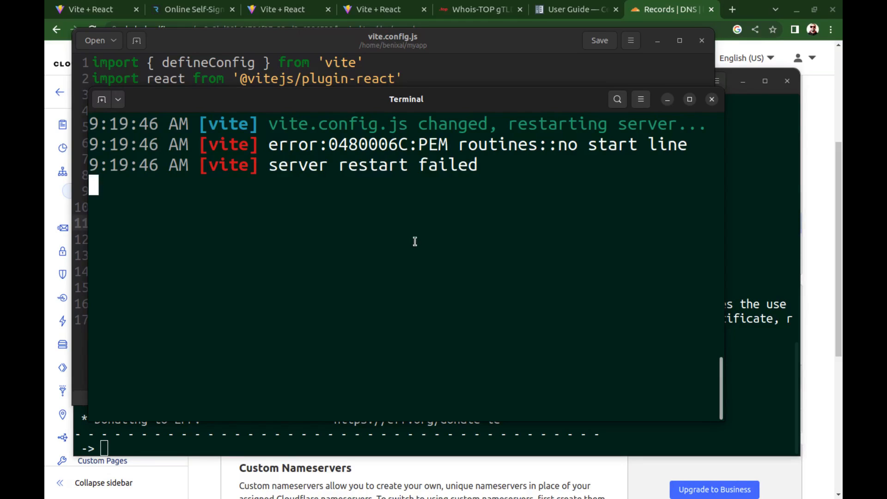
Run npm run dev -- --host myapp.benixal.top, rerunning it with sudo after the PEM error
{"action": "type", "text": "npm run dev -- --host myapp.ben"}
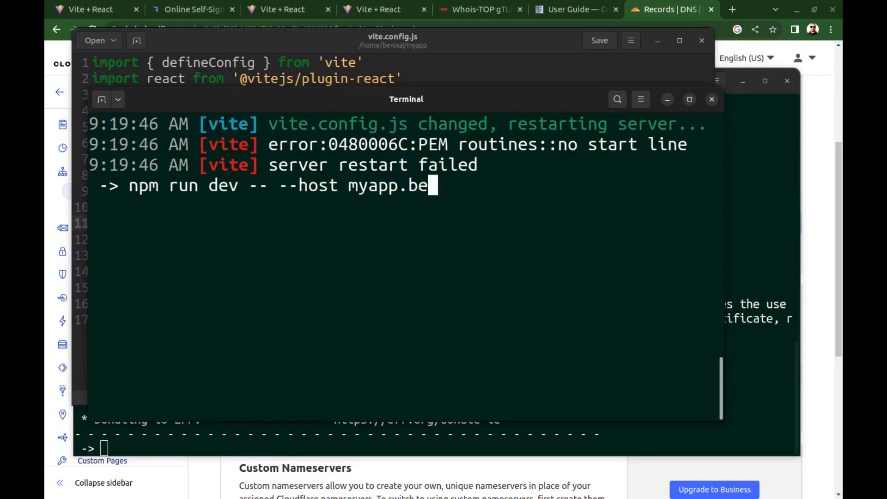
{"action": "type", "text": "nixal.top"}
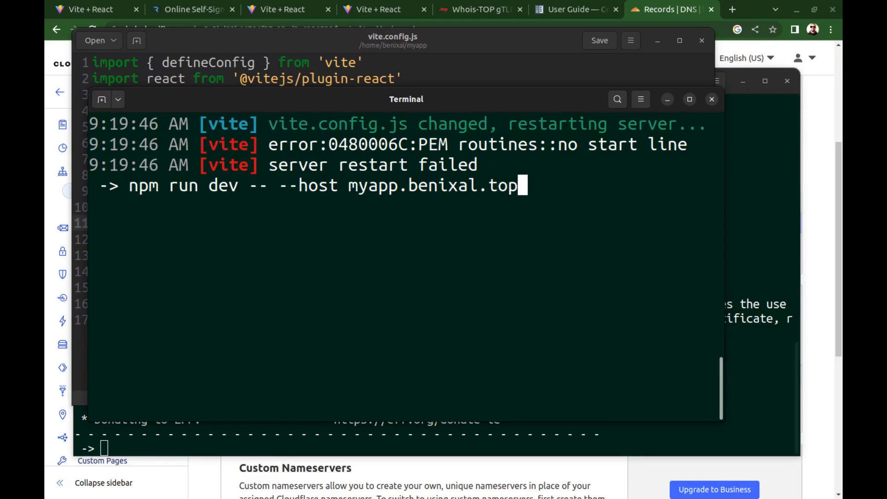
{"action": "key", "text": "Return"}
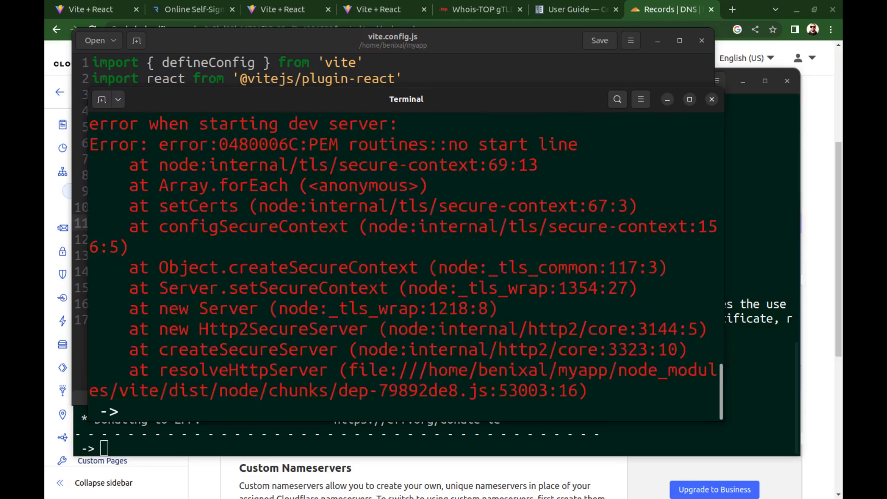
{"action": "scroll", "scroll_direction": "up", "scroll_amount": 3}
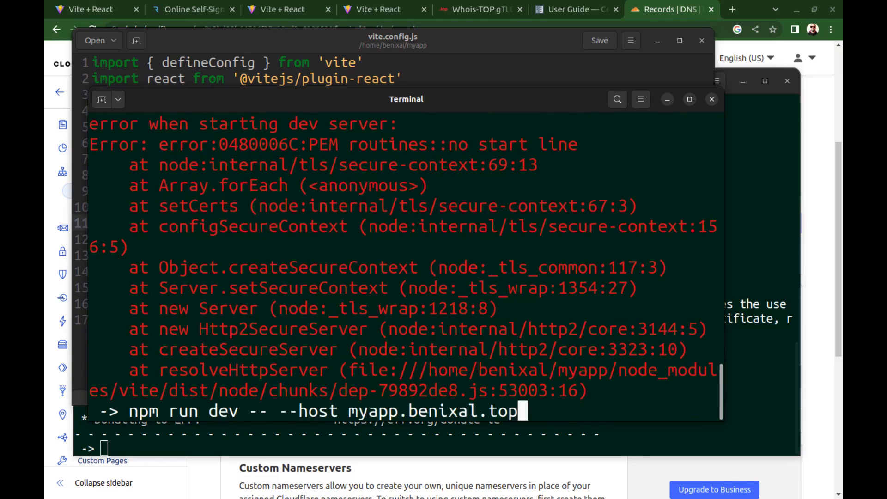
{"action": "type", "text": "sudo"}
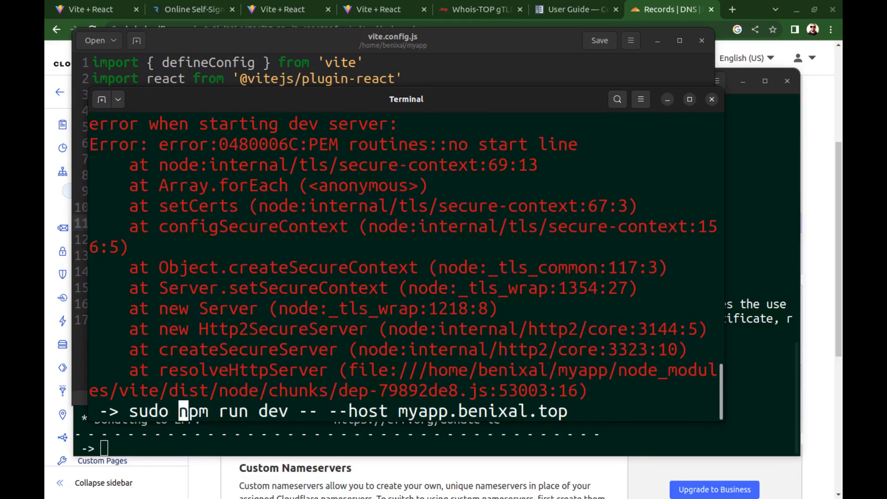
{"action": "key", "text": "Return"}
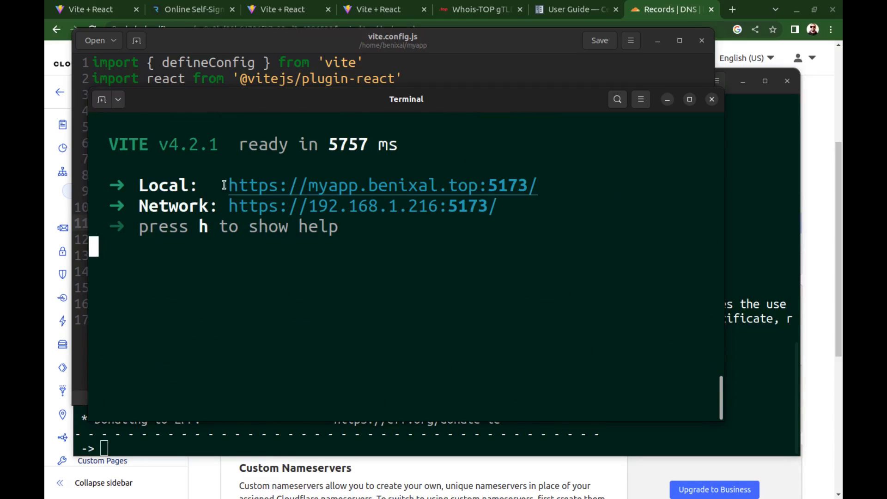
{"action": "double_click", "coordinate": [381, 185]}
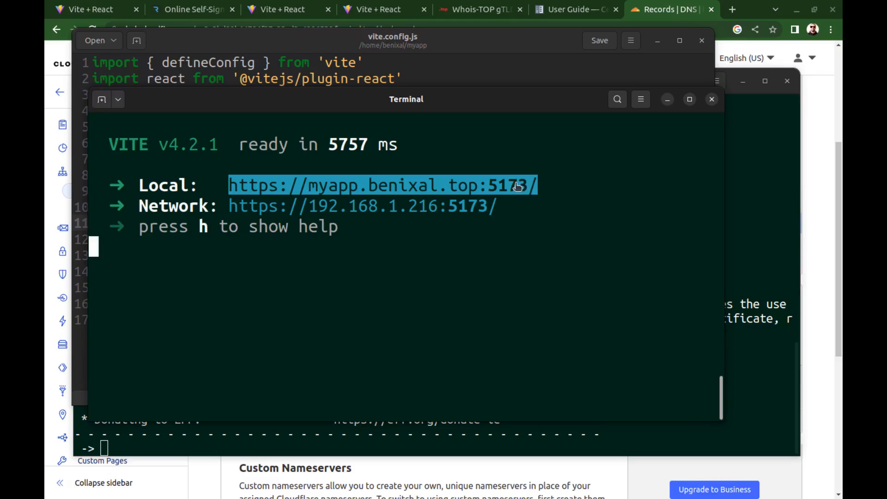
{"action": "mouse_move", "coordinate": [656, 167]}
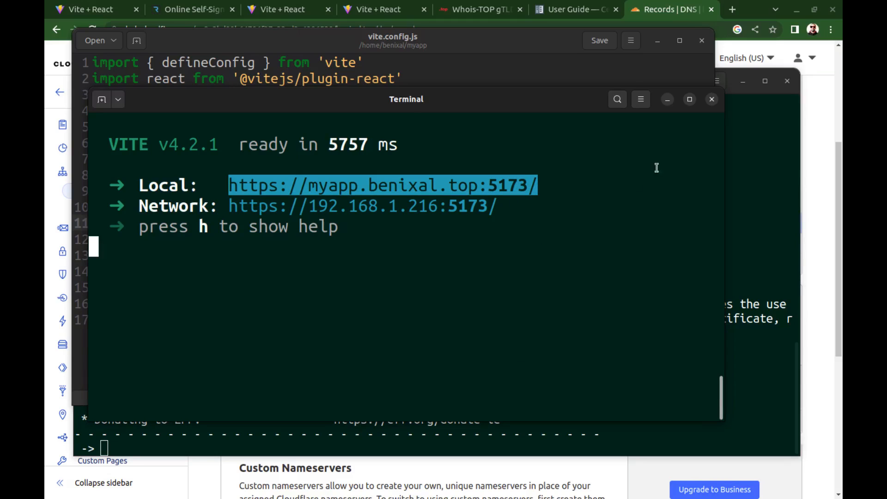
{"action": "left_click", "coordinate": [732, 9]}
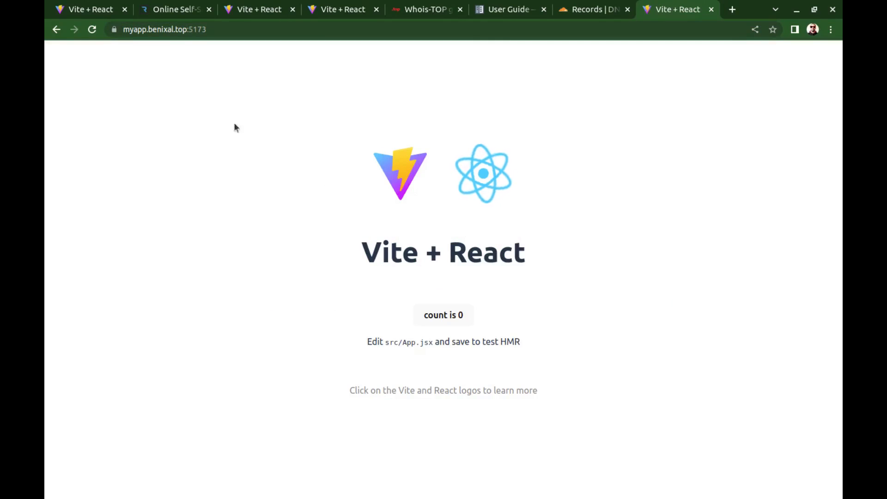
View the site's connection security to confirm the Let's Encrypt *.benixal.top certificate
{"action": "left_click", "coordinate": [115, 30]}
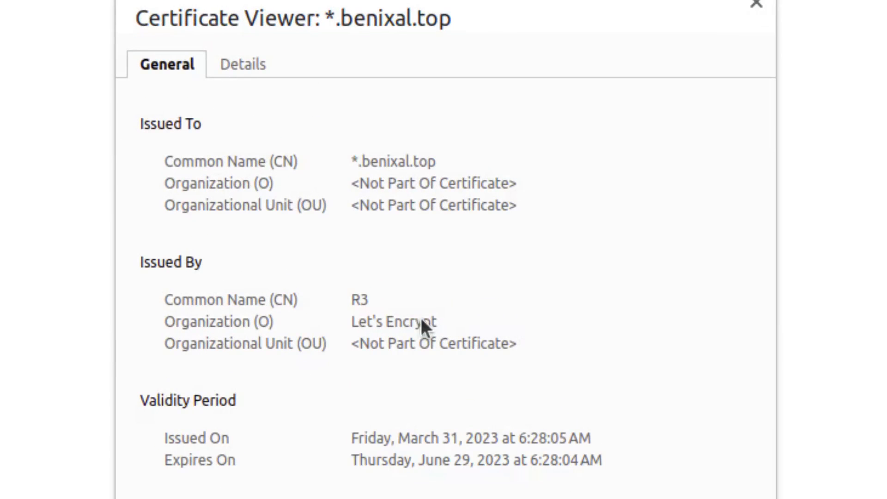
{"action": "mouse_move", "coordinate": [195, 447]}
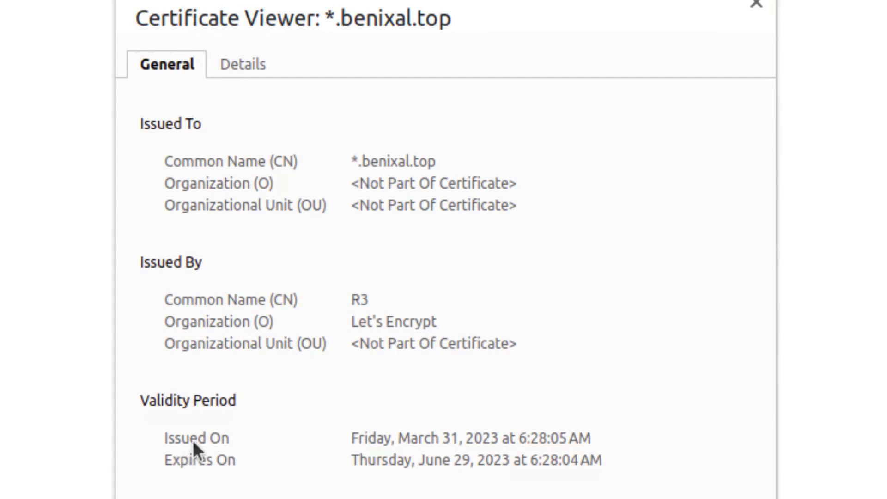
{"action": "mouse_move", "coordinate": [525, 472]}
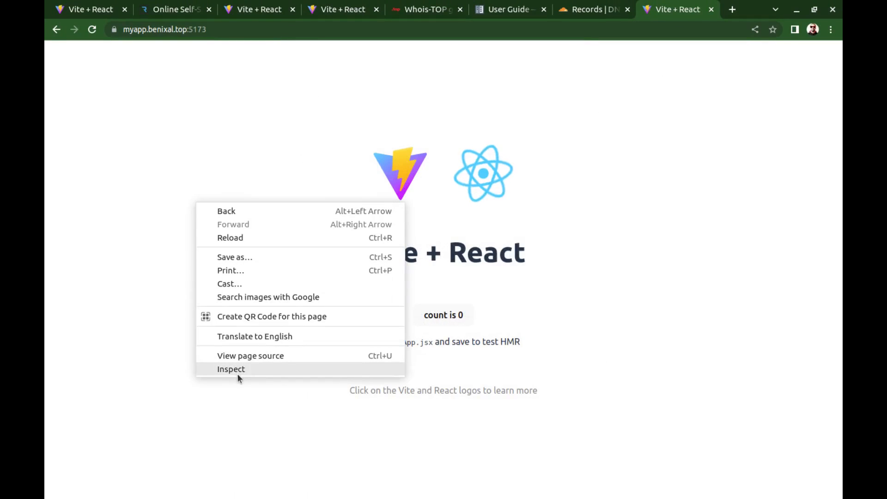
{"action": "left_click", "coordinate": [231, 368]}
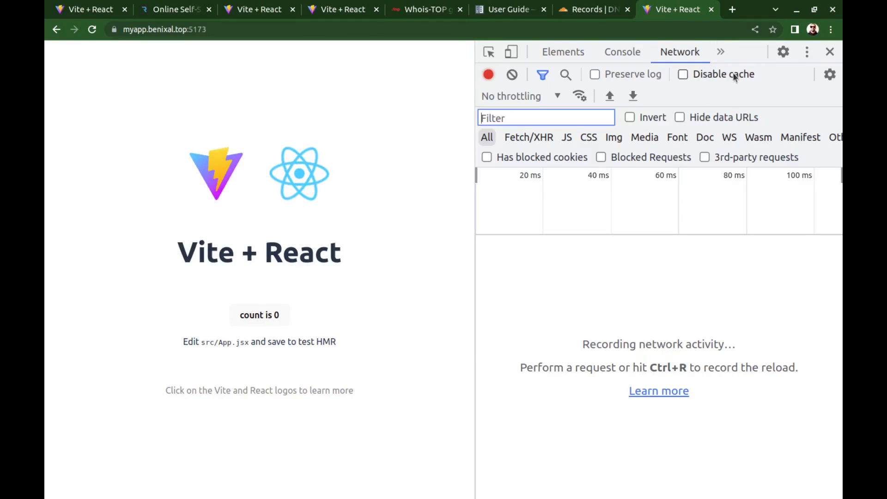
{"action": "key", "text": "Ctrl+r"}
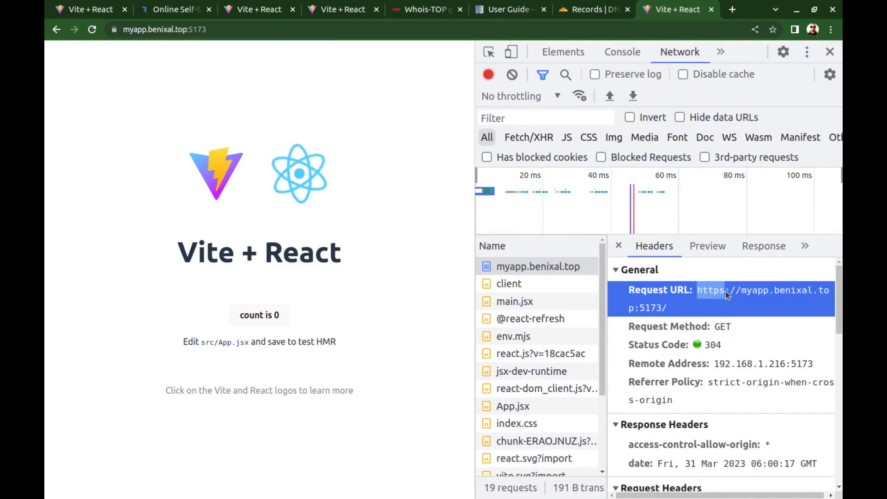
{"action": "mouse_move", "coordinate": [781, 84]}
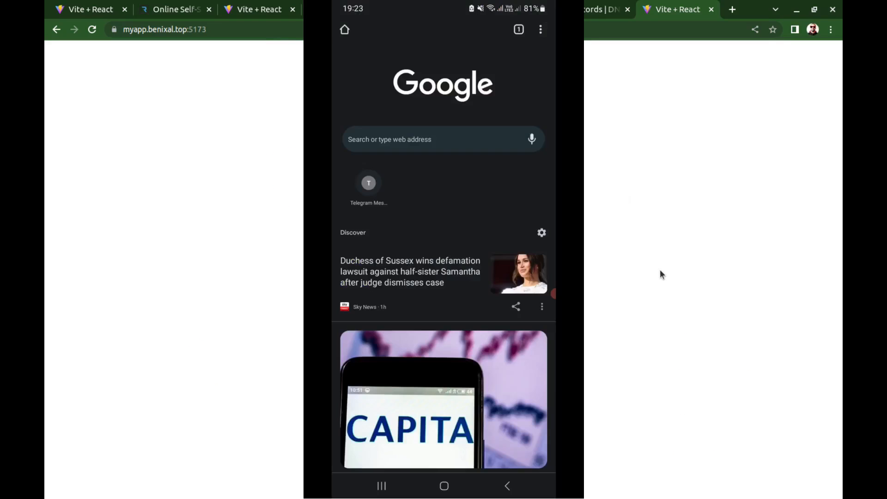
Load myapp.benixal.top:5173 on the phone and check its secure-connection certificate details, then return to the app
{"action": "left_click", "coordinate": [442, 139]}
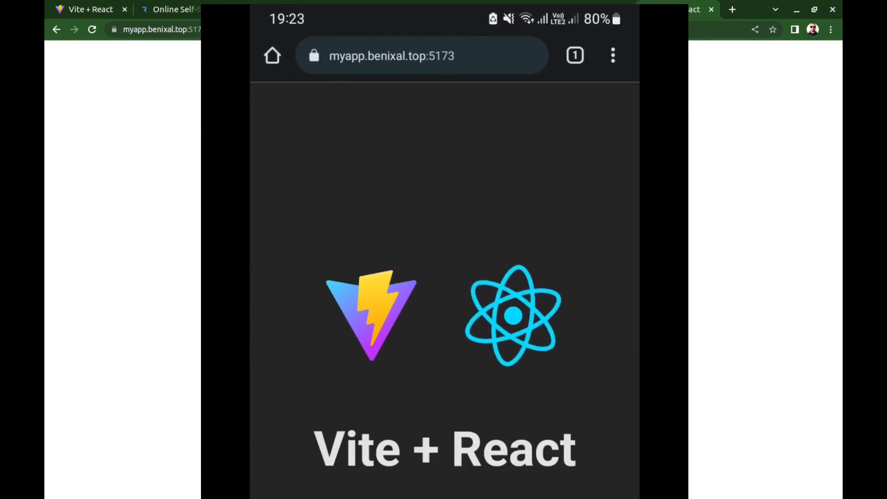
{"action": "left_click", "coordinate": [314, 56]}
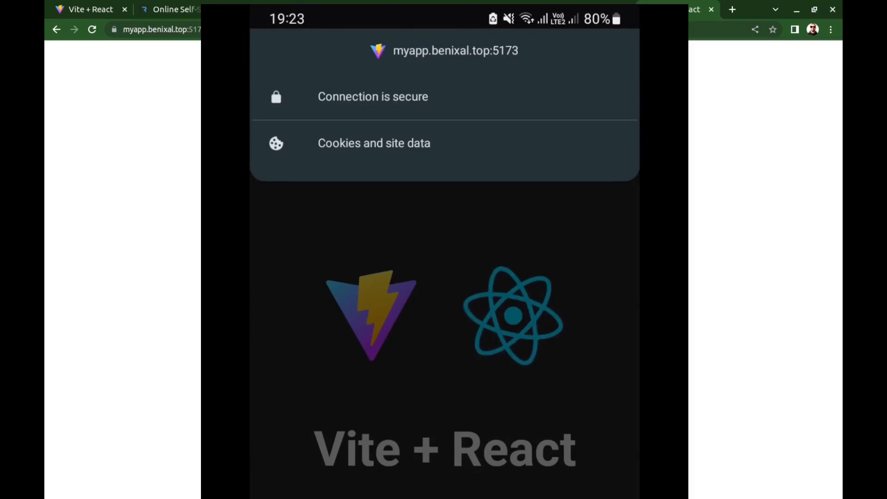
{"action": "left_click", "coordinate": [372, 96]}
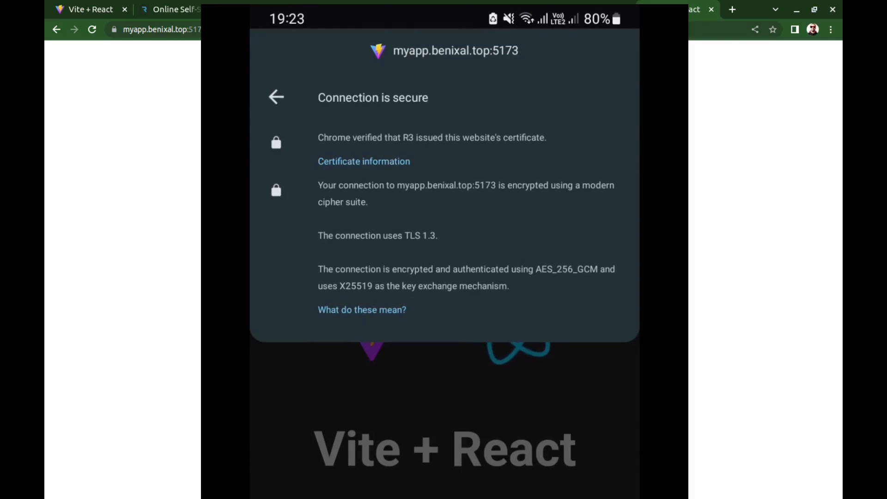
{"action": "left_click", "coordinate": [364, 160]}
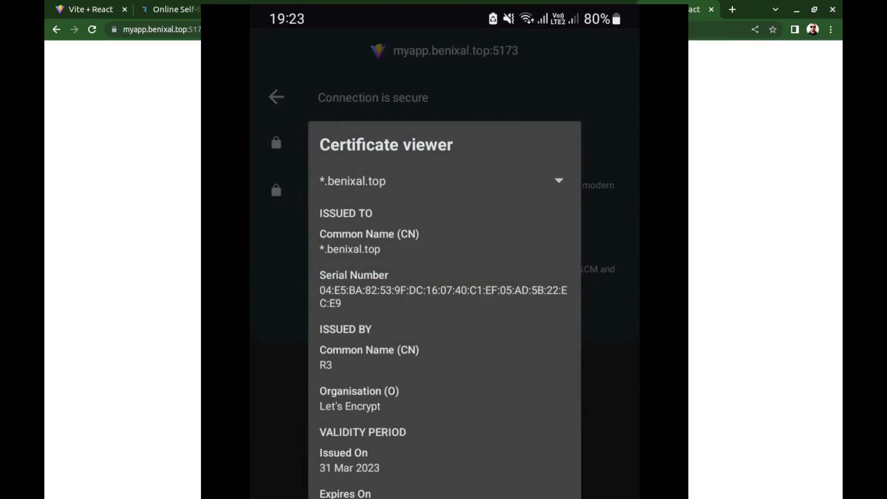
{"action": "left_click", "coordinate": [276, 97]}
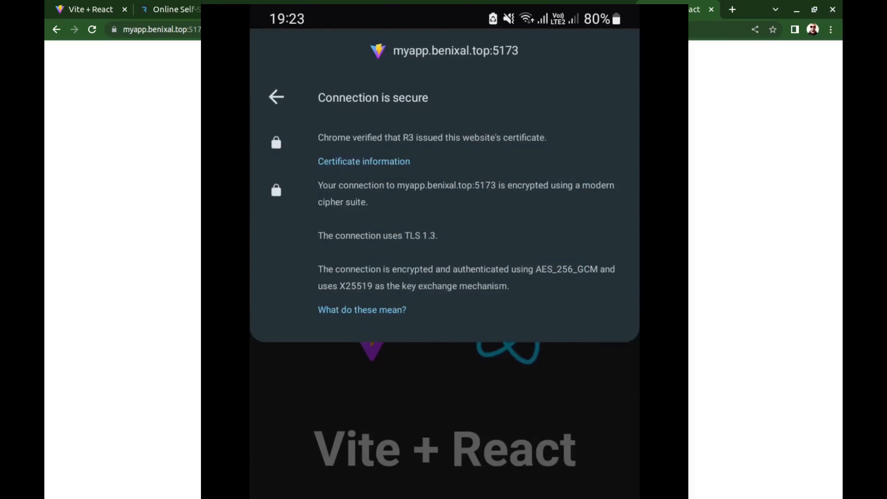
{"action": "left_click", "coordinate": [276, 97]}
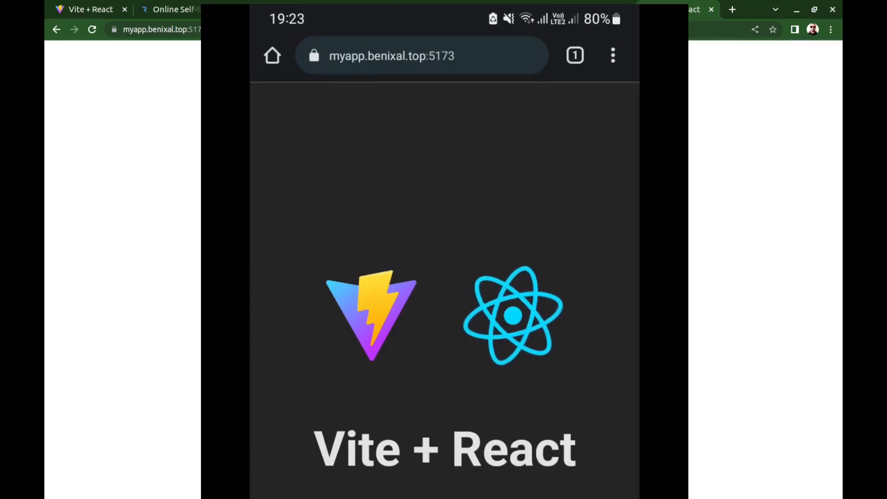